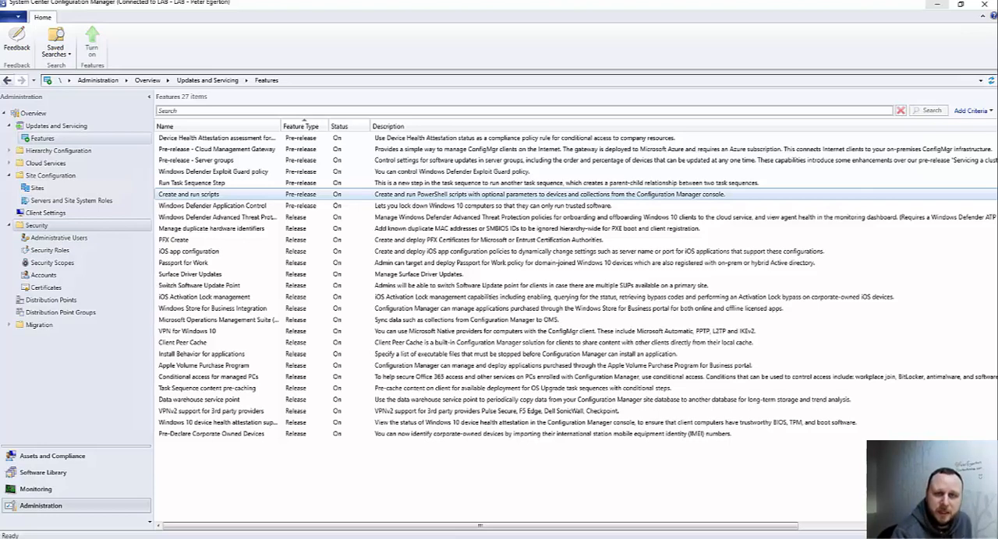
pyautogui.moveTo(121, 366)
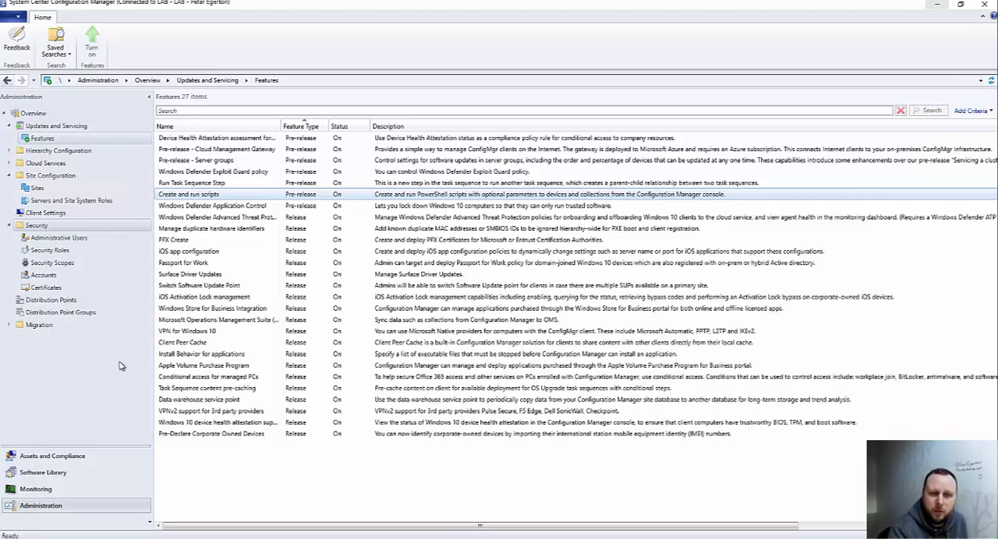
pyautogui.moveTo(480, 201)
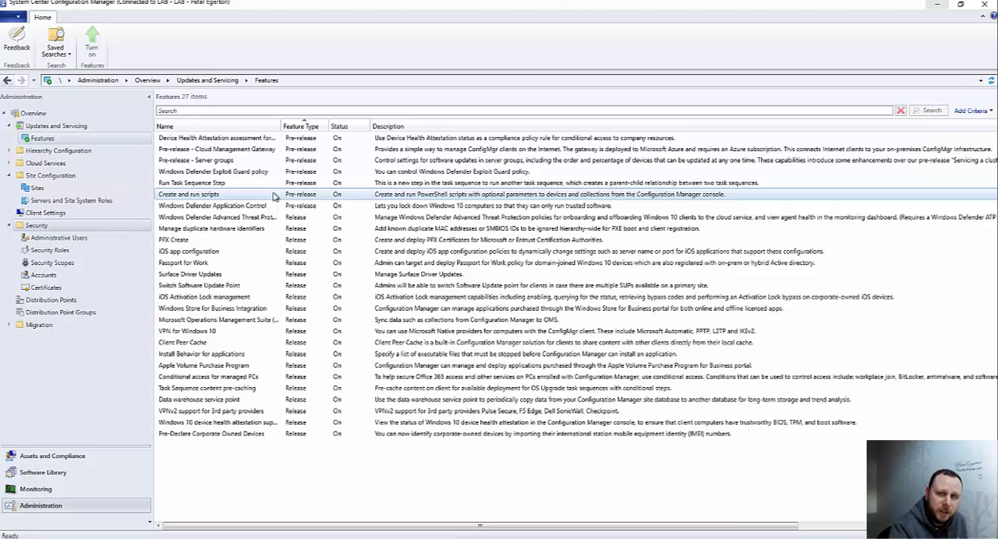
pyautogui.moveTo(122, 298)
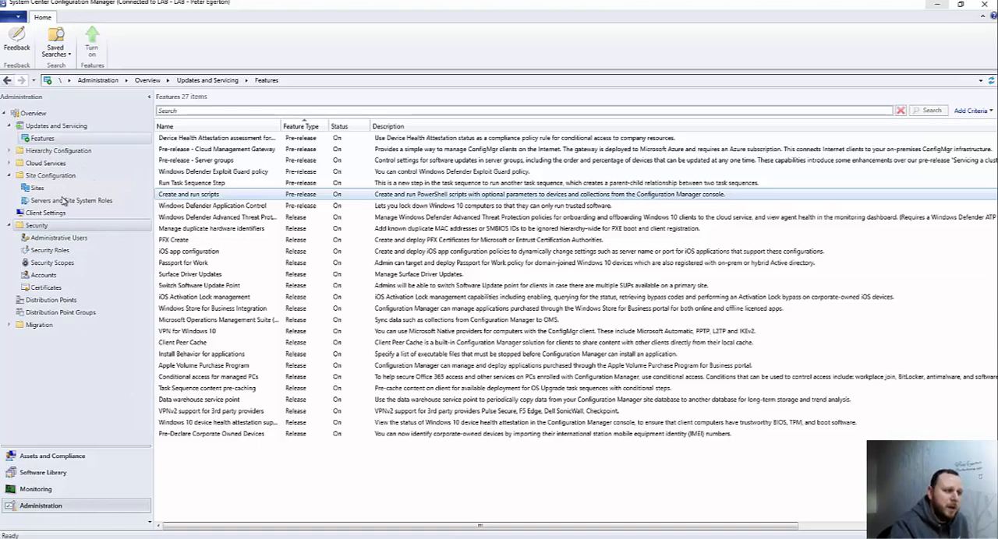
# For the LAB site, uncheck 'Do not allow script authors to approve their own scripts' in Hierarchy Settings.
pyautogui.click(36, 188)
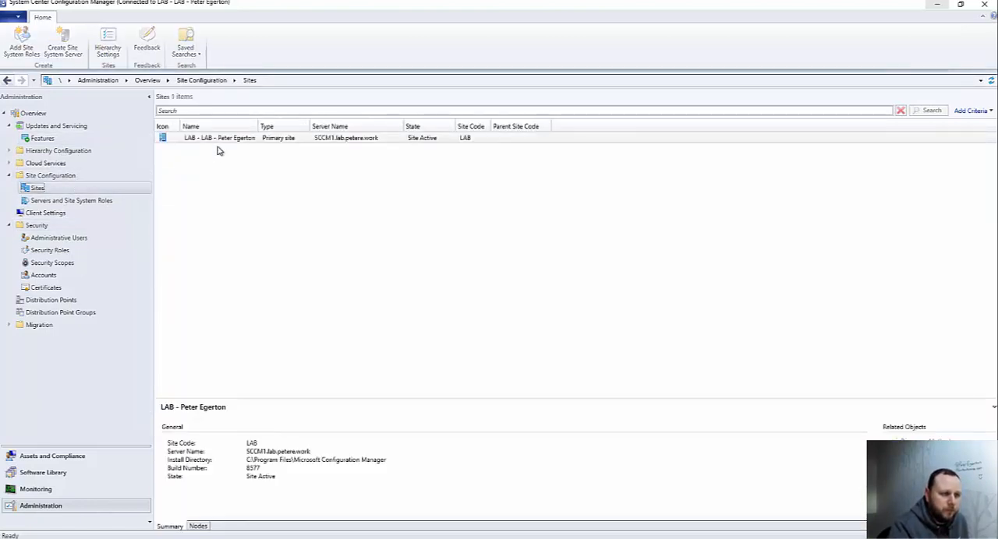
pyautogui.click(219, 138)
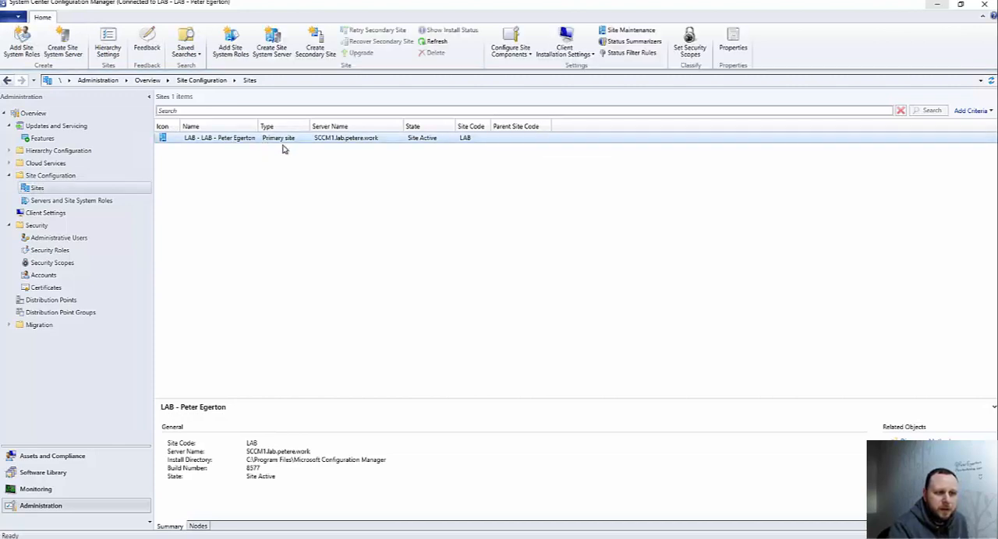
pyautogui.moveTo(219, 92)
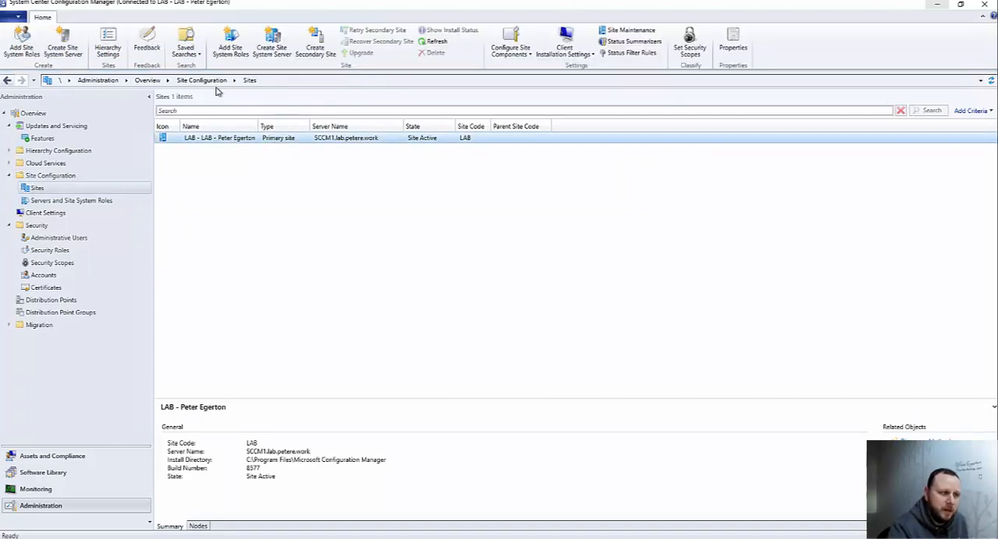
pyautogui.click(107, 40)
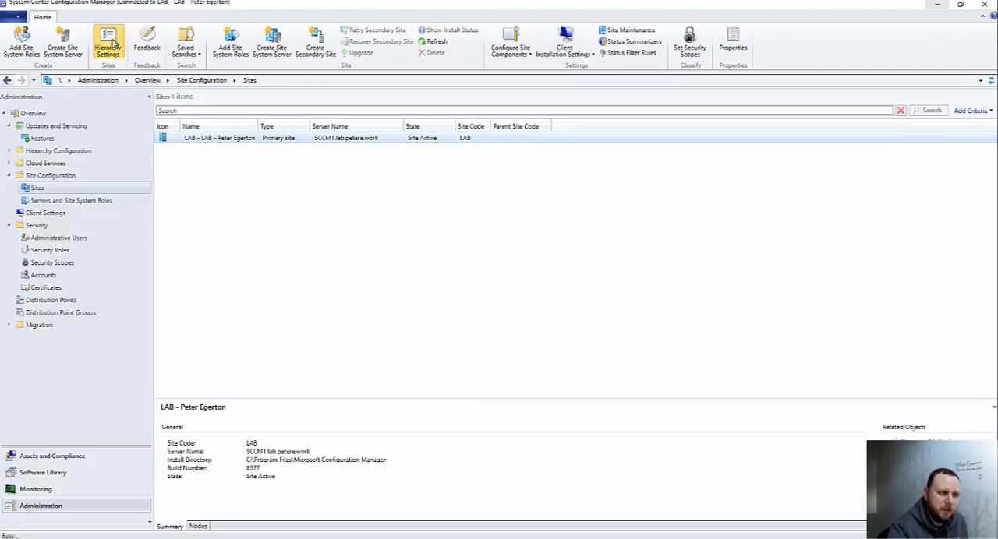
pyautogui.moveTo(223, 208)
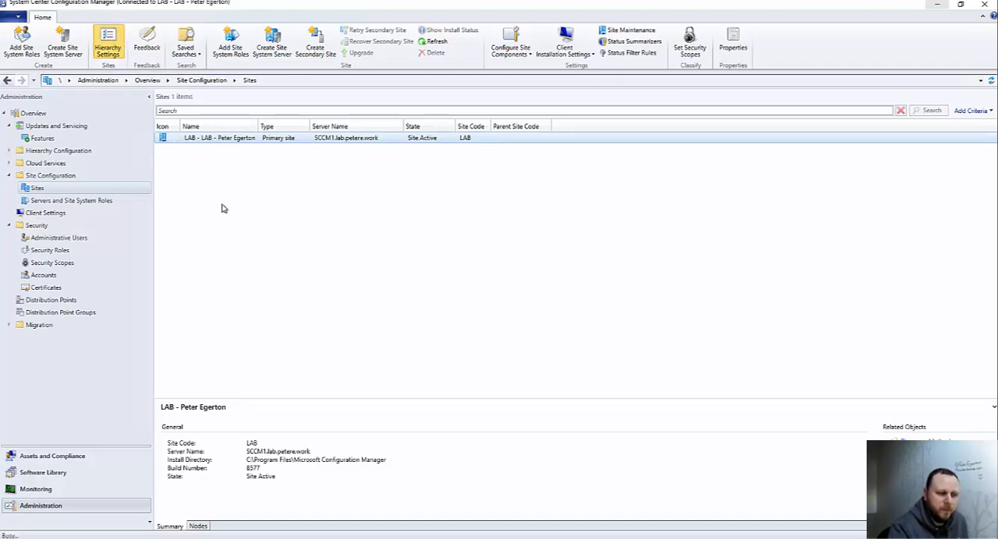
pyautogui.click(107, 41)
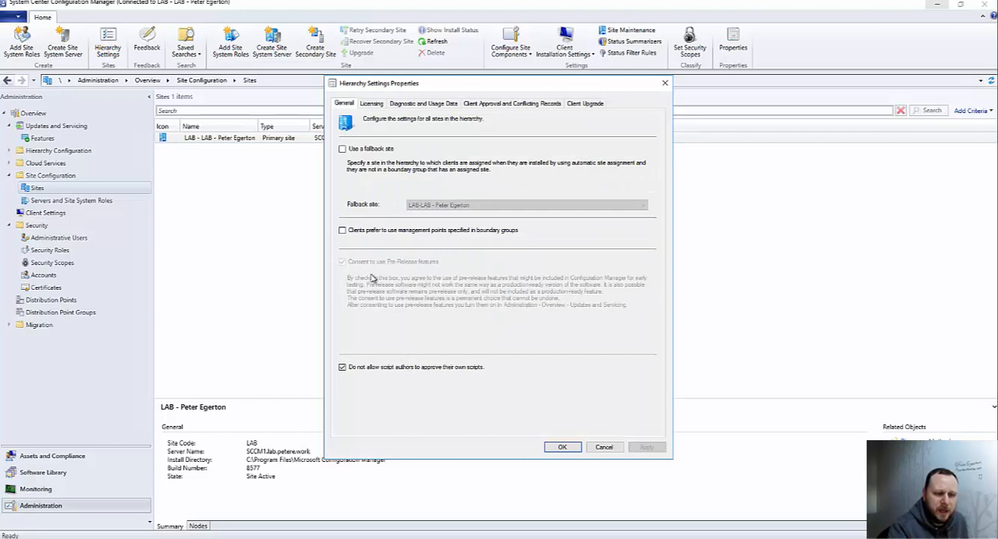
pyautogui.moveTo(411, 280)
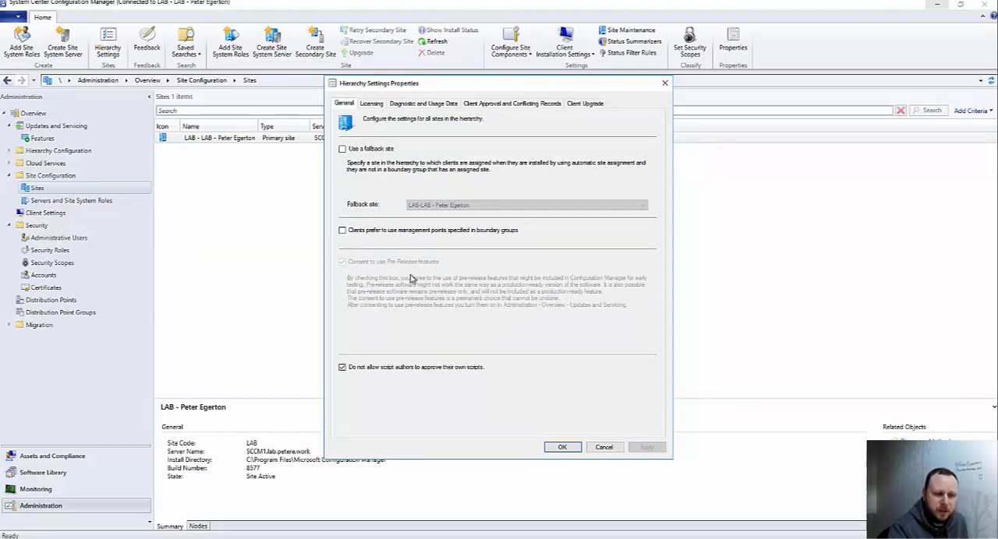
pyautogui.moveTo(420, 250)
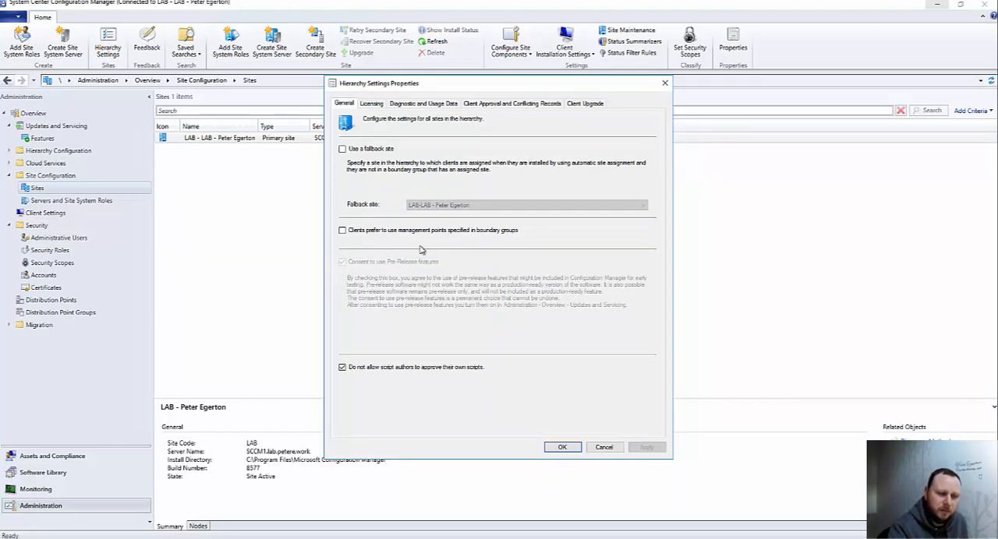
pyautogui.moveTo(400, 276)
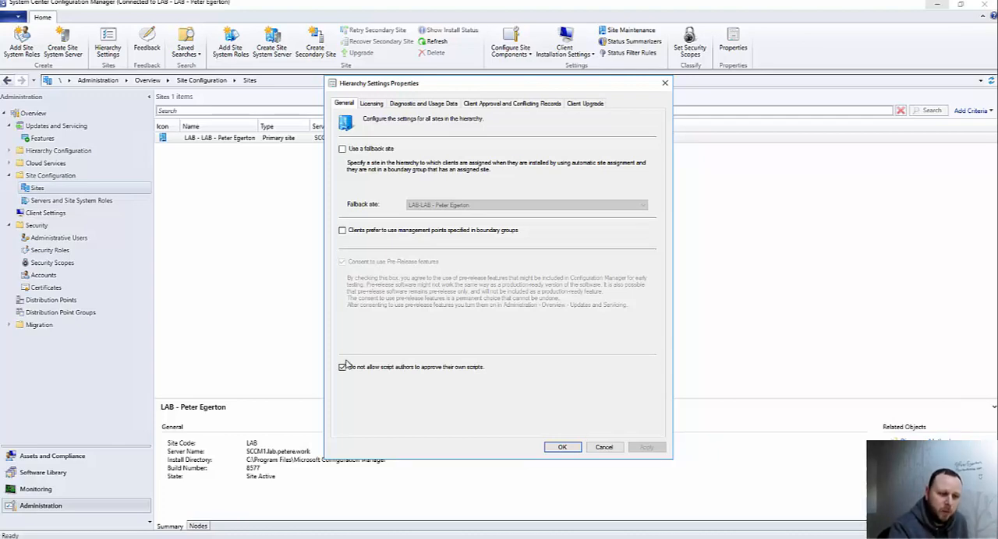
pyautogui.click(342, 367)
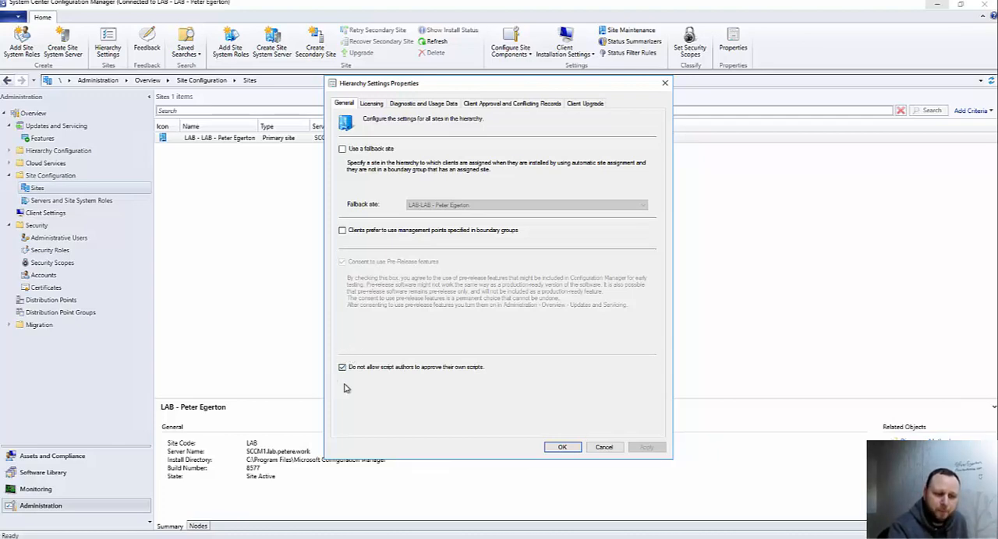
pyautogui.moveTo(388, 383)
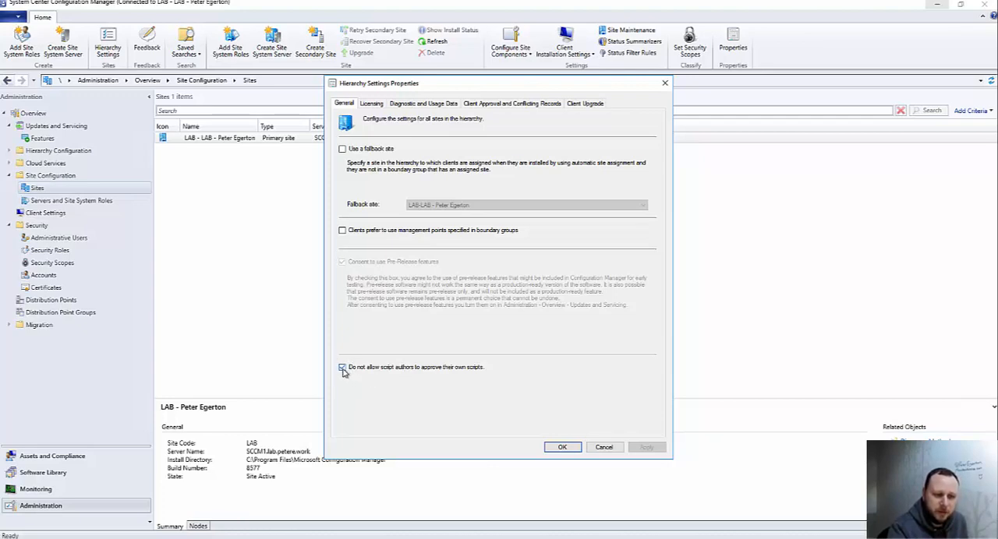
pyautogui.click(342, 367)
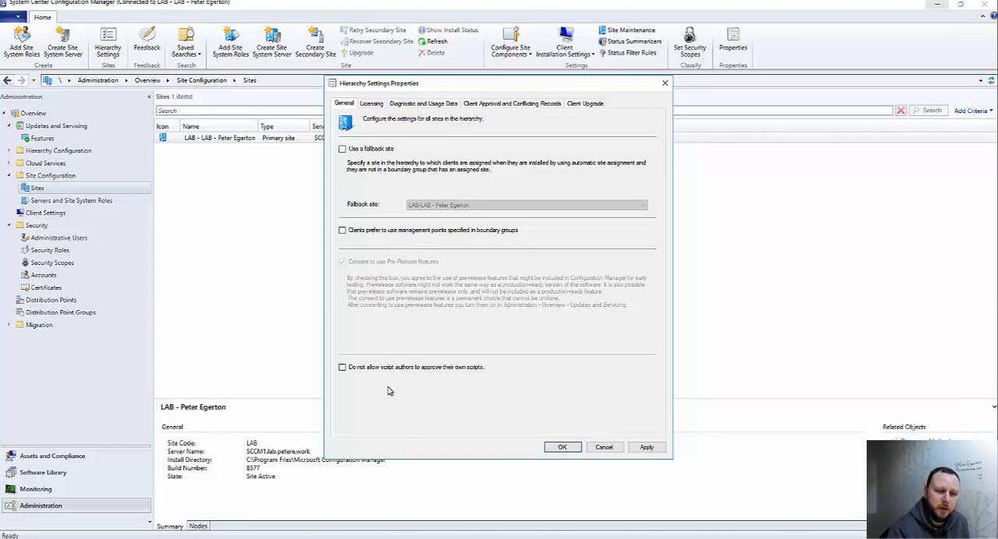
pyautogui.moveTo(370, 359)
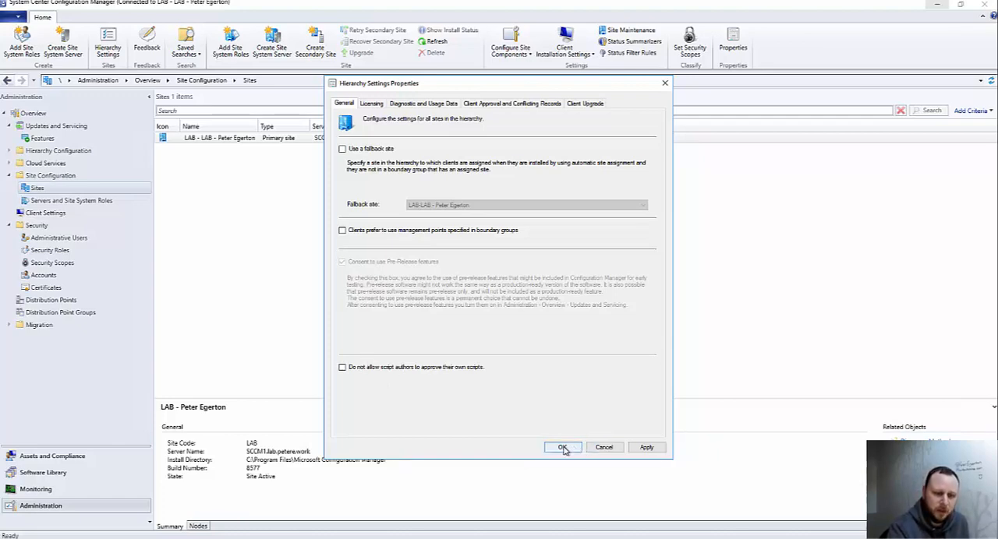
# Save the hierarchy settings and select Full Administrator under Security Roles.
pyautogui.click(562, 447)
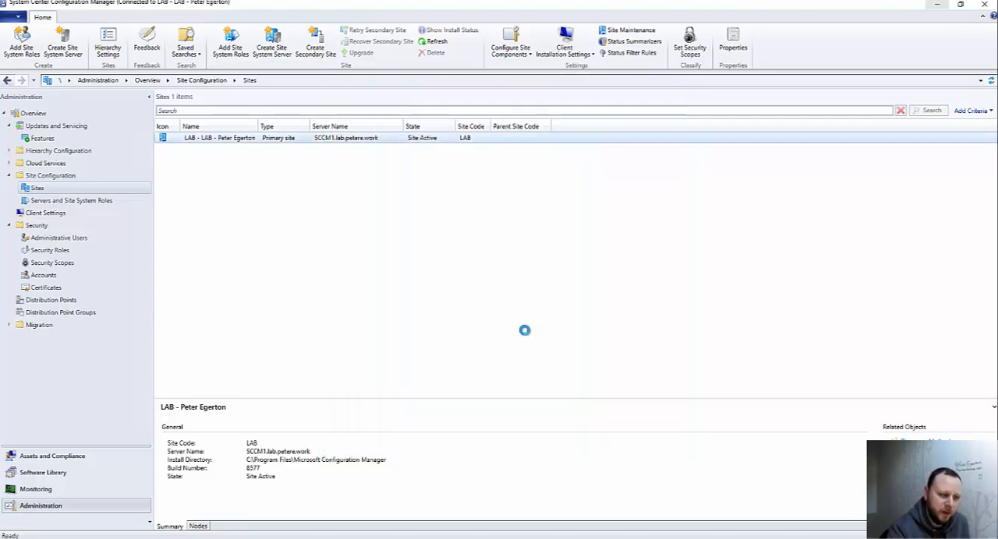
pyautogui.moveTo(209, 327)
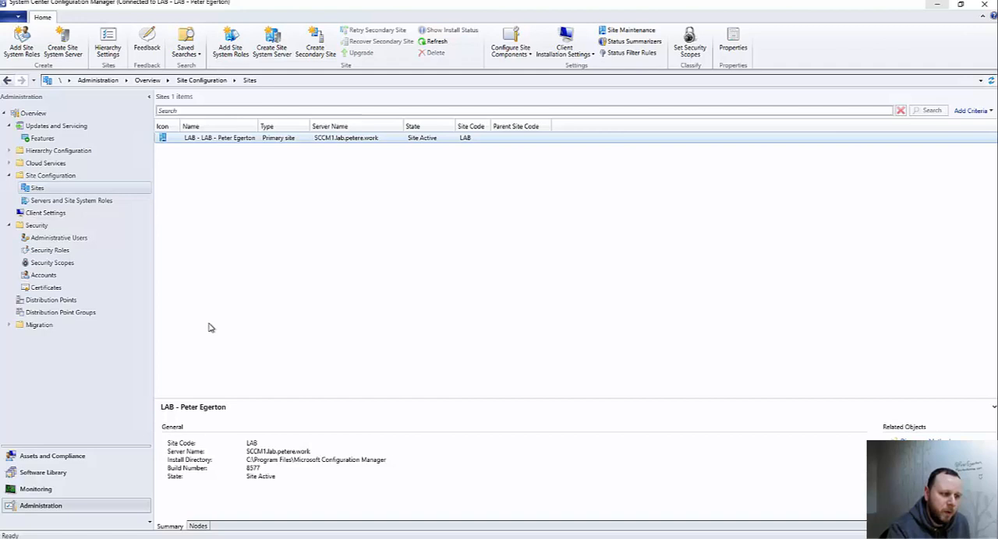
pyautogui.moveTo(89, 257)
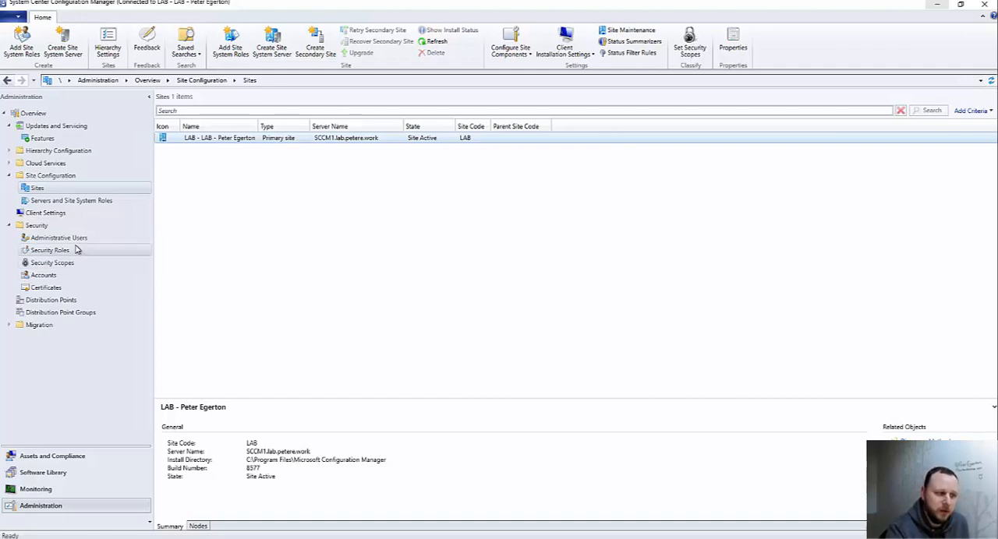
pyautogui.click(50, 249)
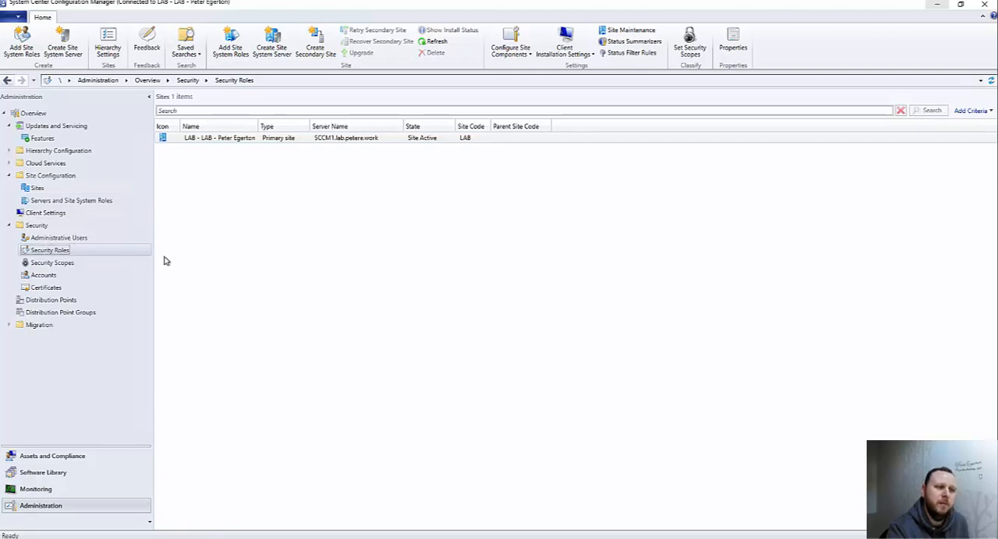
pyautogui.click(49, 249)
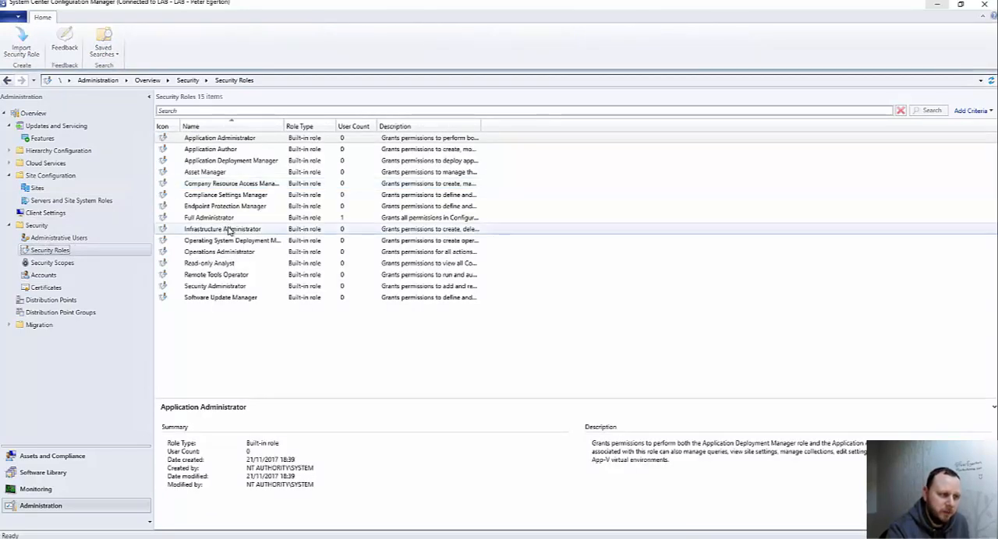
pyautogui.click(208, 218)
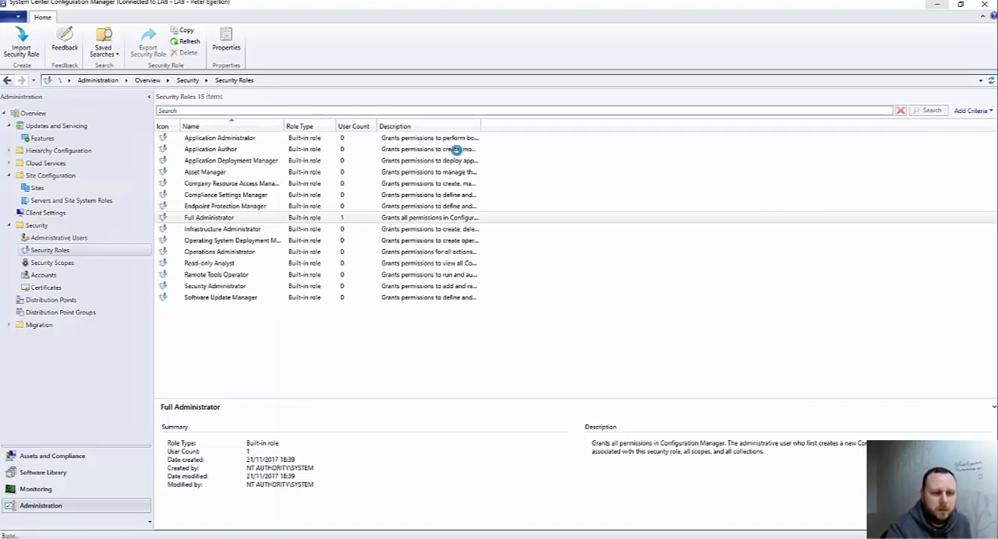
# Review Full Administrator's SMS Scripts permissions, then cancel without changes.
pyautogui.doubleClick(208, 218)
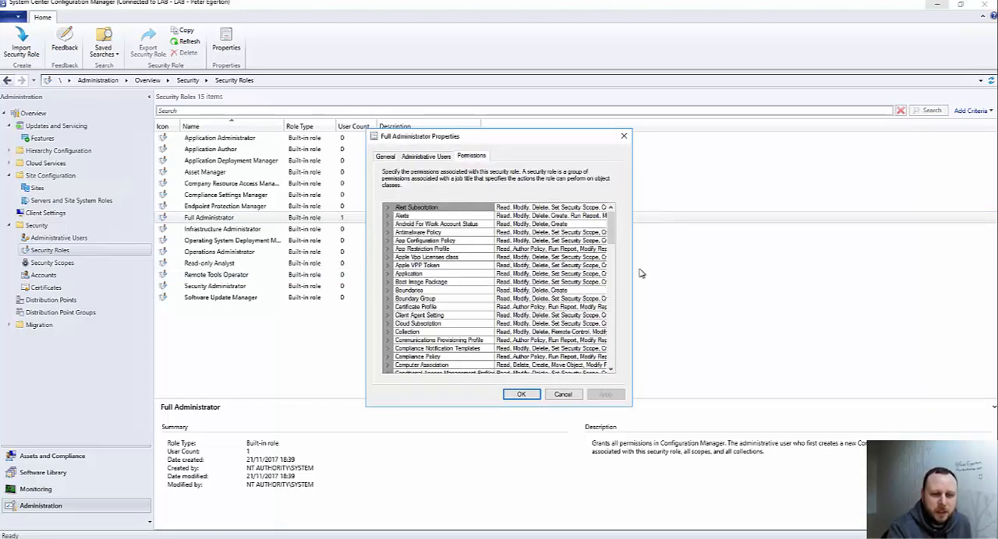
pyautogui.scroll(-3)
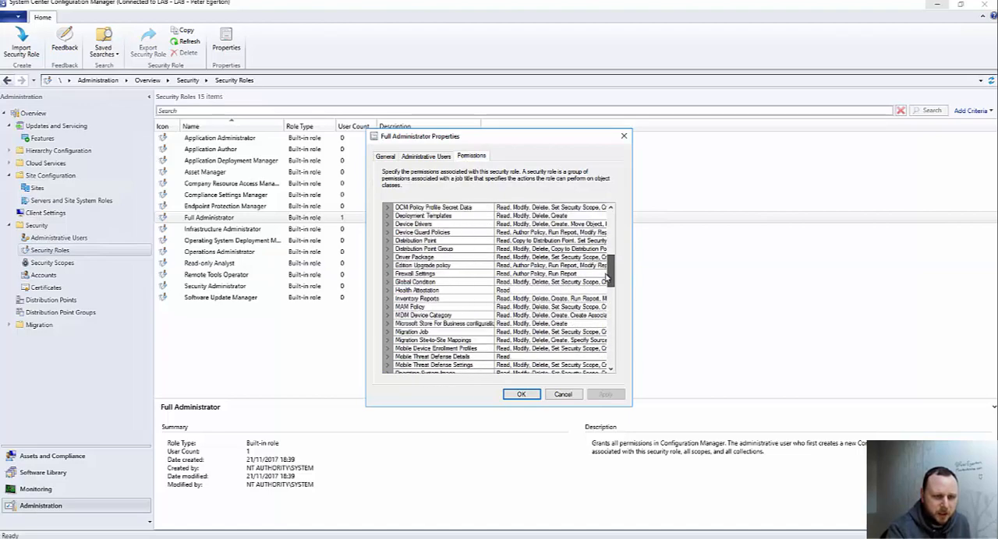
pyautogui.scroll(-3)
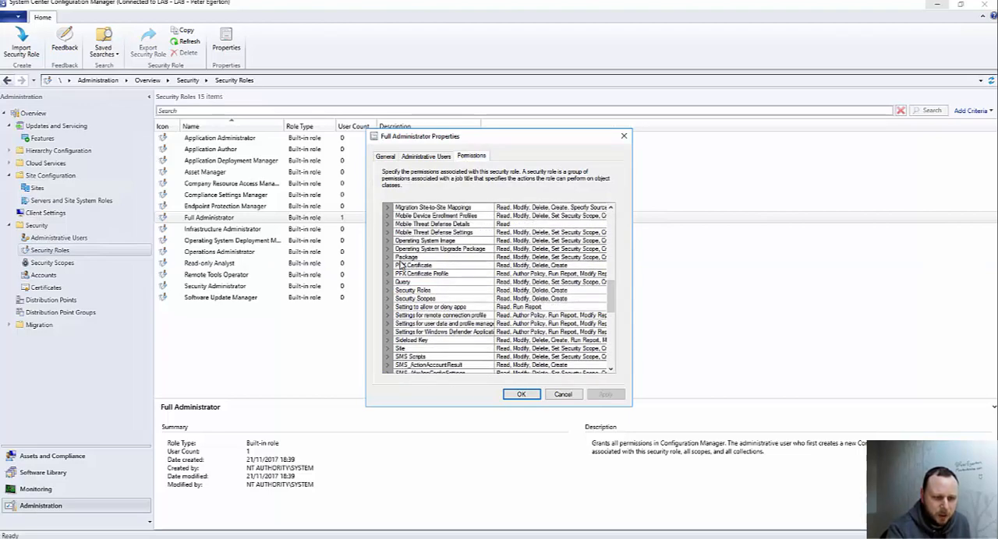
pyautogui.click(411, 357)
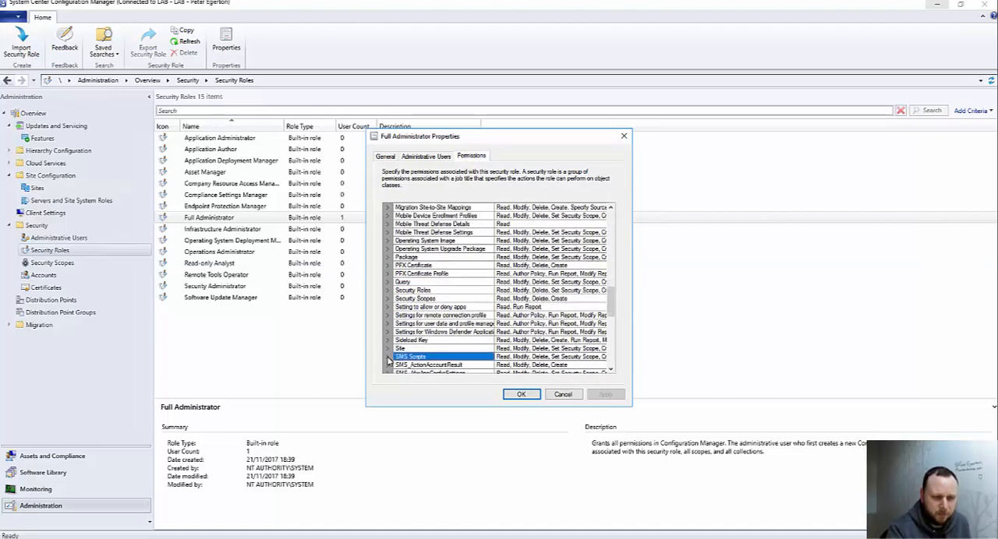
pyautogui.click(389, 358)
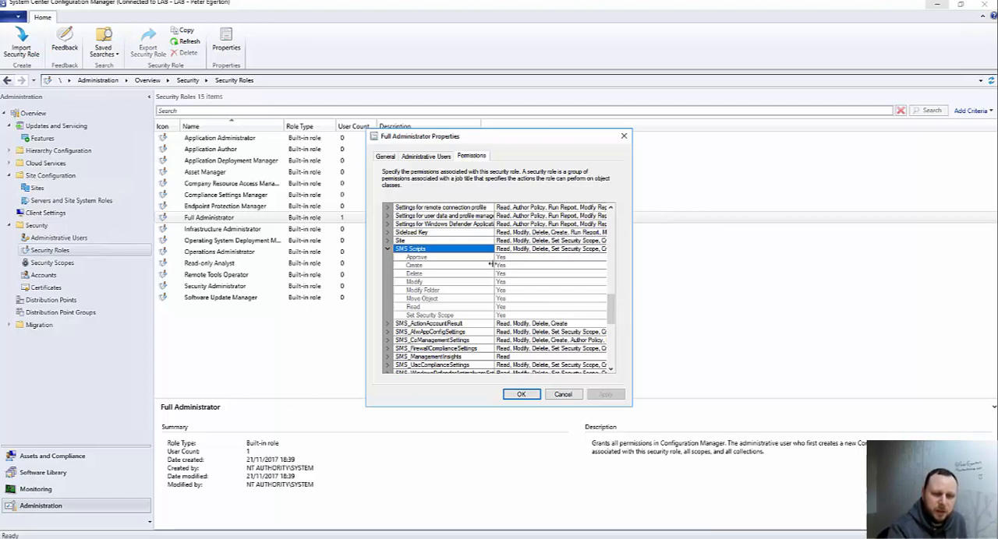
pyautogui.moveTo(482, 265)
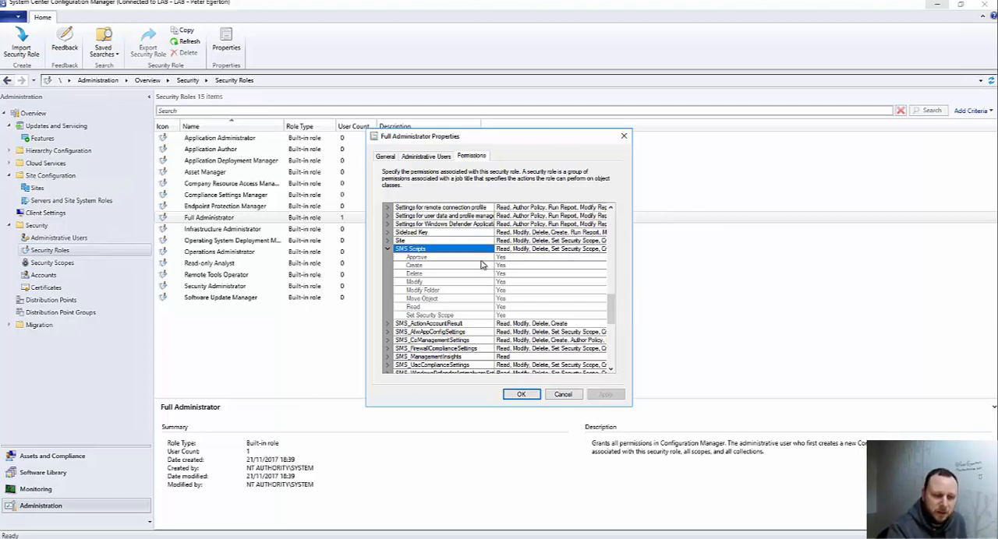
pyautogui.moveTo(456, 261)
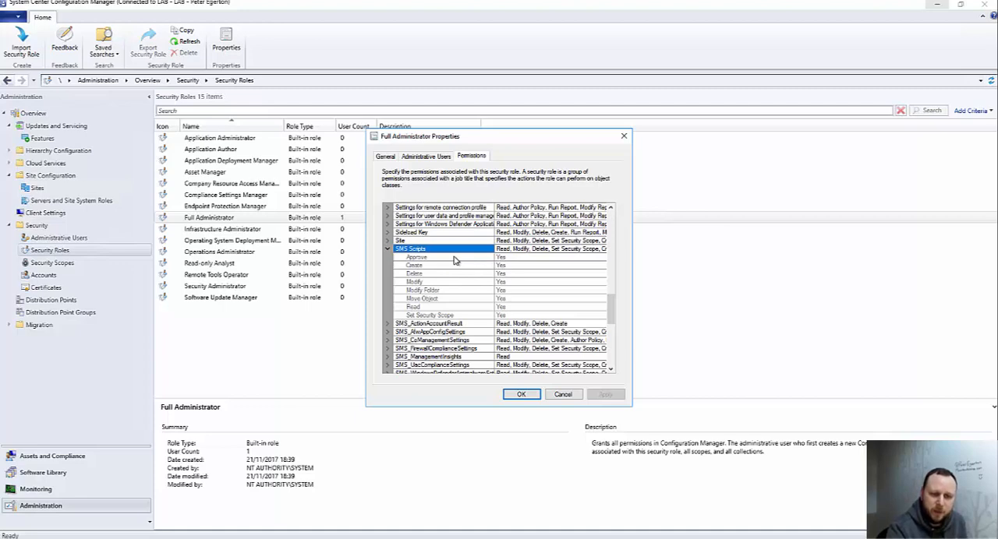
pyautogui.moveTo(546, 397)
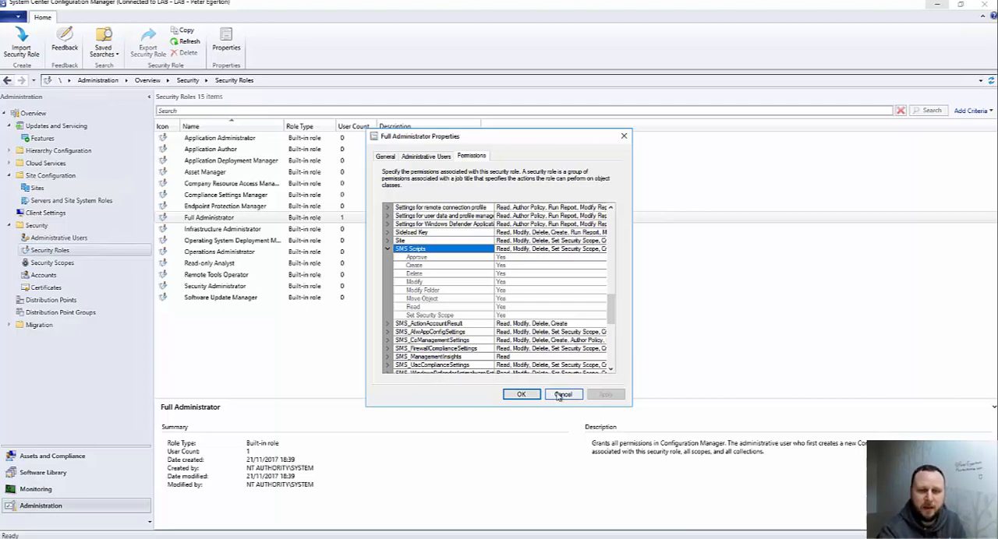
pyautogui.click(563, 394)
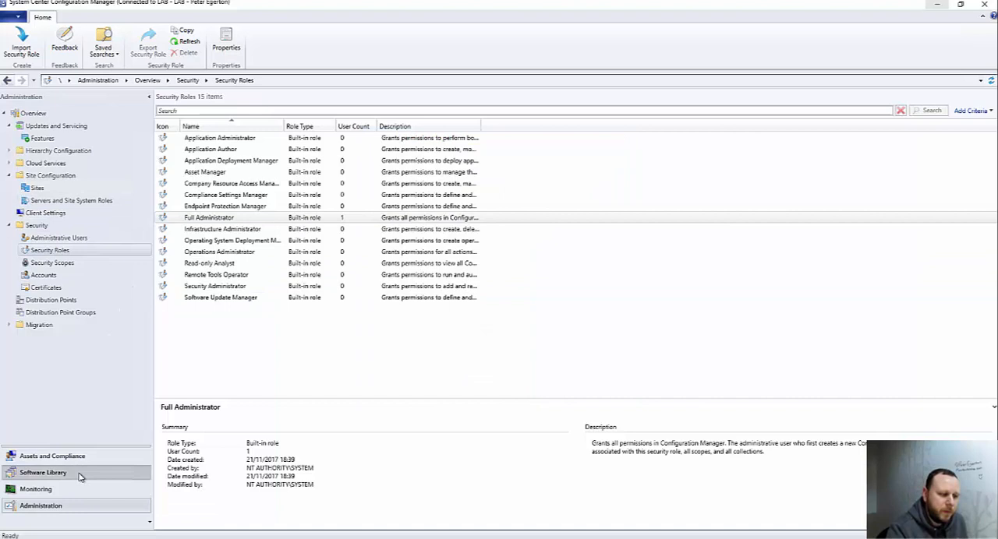
# In Software Library > Scripts, select the approved Gather SCCM Client Logs script.
pyautogui.click(43, 473)
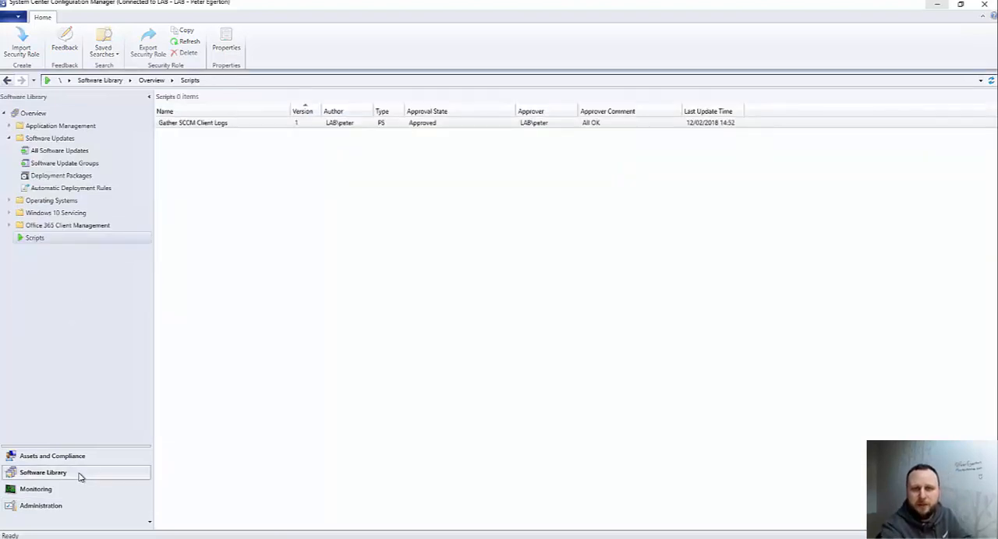
pyautogui.click(193, 123)
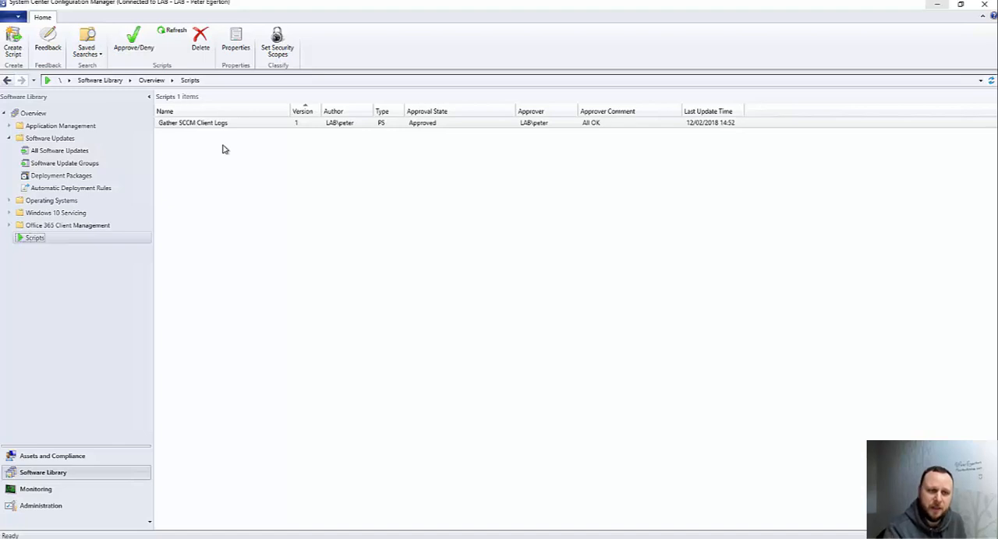
pyautogui.moveTo(214, 140)
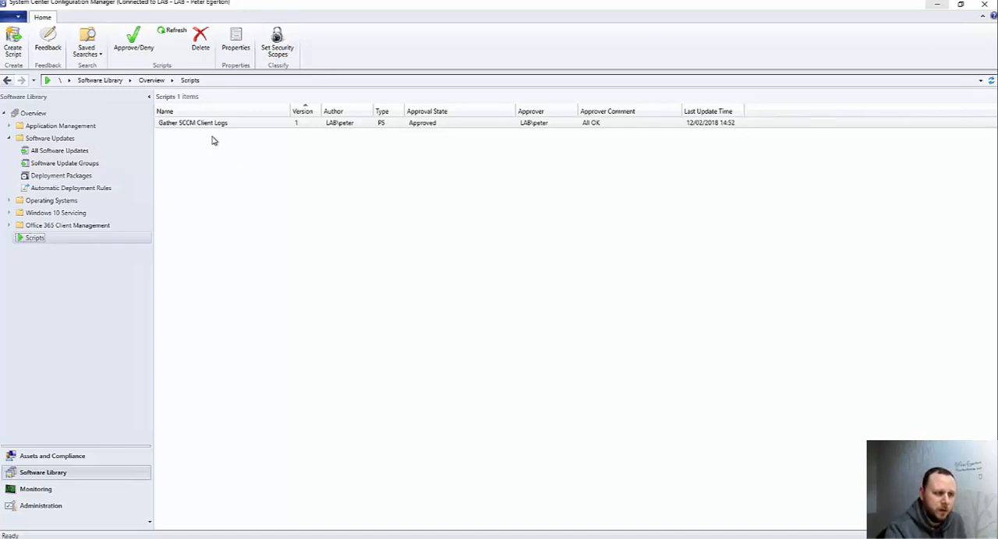
pyautogui.moveTo(217, 131)
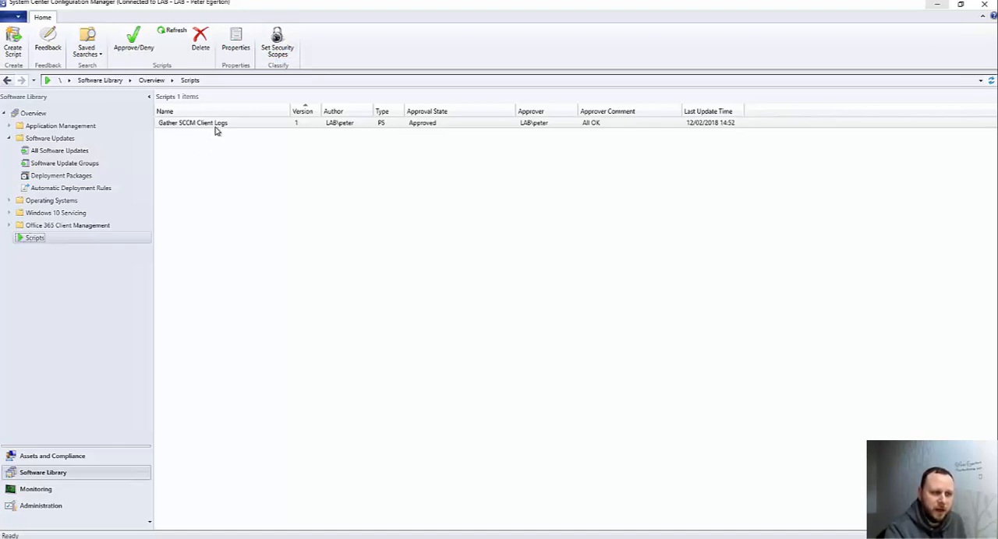
pyautogui.click(193, 123)
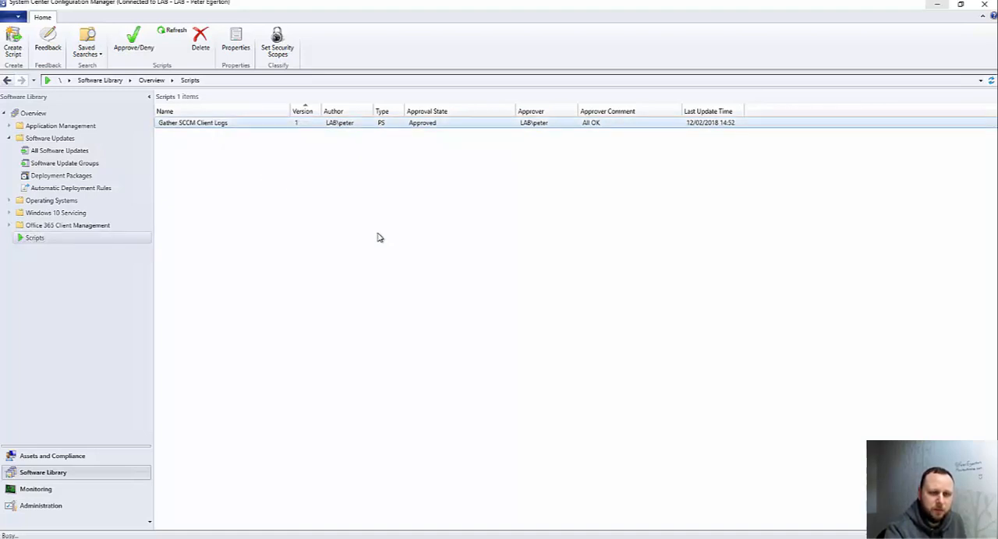
pyautogui.doubleClick(192, 122)
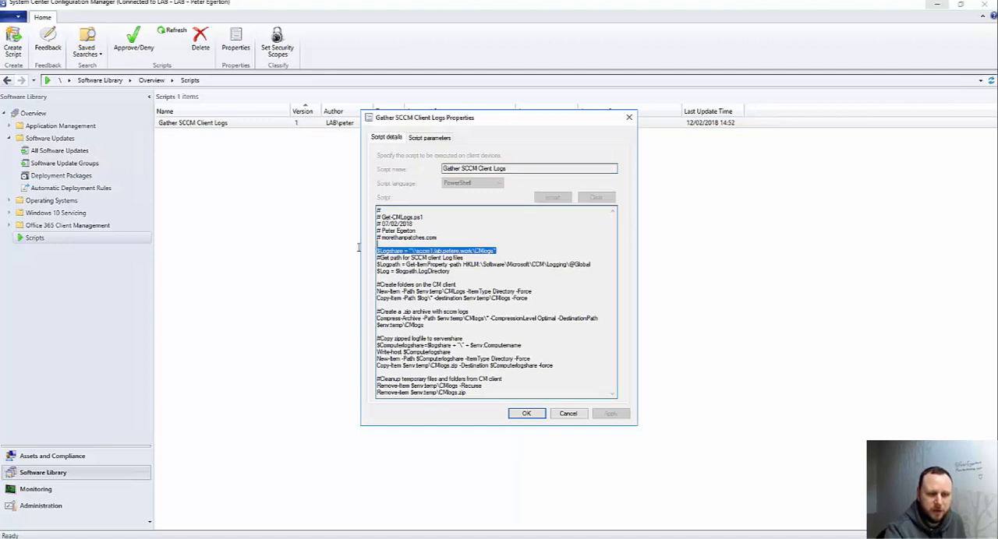
pyautogui.moveTo(546, 444)
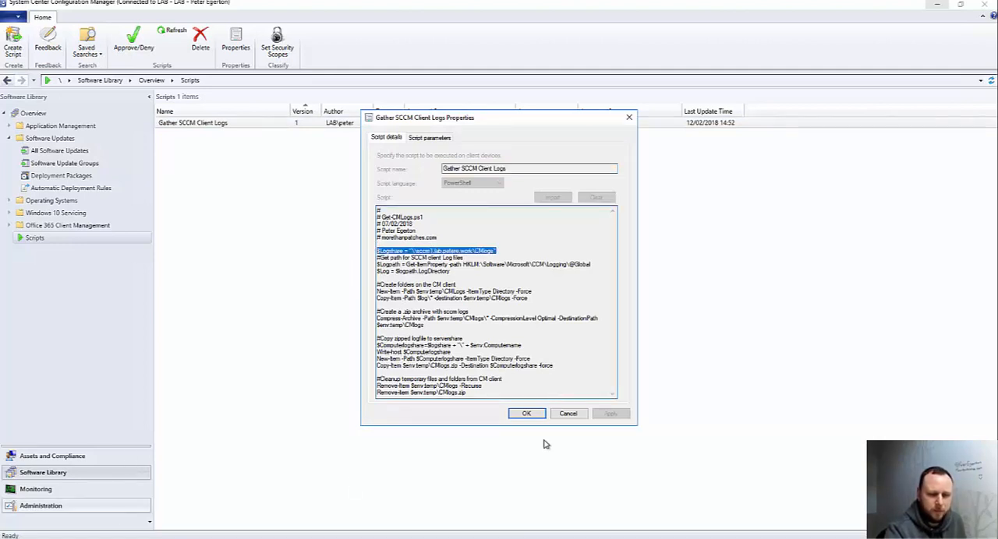
pyautogui.click(527, 413)
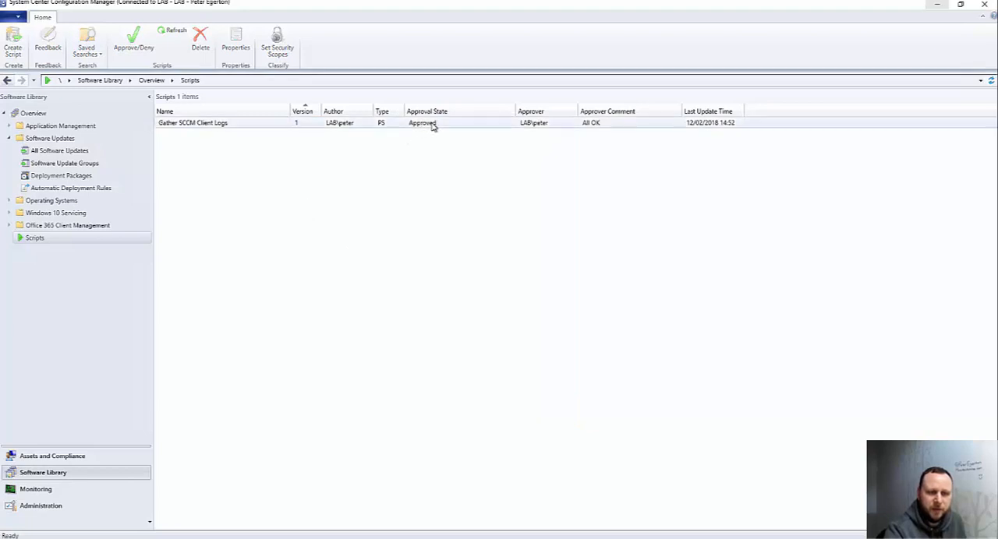
pyautogui.click(351, 123)
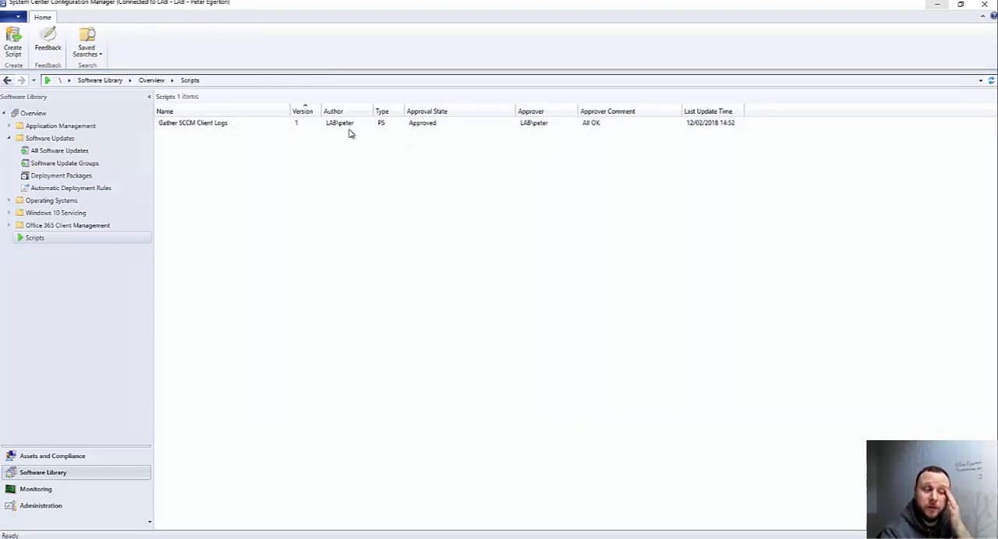
pyautogui.moveTo(46, 238)
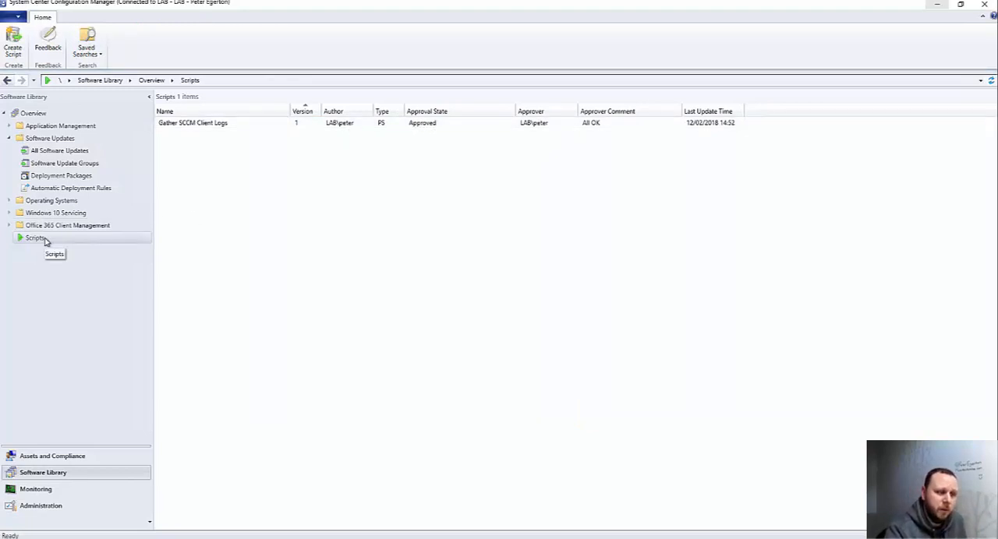
pyautogui.moveTo(45, 242)
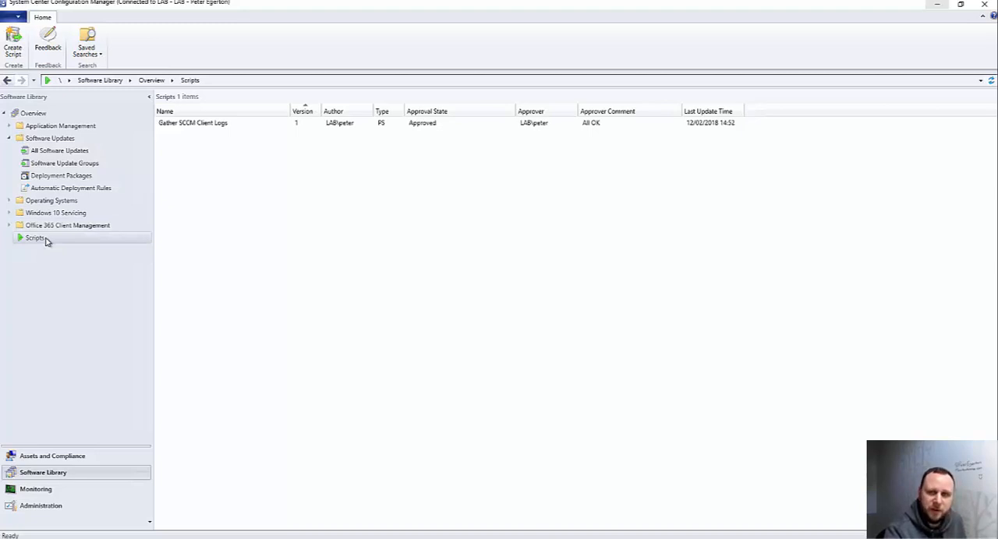
pyautogui.moveTo(121, 240)
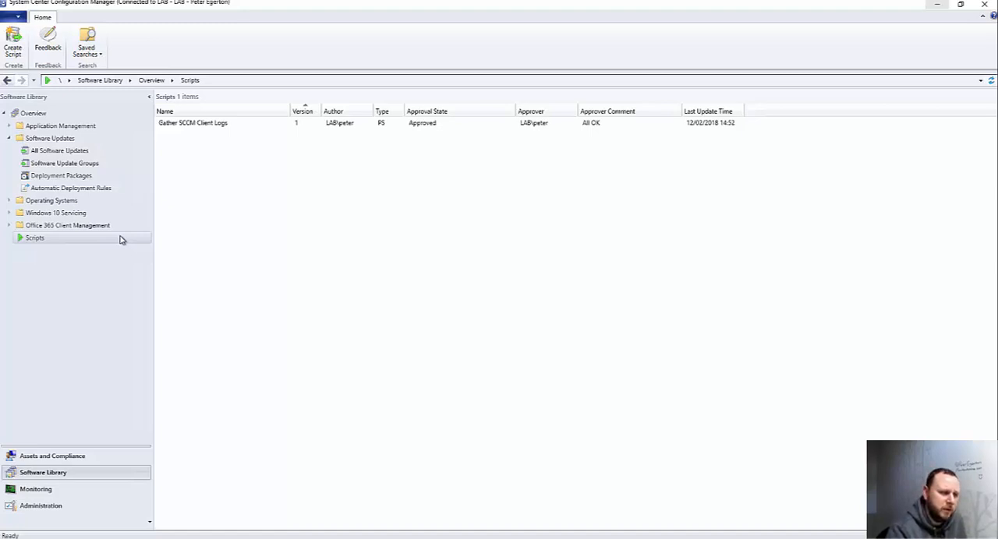
pyautogui.rightClick(35, 238)
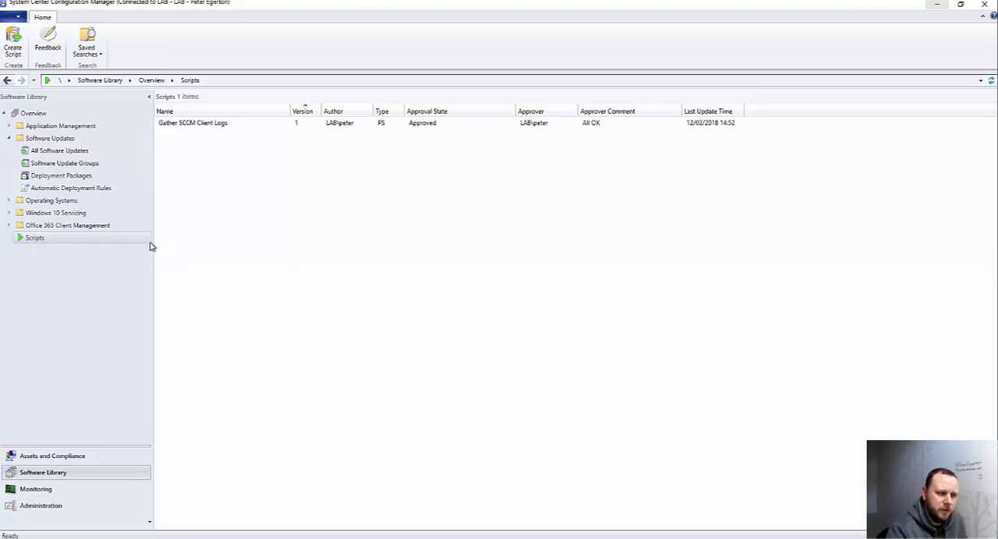
# Start a new PowerShell script named 'Gather SCCM Client Logs with parameter'.
pyautogui.click(12, 43)
pyautogui.write('Gather SCCM Client Logs with parameter')
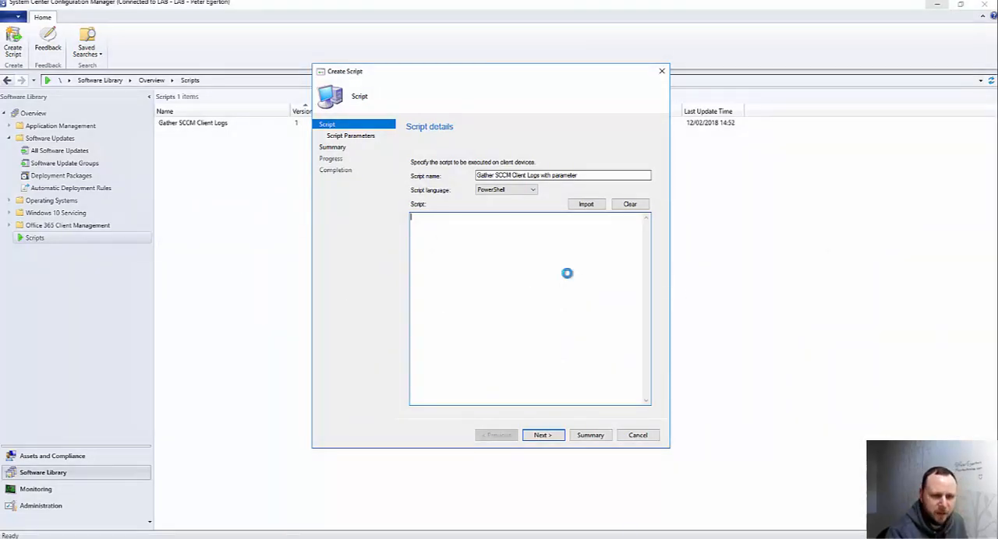
# Enter the log-gathering script code with a Logshare parameter and proceed to parameters.
pyautogui.click(586, 203)
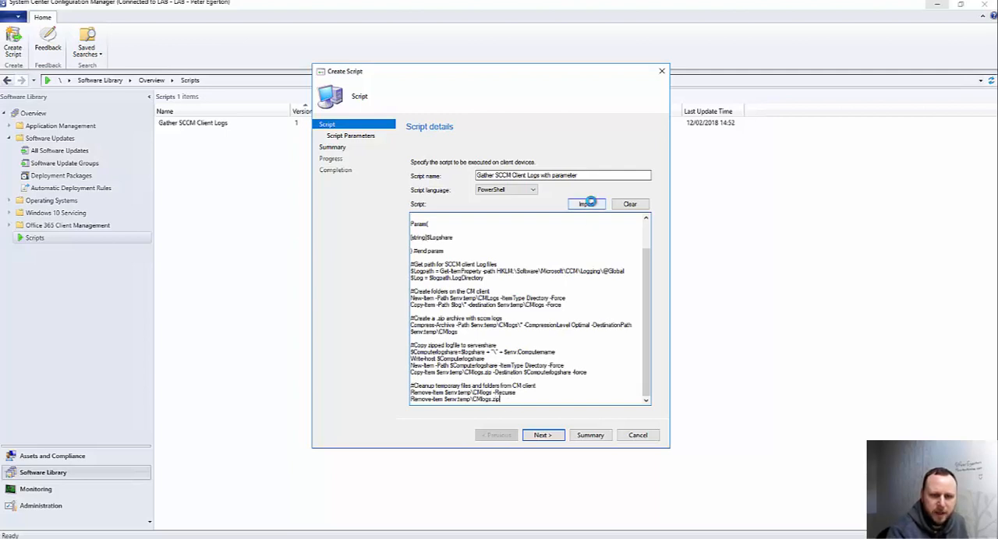
pyautogui.click(585, 204)
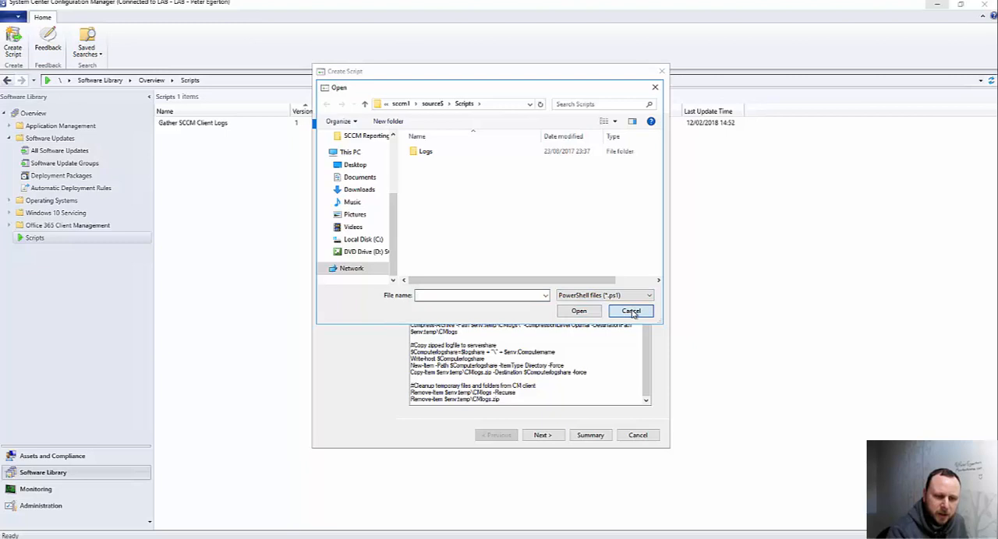
pyautogui.click(629, 311)
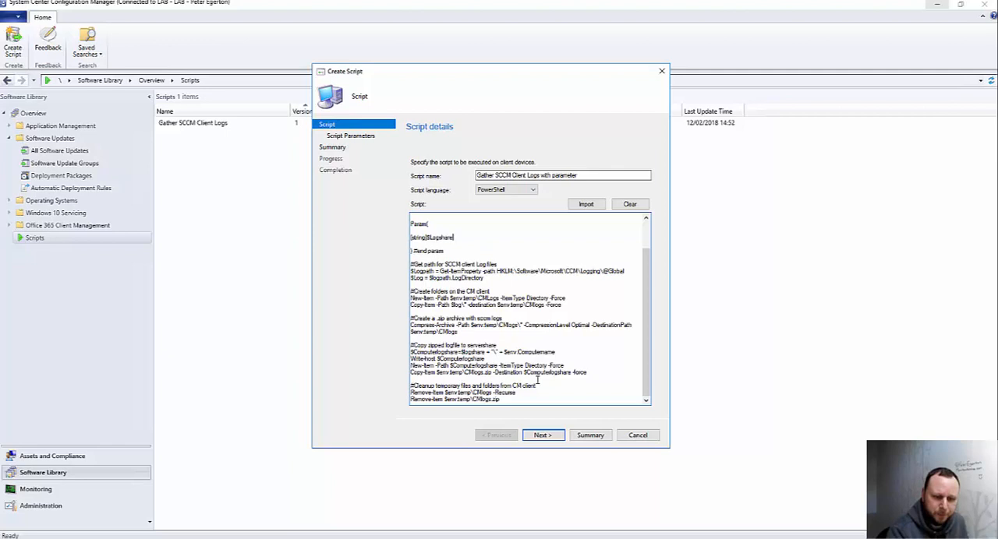
pyautogui.click(542, 435)
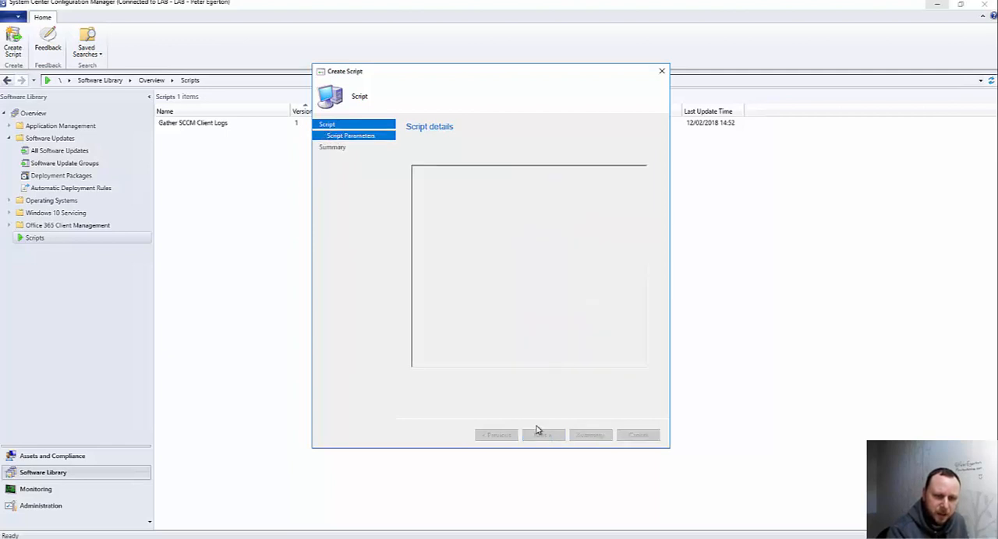
# Review the Logshare parameter, an optional 1–1024-character string, and leave it unchanged.
pyautogui.click(544, 435)
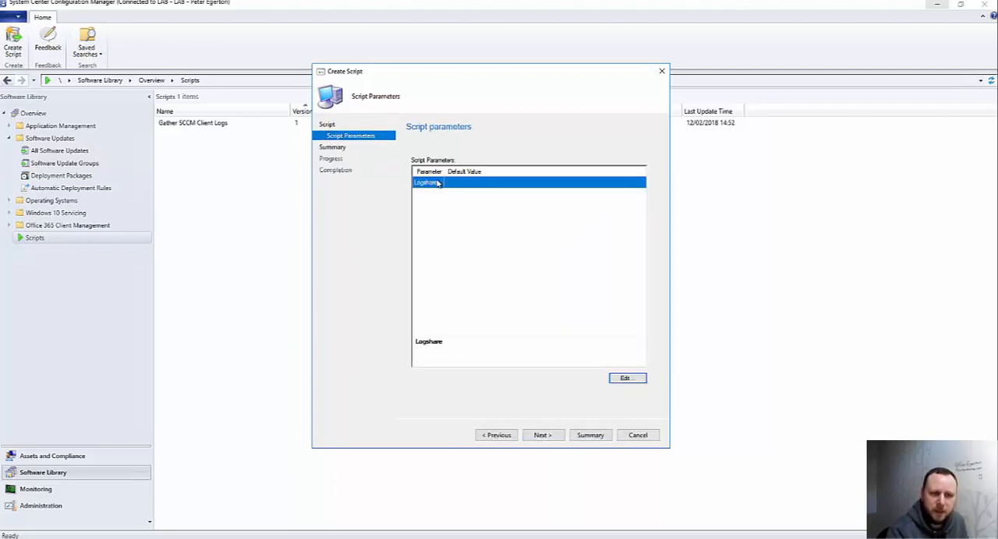
pyautogui.moveTo(482, 189)
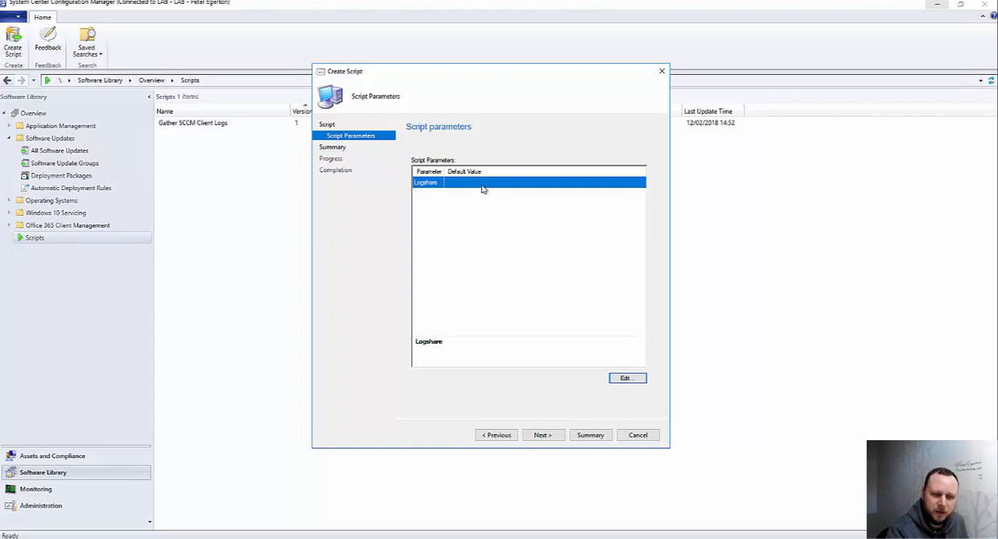
pyautogui.click(626, 378)
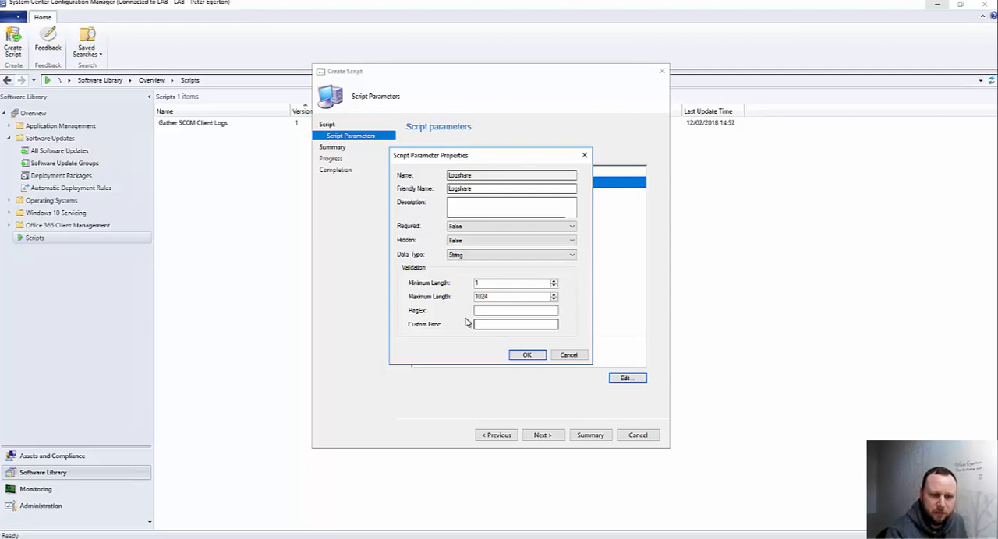
pyautogui.click(515, 310)
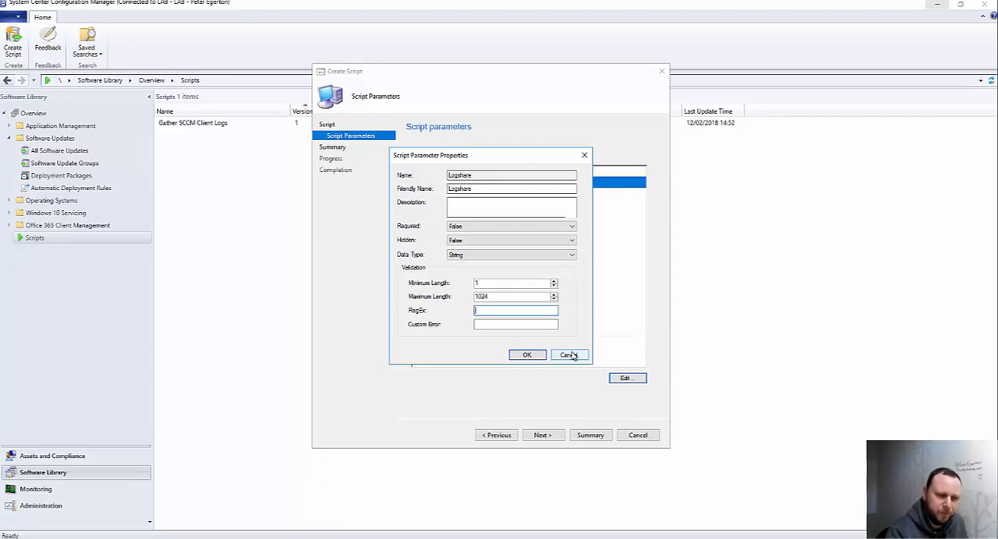
pyautogui.moveTo(571, 357)
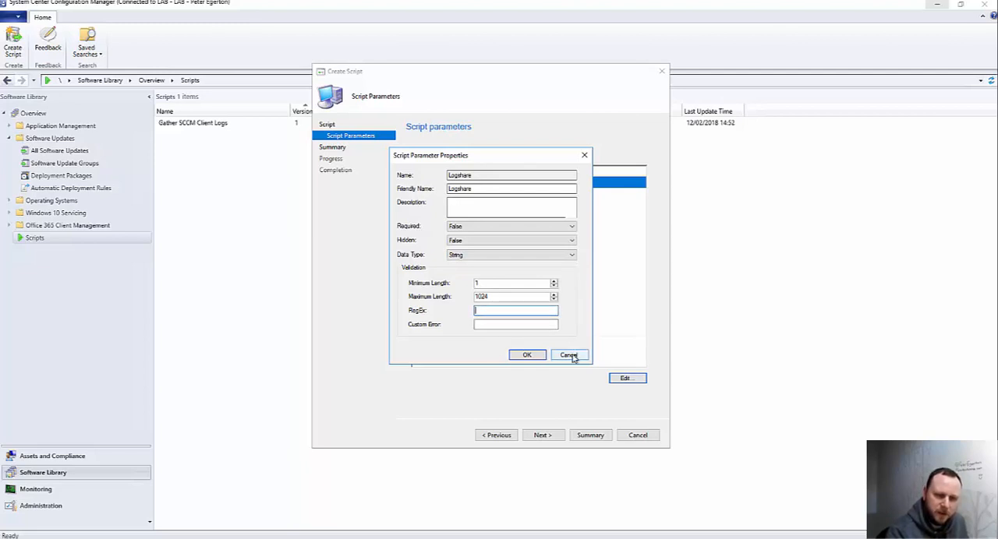
pyautogui.click(568, 356)
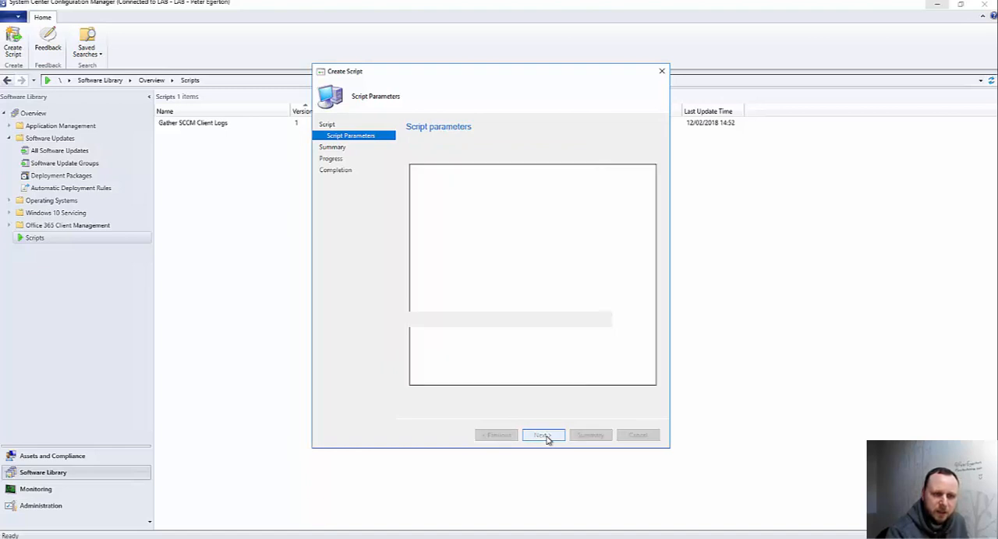
# Finish the Create Script wizard through Summary, Progress and Completion.
pyautogui.click(543, 435)
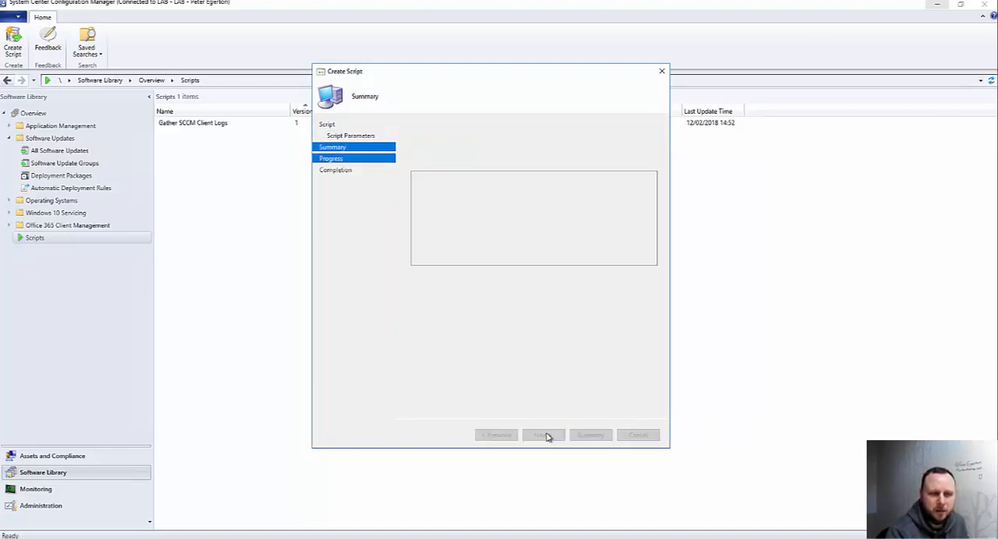
pyautogui.click(543, 435)
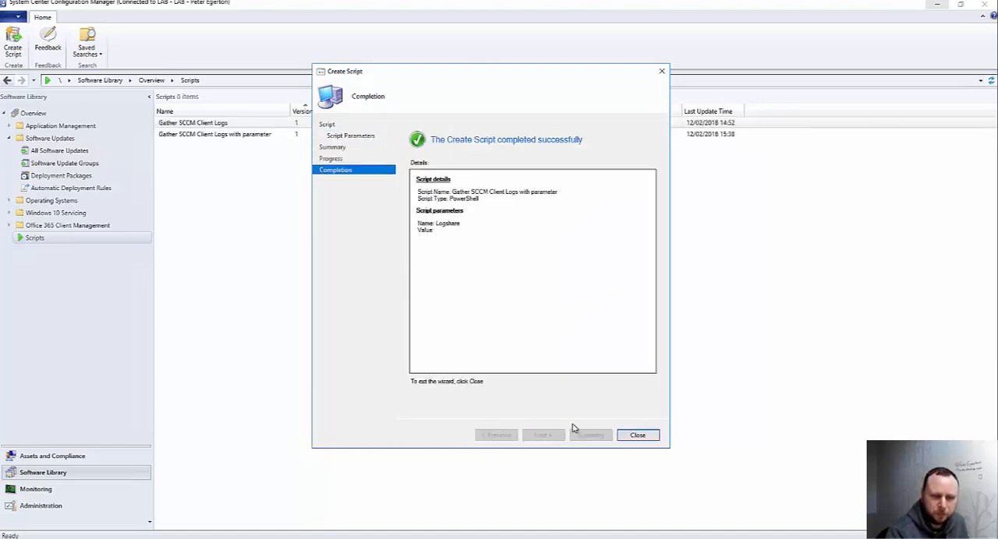
pyautogui.click(637, 435)
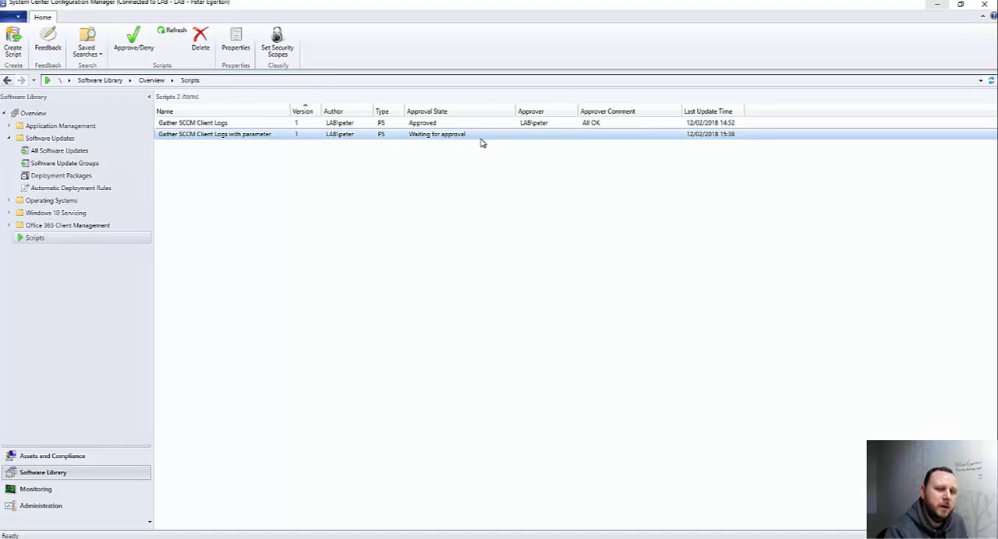
pyautogui.moveTo(483, 151)
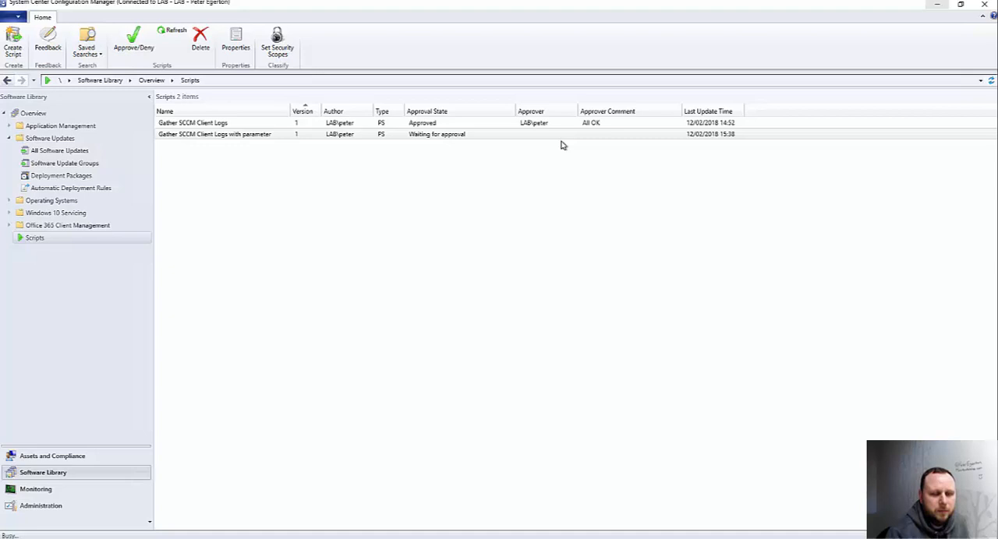
# Open Approve/Deny for the parameterised script, check Logshare details, and reach Approve Script.
pyautogui.click(133, 39)
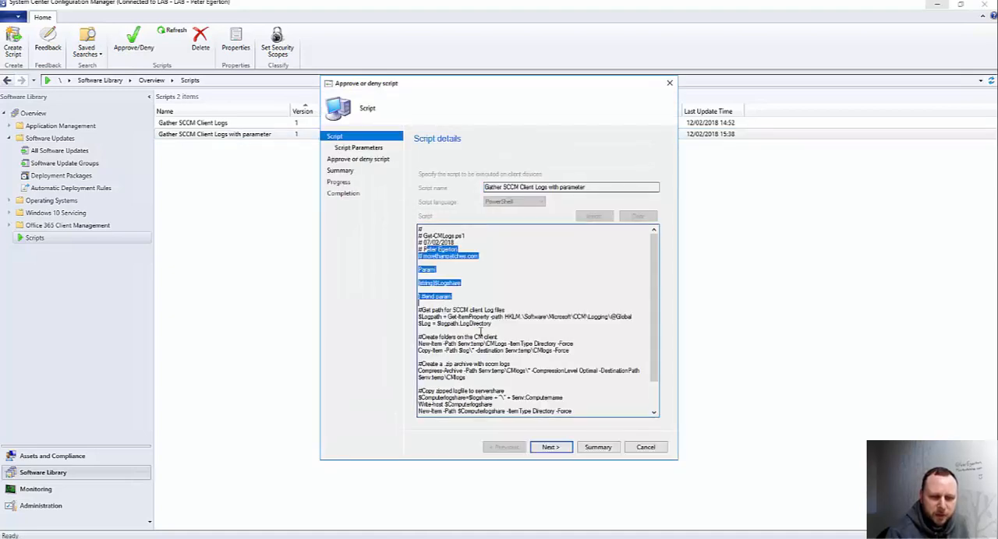
pyautogui.click(550, 447)
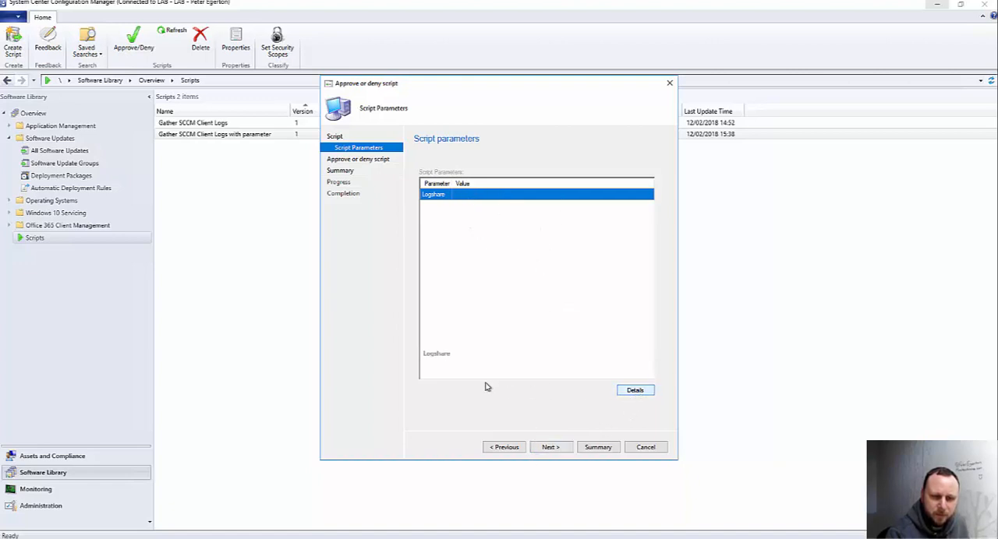
pyautogui.click(635, 390)
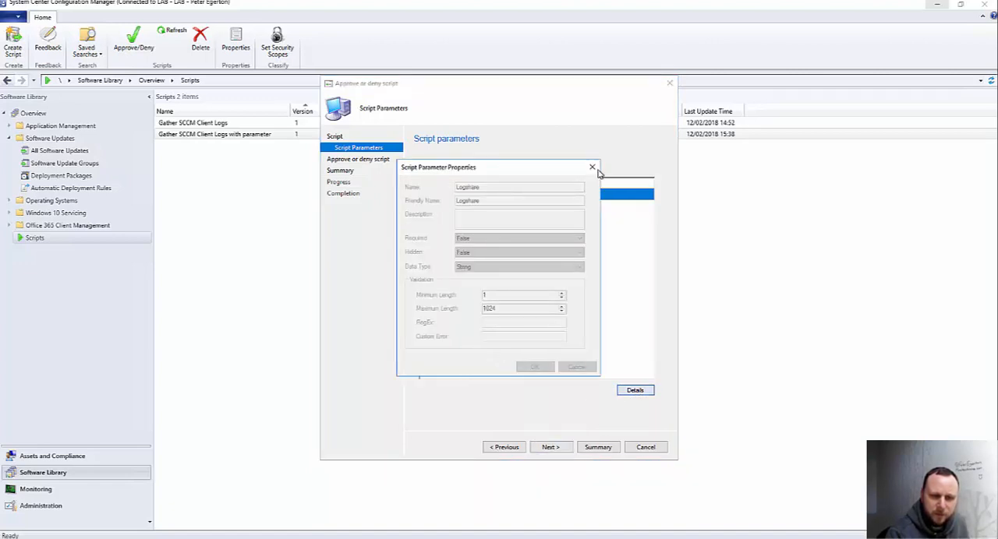
pyautogui.click(591, 166)
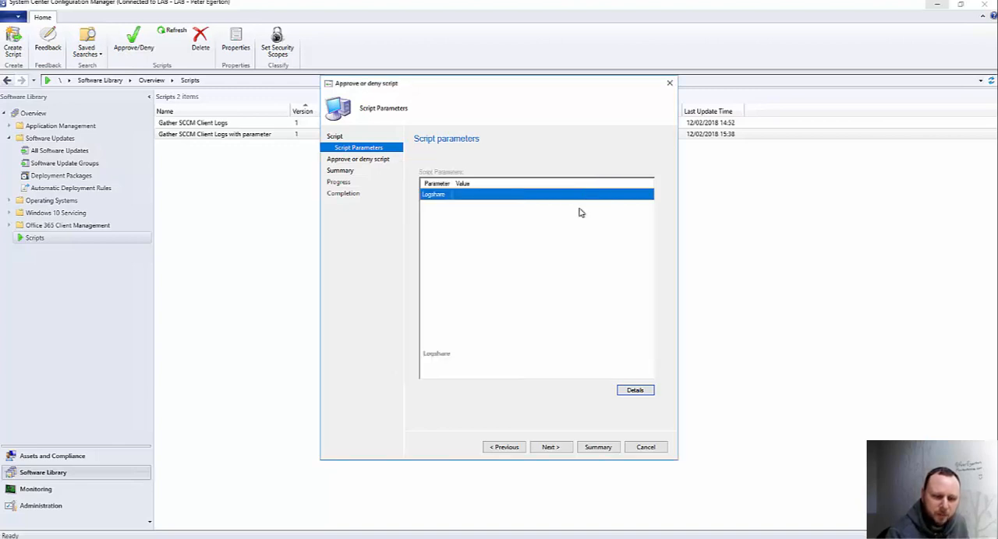
pyautogui.click(550, 446)
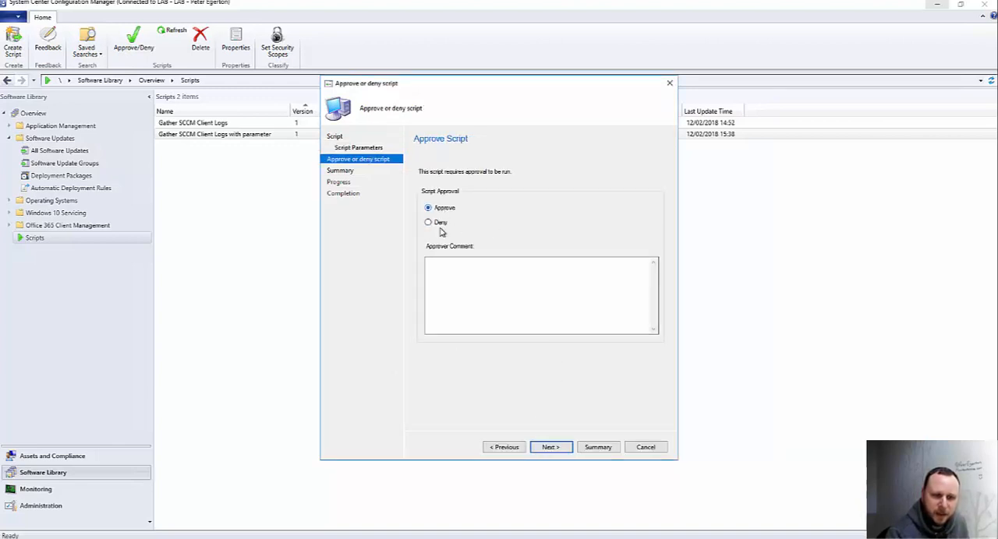
# Approve the script with approver comment 'All OK' and close the wizard.
pyautogui.click(540, 296)
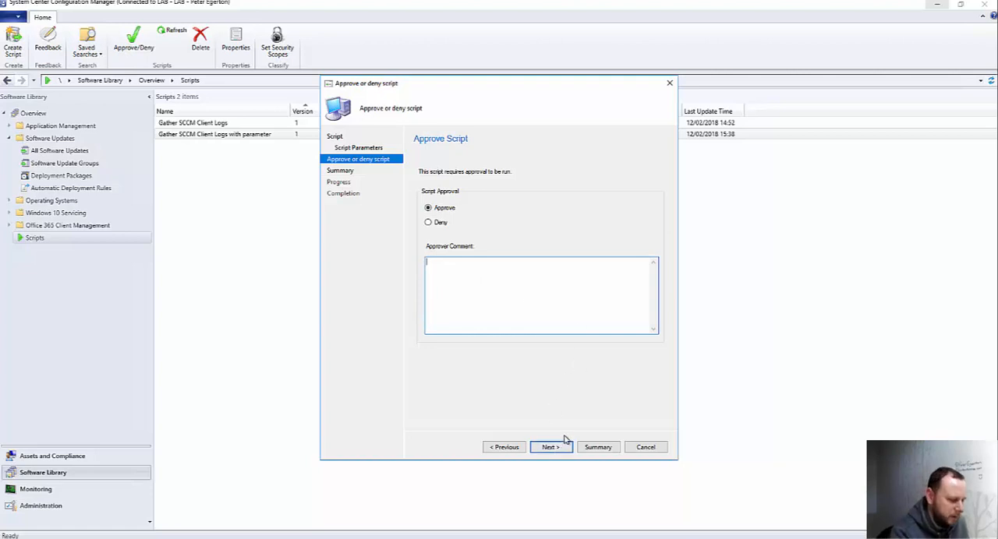
pyautogui.write('All OK')
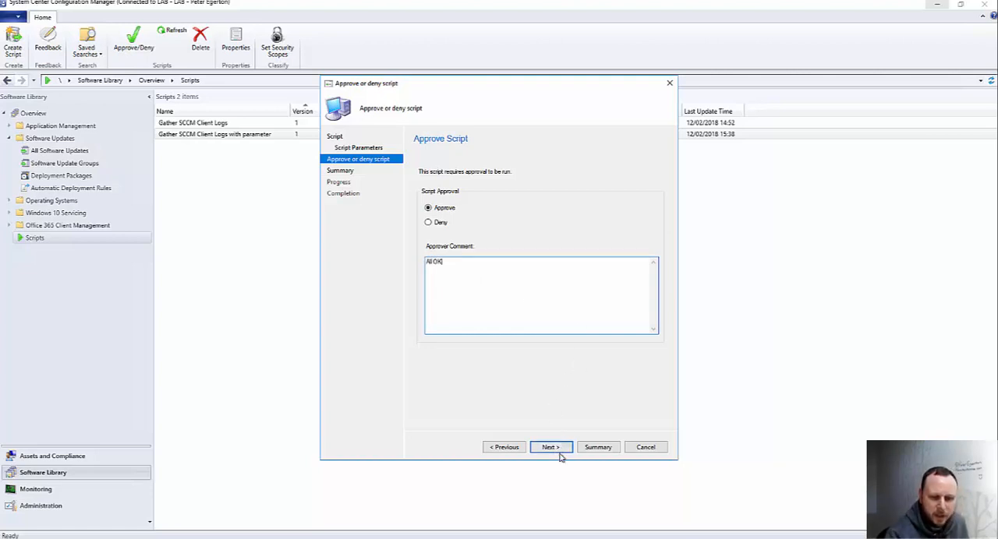
pyautogui.click(551, 447)
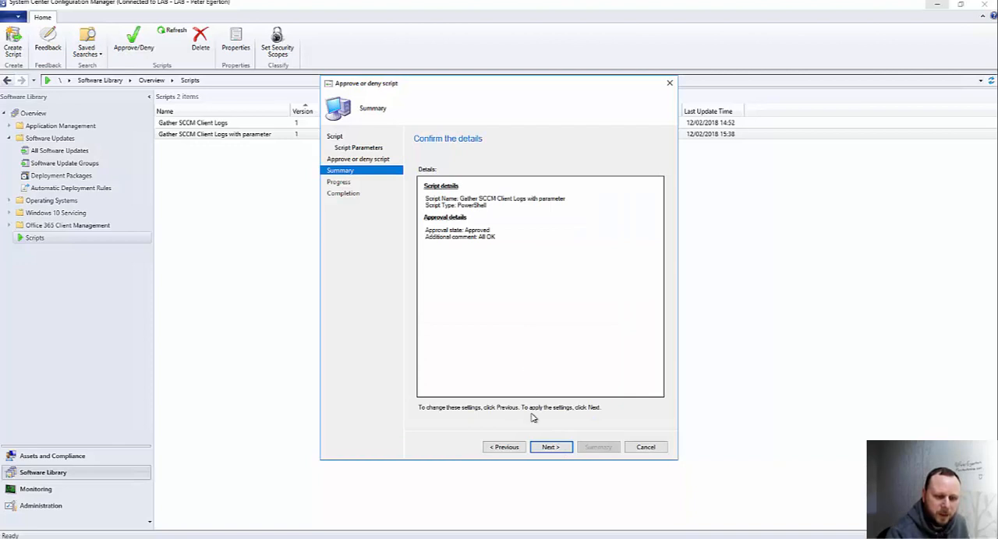
pyautogui.click(550, 447)
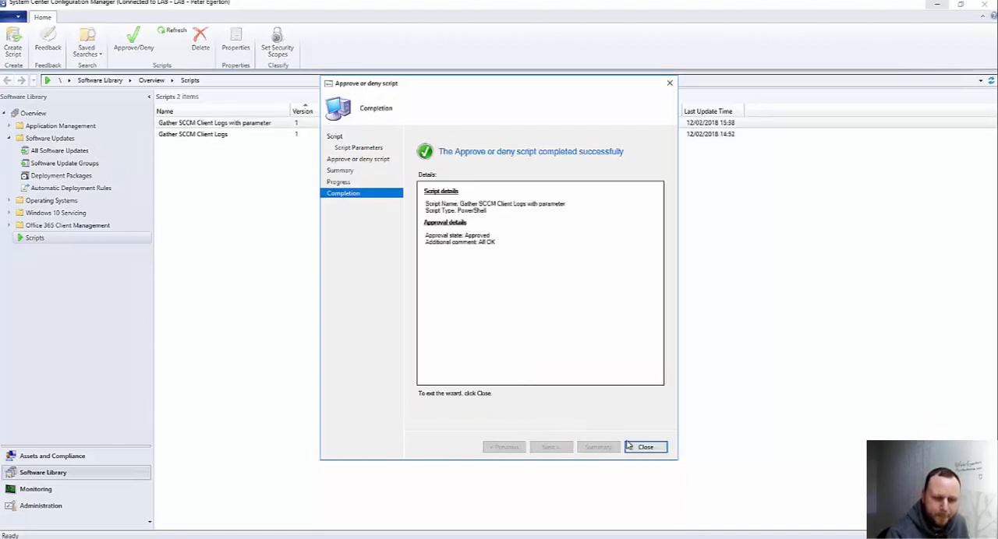
pyautogui.click(645, 446)
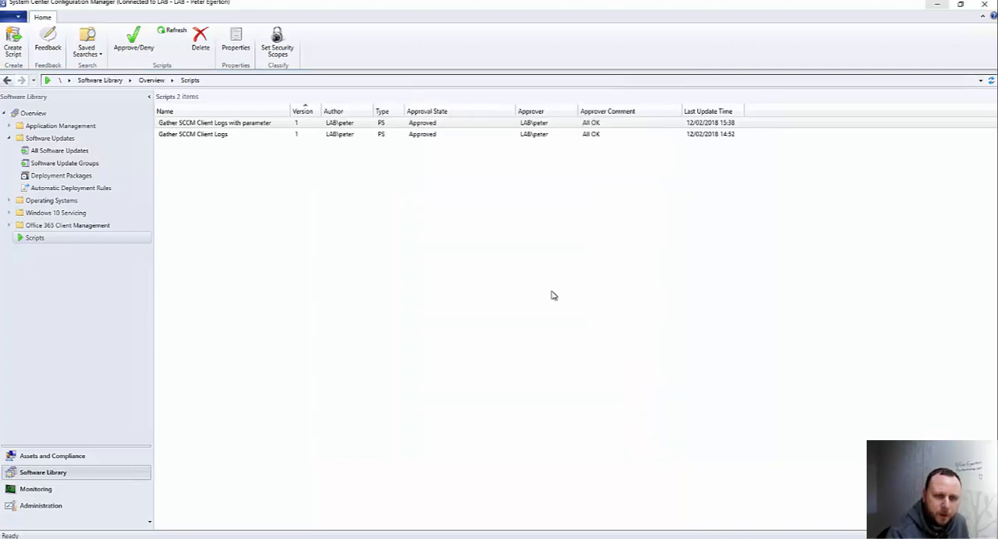
# Select both approved Gather SCCM Client Logs scripts, then return to the Security Roles list.
pyautogui.click(192, 134)
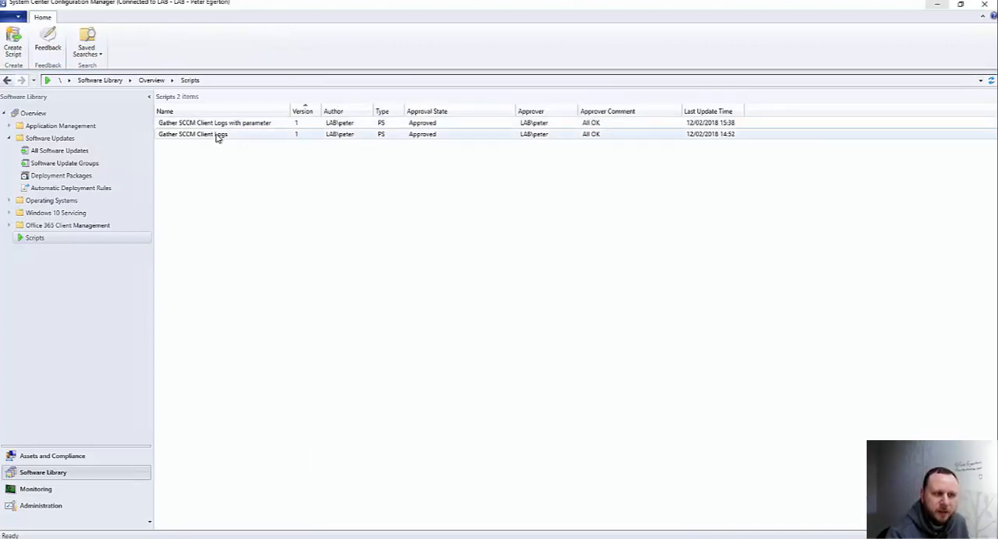
pyautogui.click(192, 133)
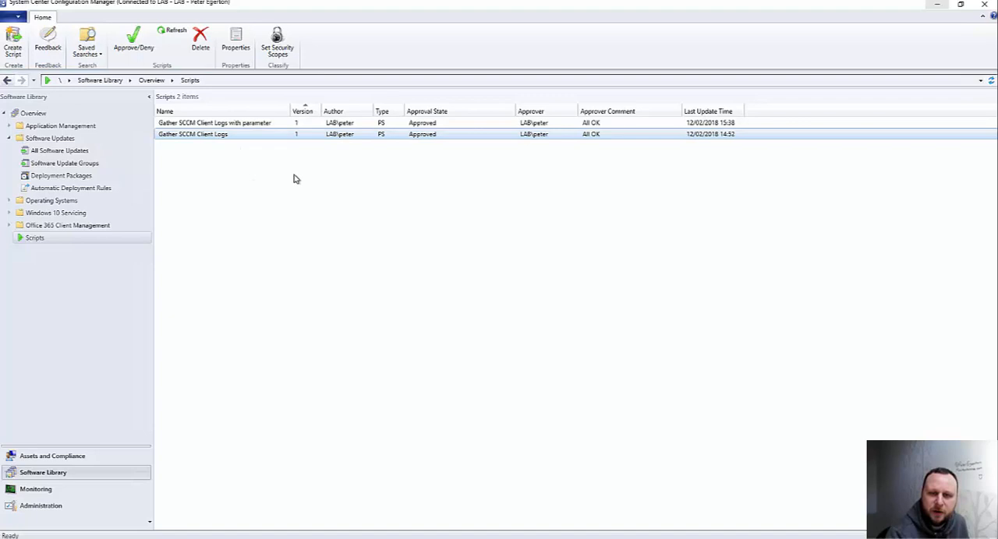
pyautogui.moveTo(242, 134)
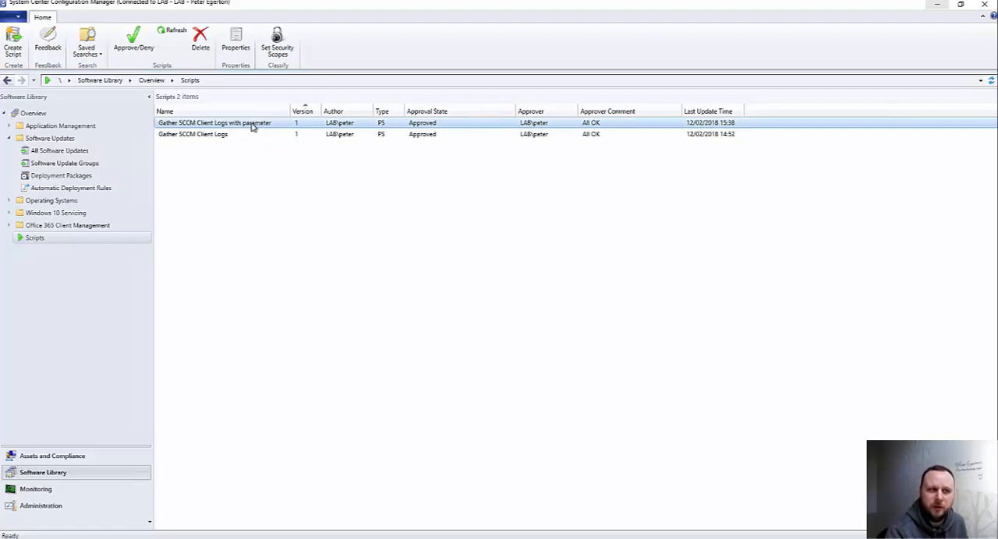
pyautogui.click(41, 506)
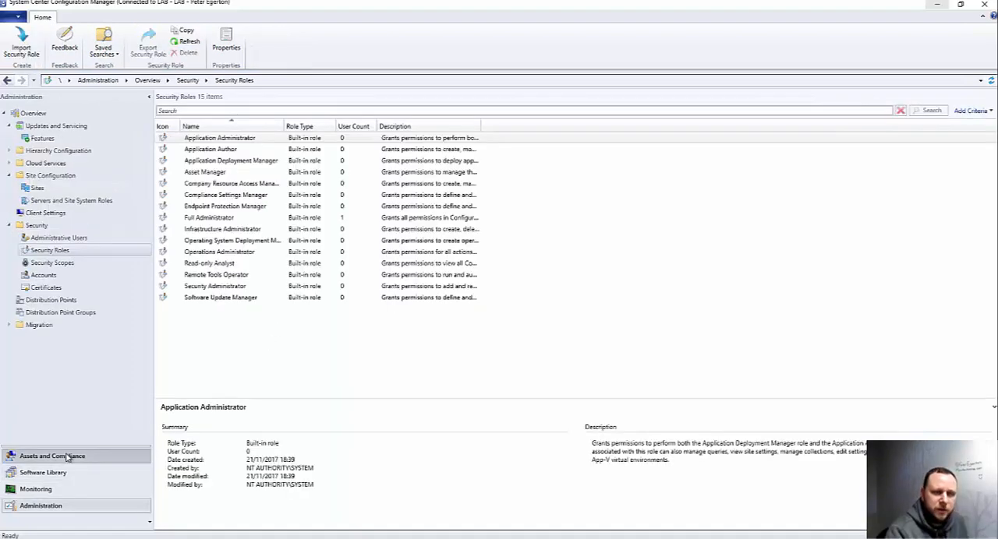
# Show SCCM1 in the ten-device Devices list and bring up its actions menu.
pyautogui.click(52, 456)
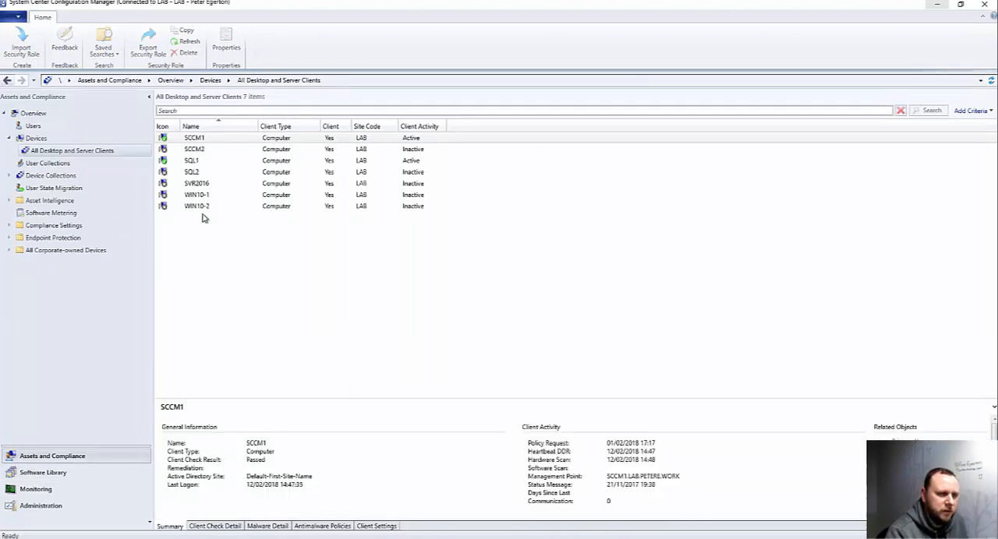
pyautogui.click(195, 138)
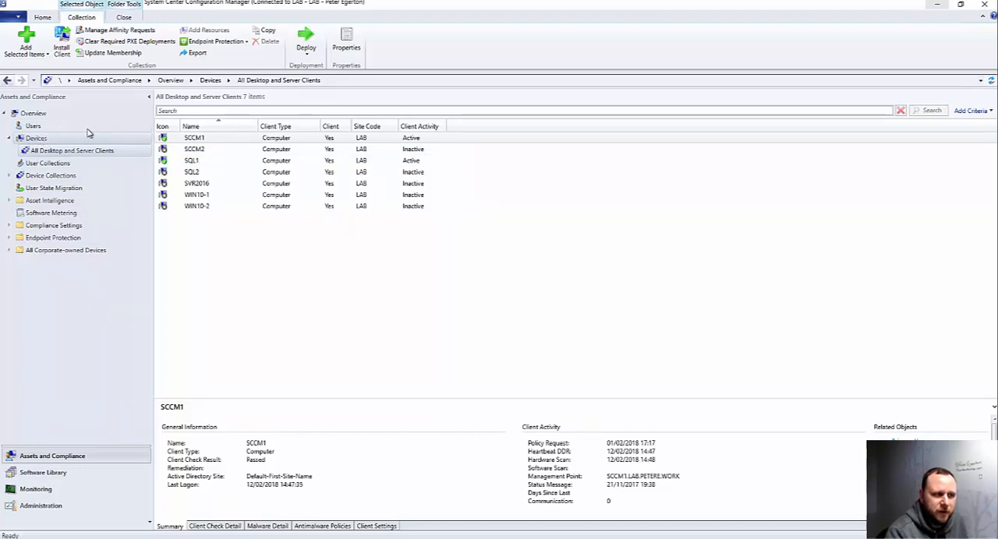
pyautogui.click(36, 138)
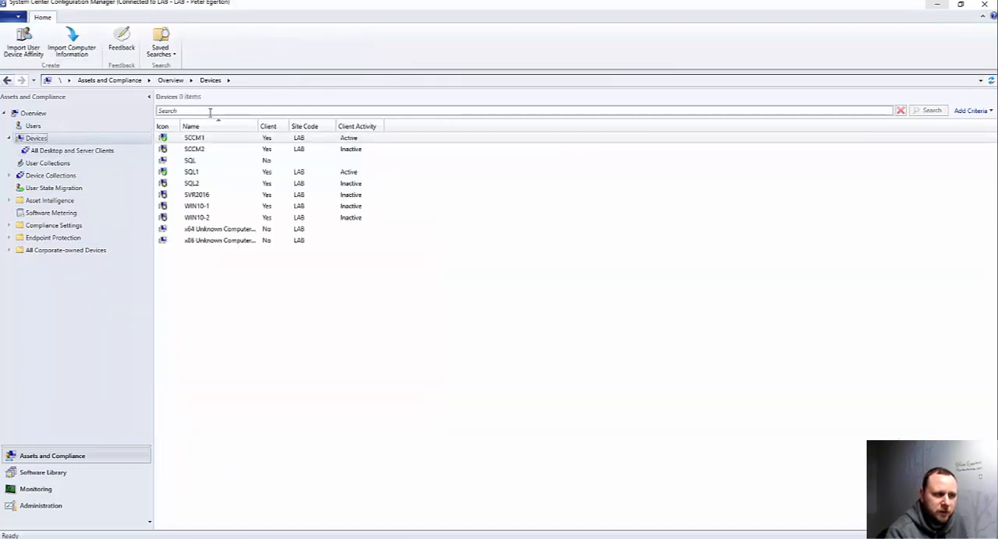
pyautogui.rightClick(194, 137)
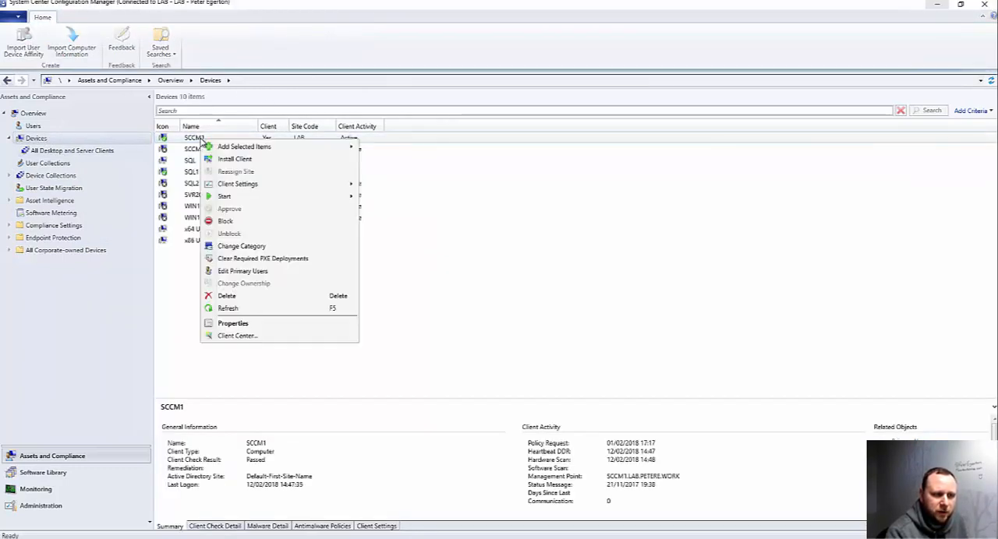
pyautogui.moveTo(269, 238)
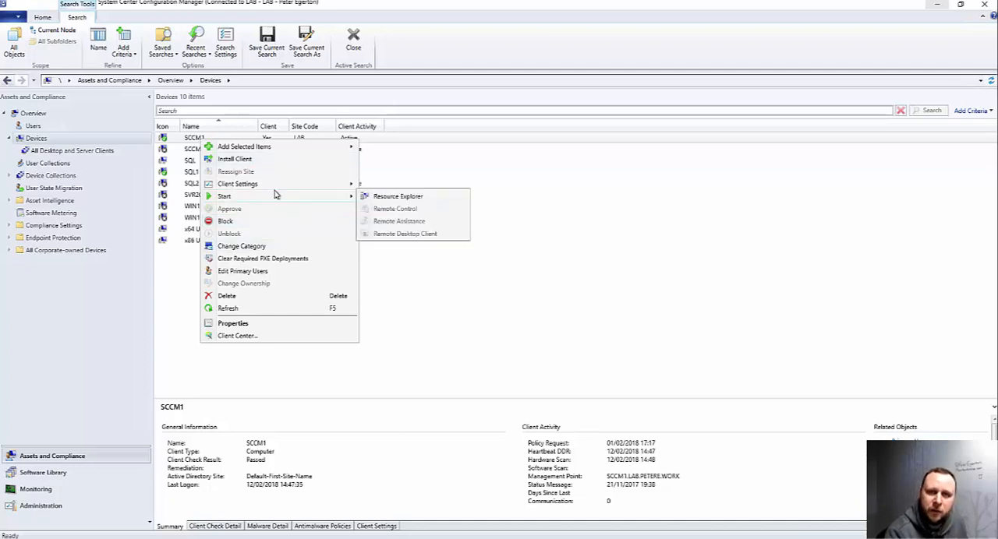
pyautogui.moveTo(238, 183)
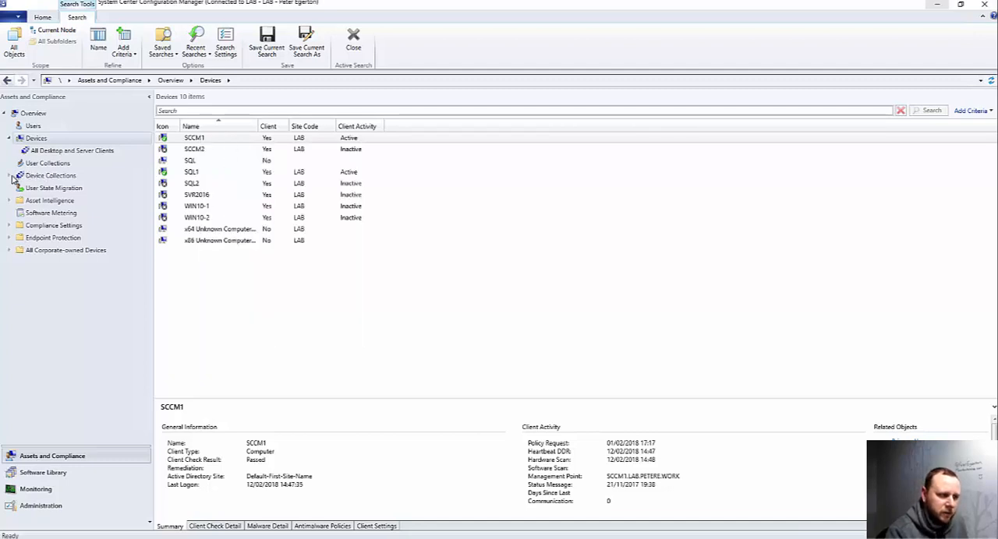
# Open the All Desktop and Server Clients collection and bring up SCCM1's Run Script actions.
pyautogui.click(50, 176)
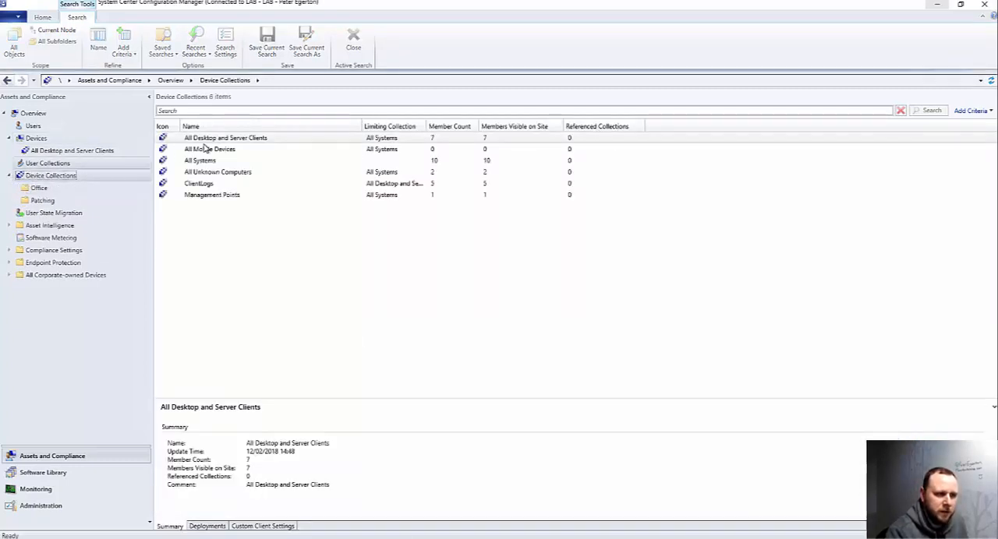
pyautogui.click(226, 138)
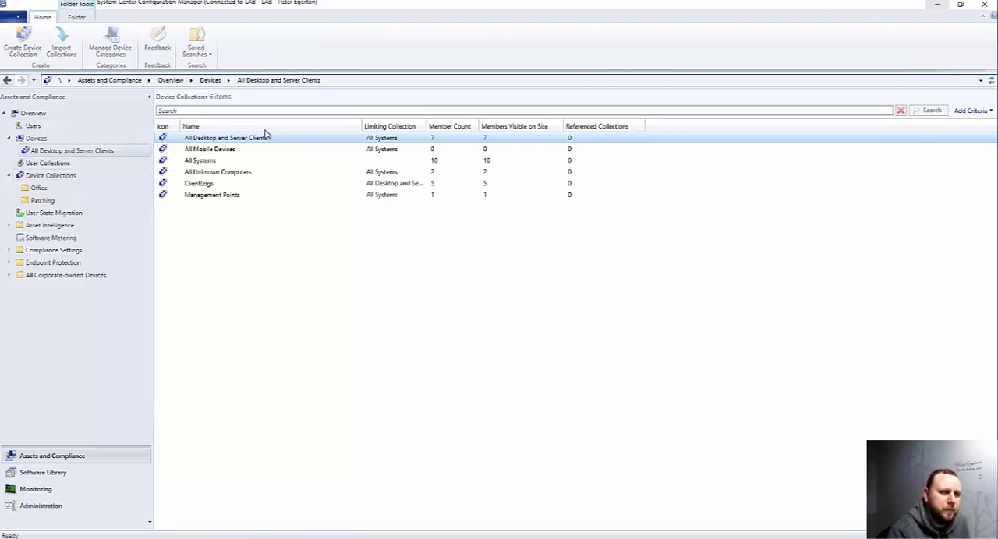
pyautogui.moveTo(154, 168)
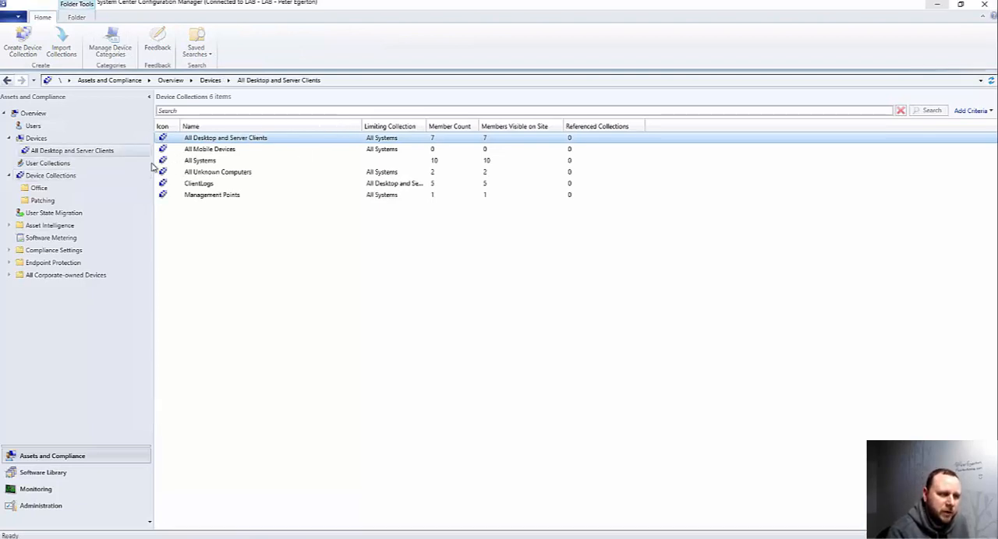
pyautogui.click(73, 151)
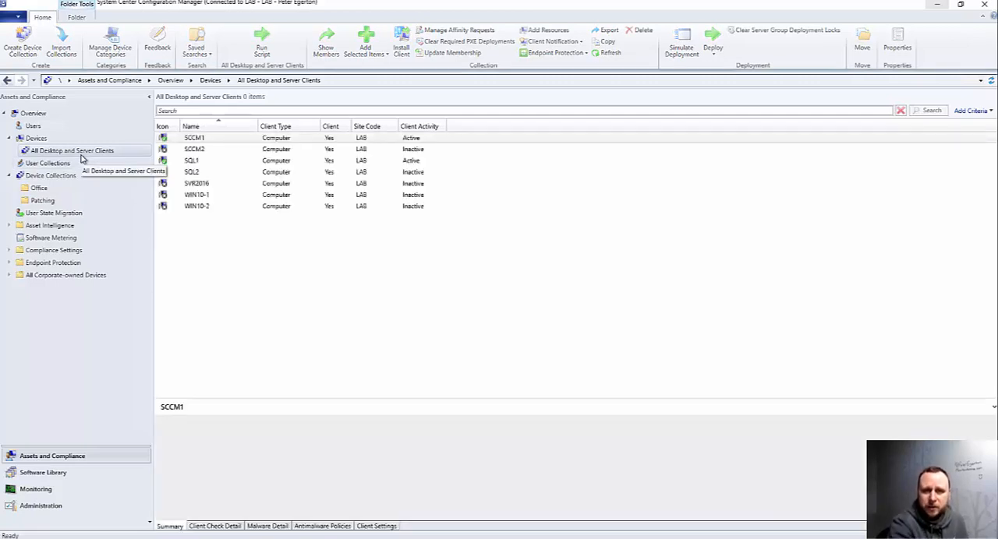
pyautogui.click(194, 138)
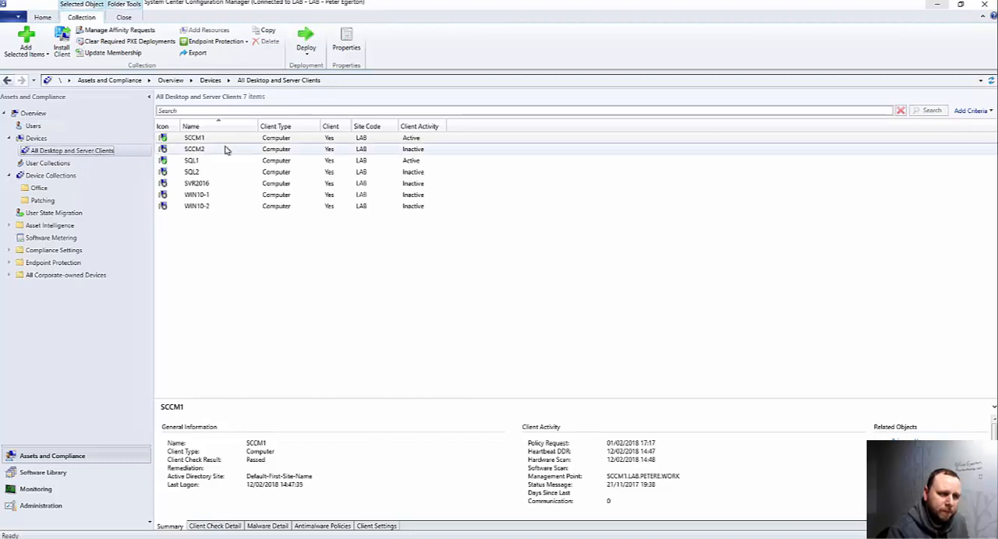
pyautogui.click(195, 138)
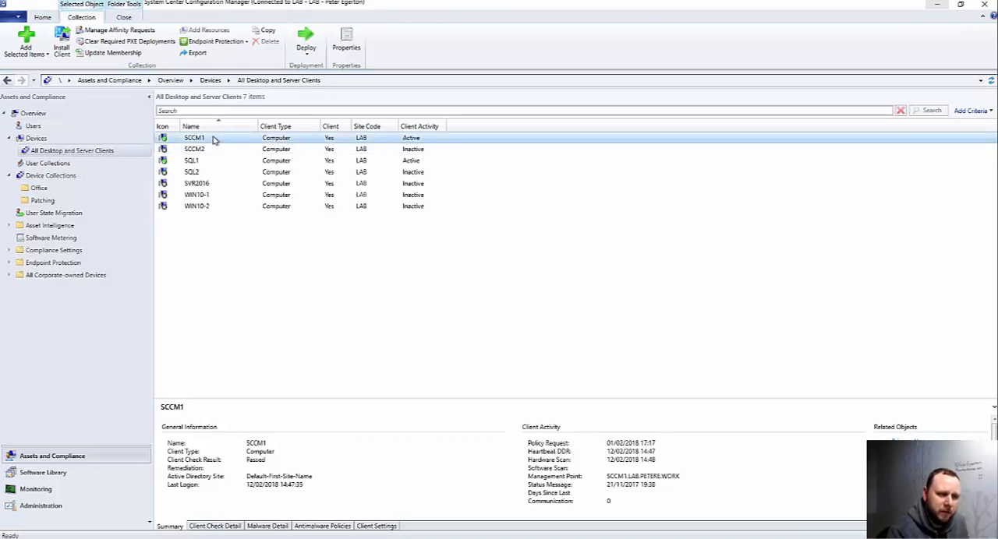
pyautogui.rightClick(194, 138)
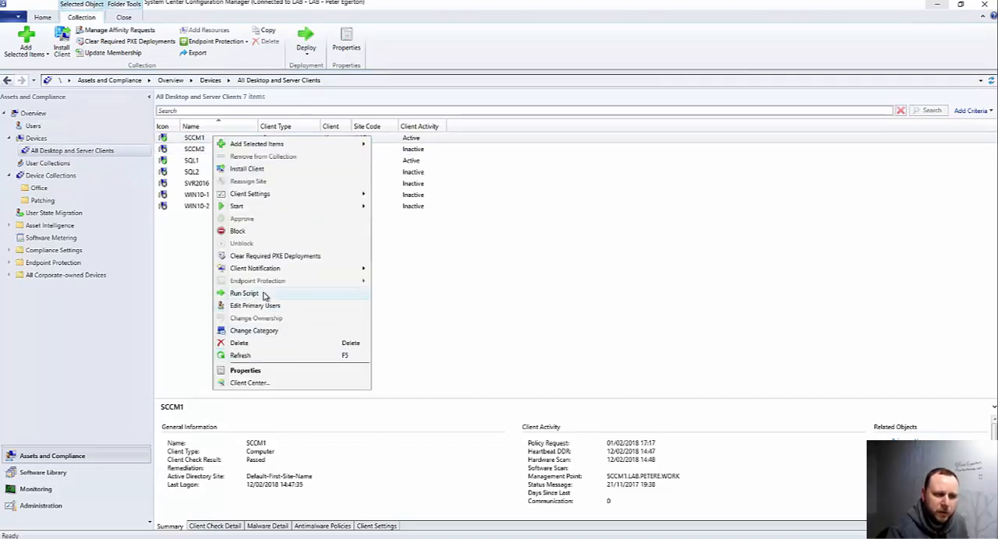
pyautogui.moveTo(271, 296)
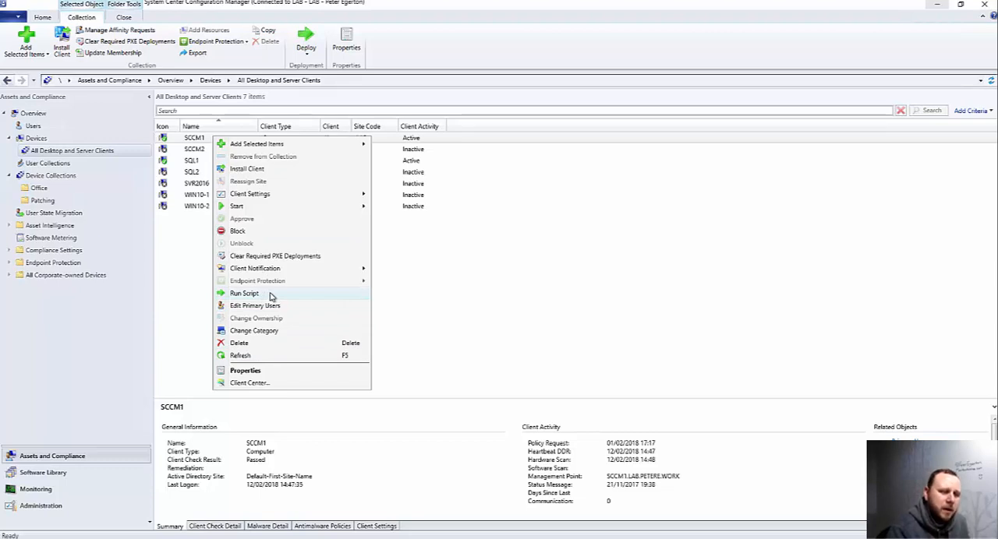
pyautogui.moveTo(286, 295)
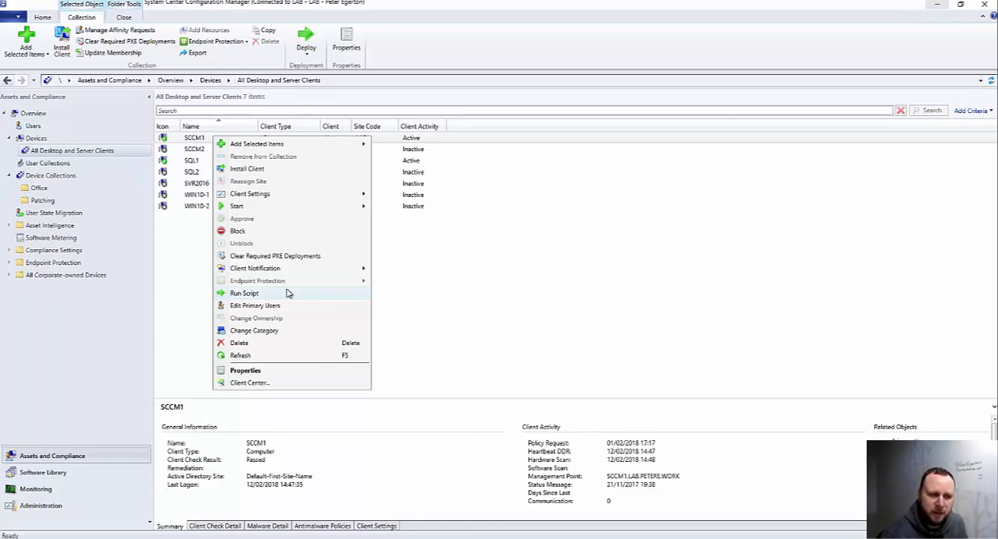
pyautogui.moveTo(317, 270)
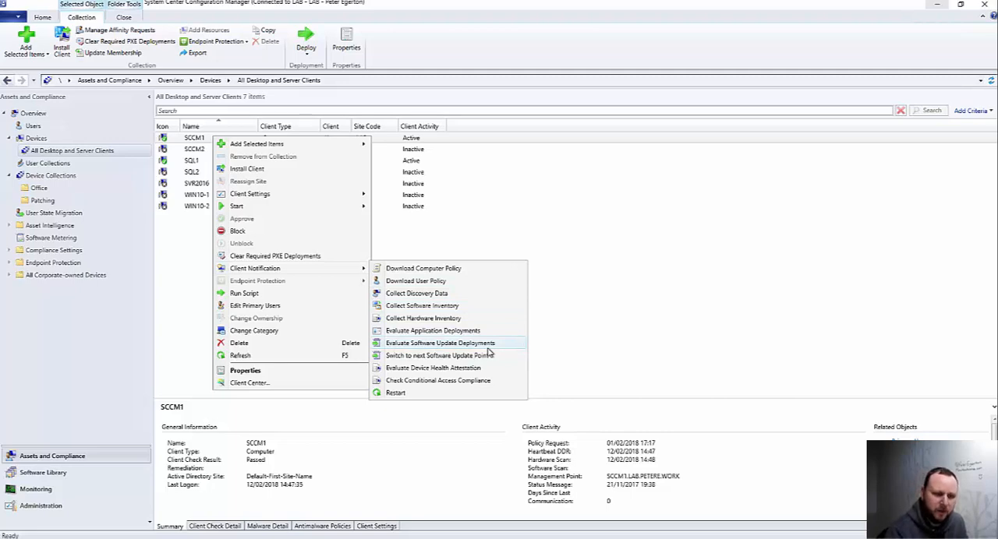
pyautogui.moveTo(312, 292)
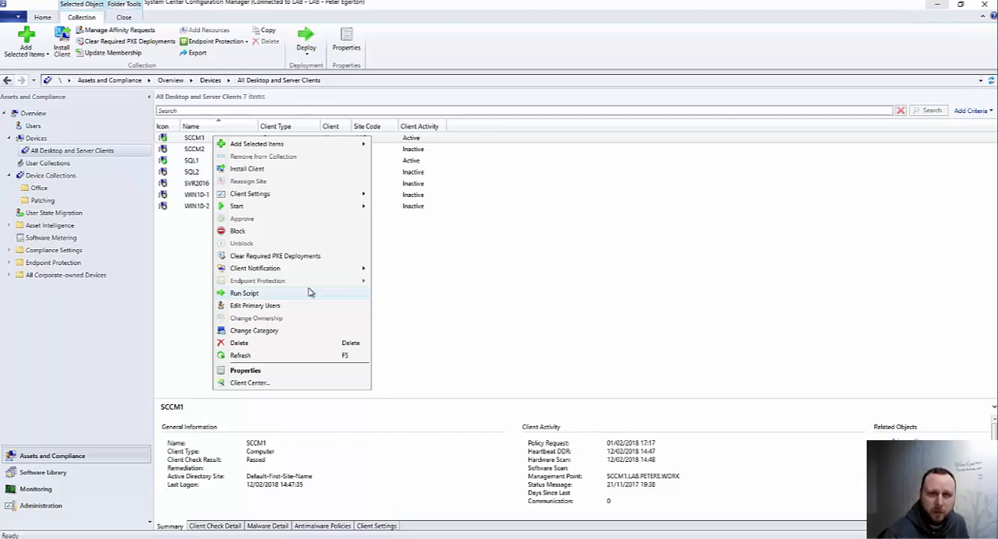
pyautogui.moveTo(283, 300)
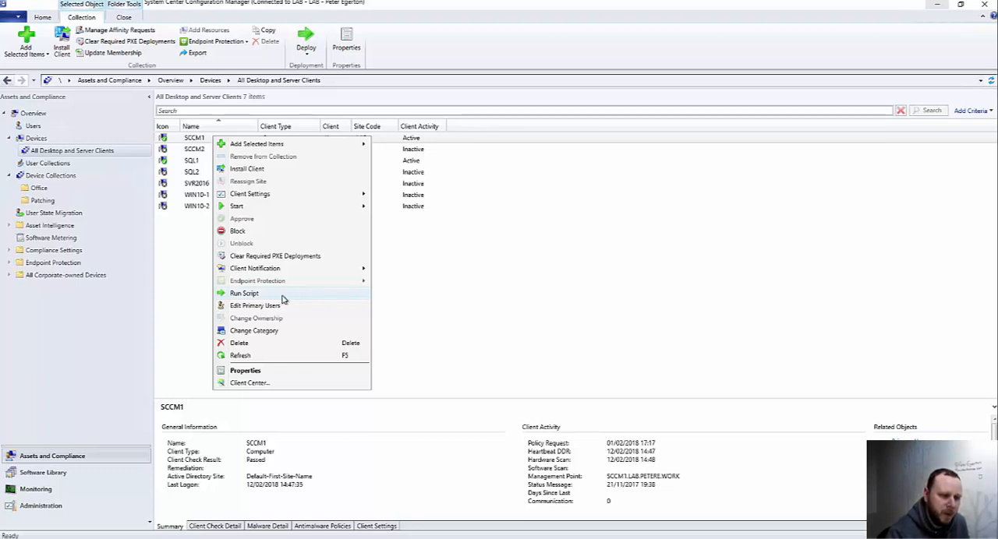
pyautogui.moveTo(312, 294)
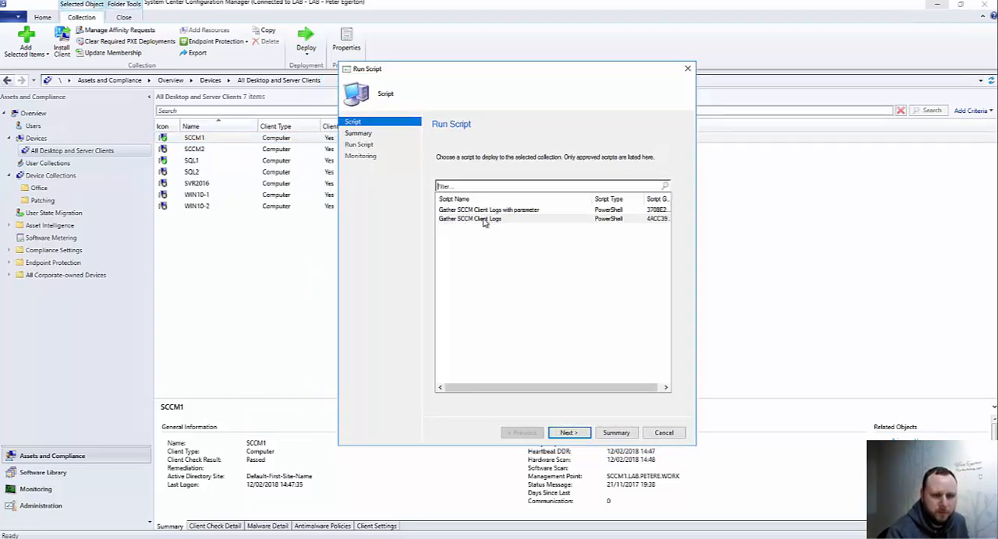
# Run the Gather SCCM Client Logs script on SCCM1 through the Script and Summary pages.
pyautogui.click(469, 218)
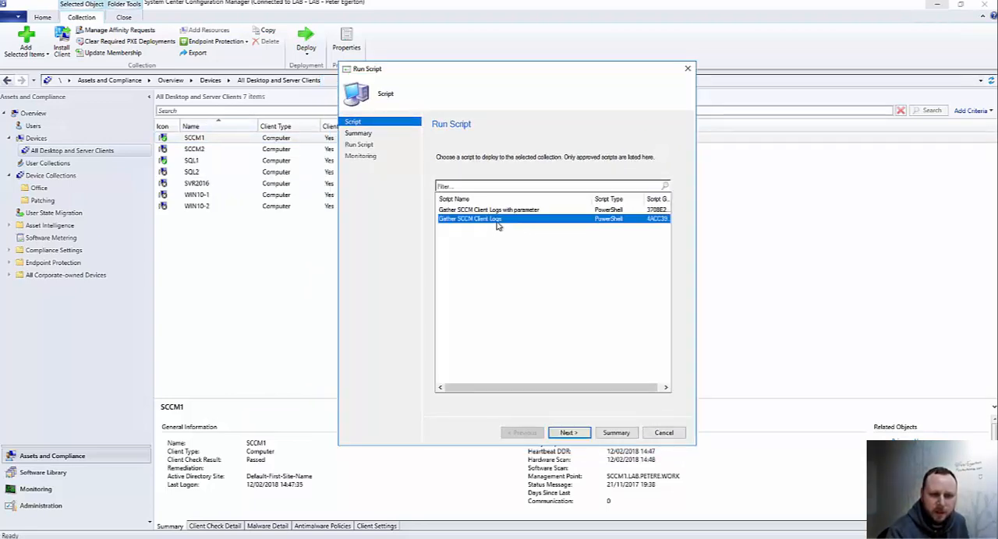
pyautogui.moveTo(557, 410)
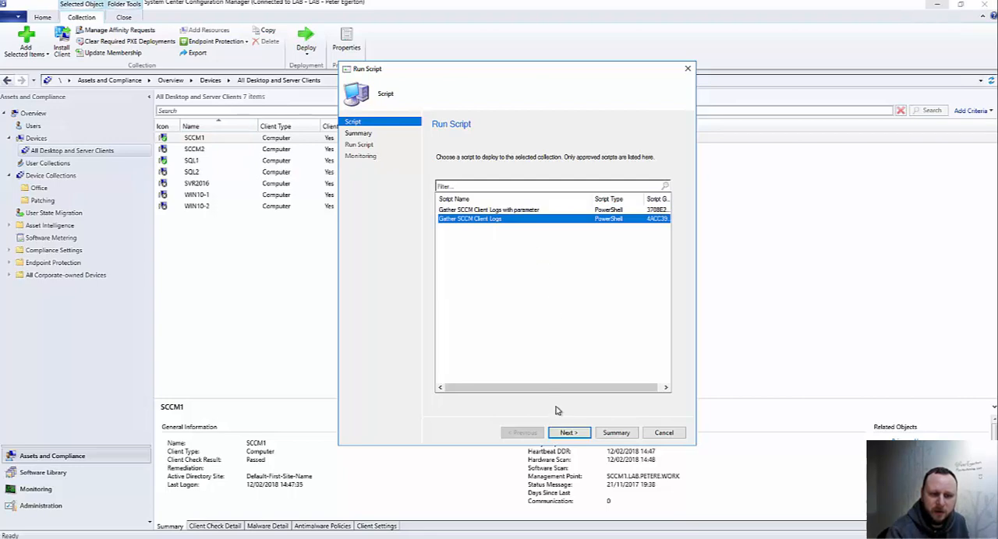
pyautogui.moveTo(479, 413)
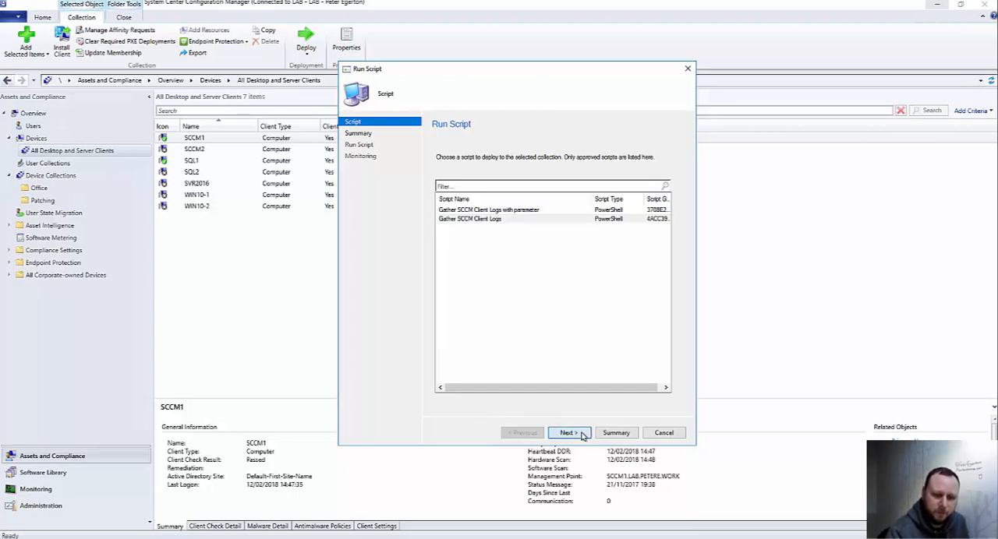
pyautogui.click(568, 433)
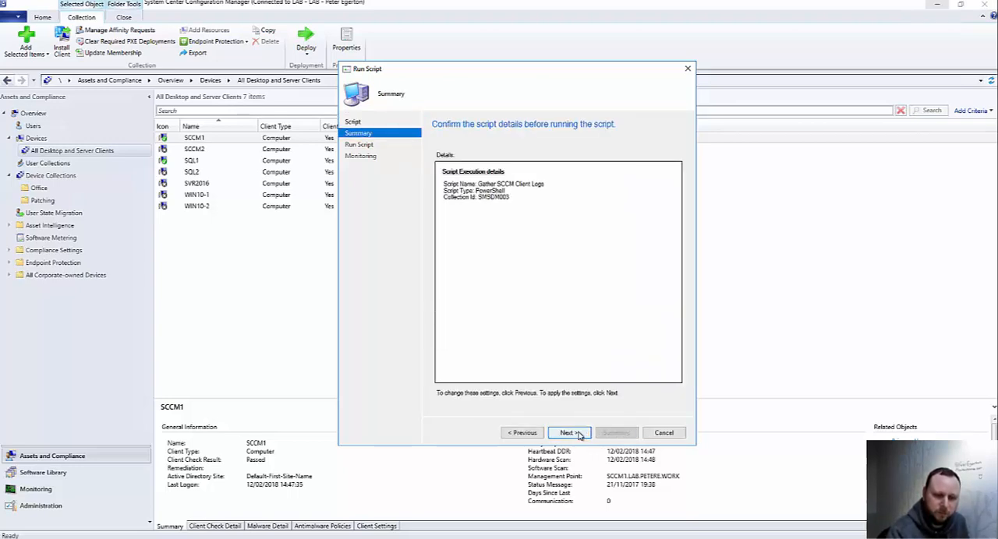
pyautogui.click(566, 433)
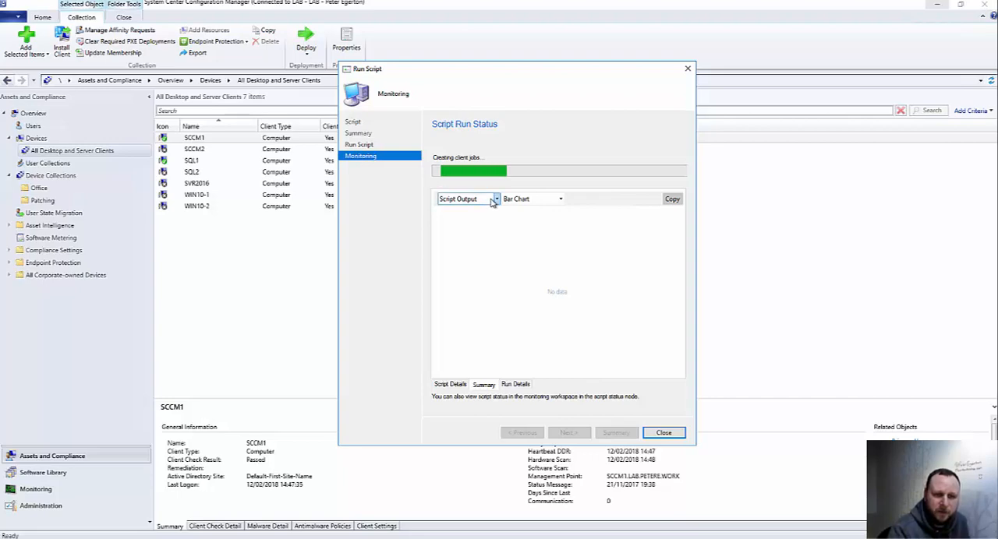
# Chart the script exit codes as a bar chart, showing exit code 0 for one client.
pyautogui.click(466, 198)
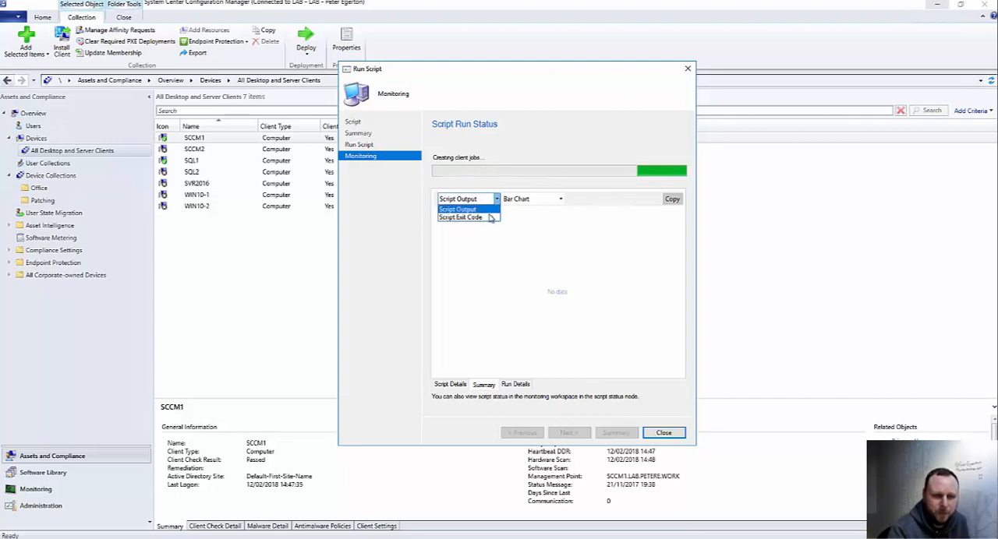
pyautogui.moveTo(460, 217)
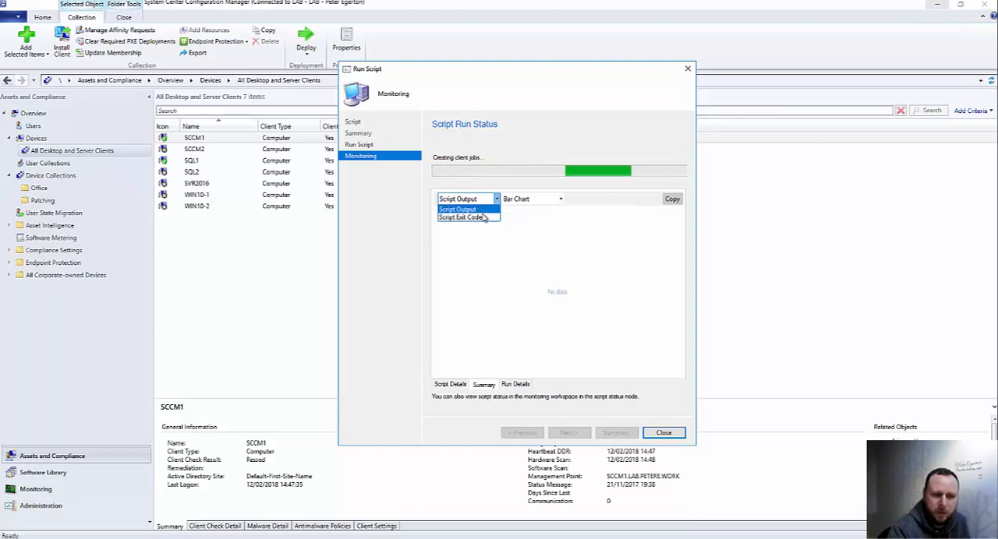
pyautogui.click(462, 217)
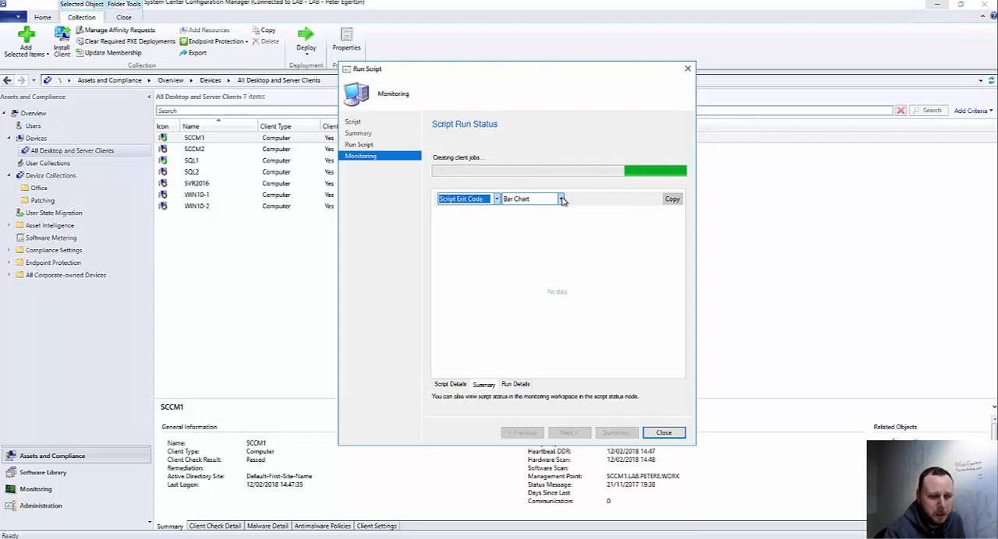
pyautogui.click(560, 199)
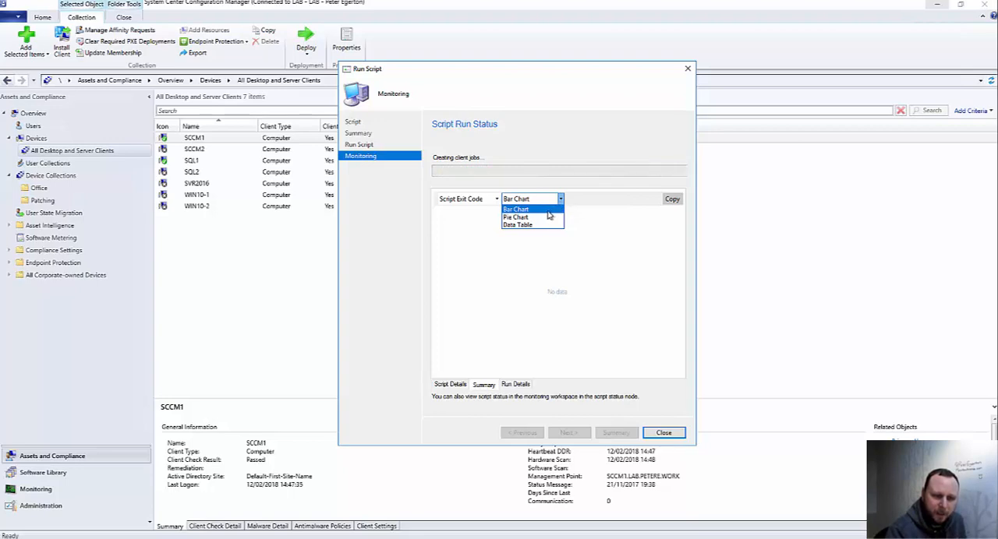
pyautogui.click(516, 209)
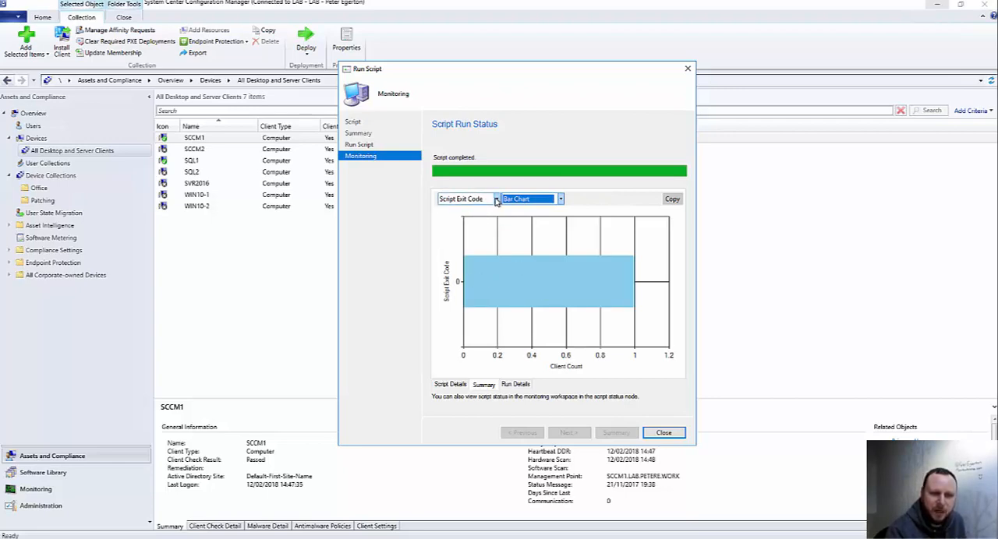
# Chart the script output instead, trying a pie chart and other chart styles.
pyautogui.click(496, 198)
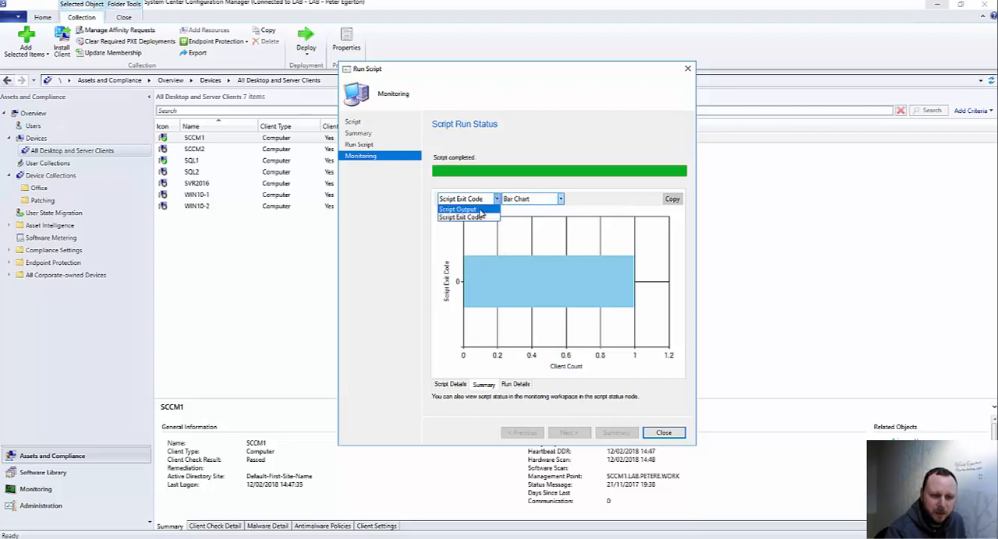
pyautogui.click(459, 210)
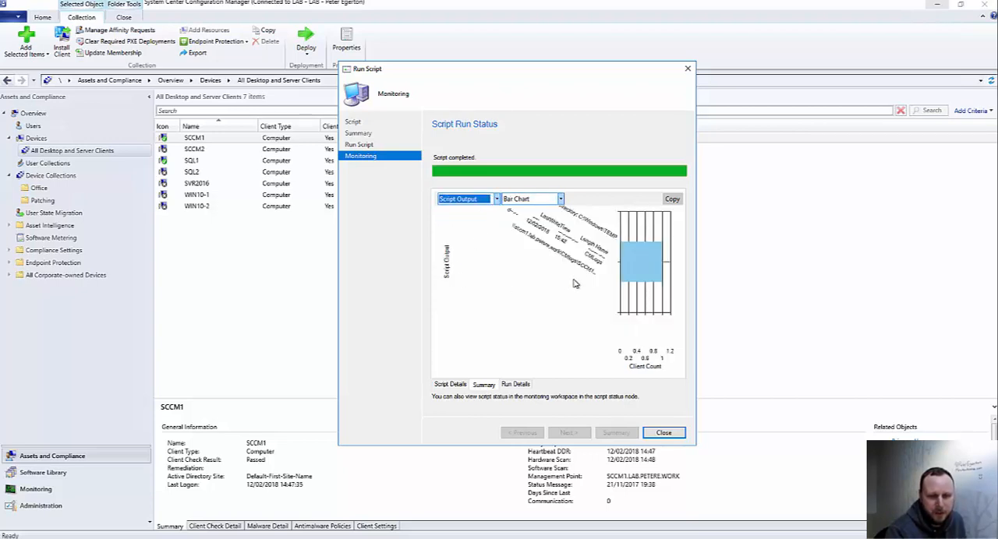
pyautogui.moveTo(643, 258)
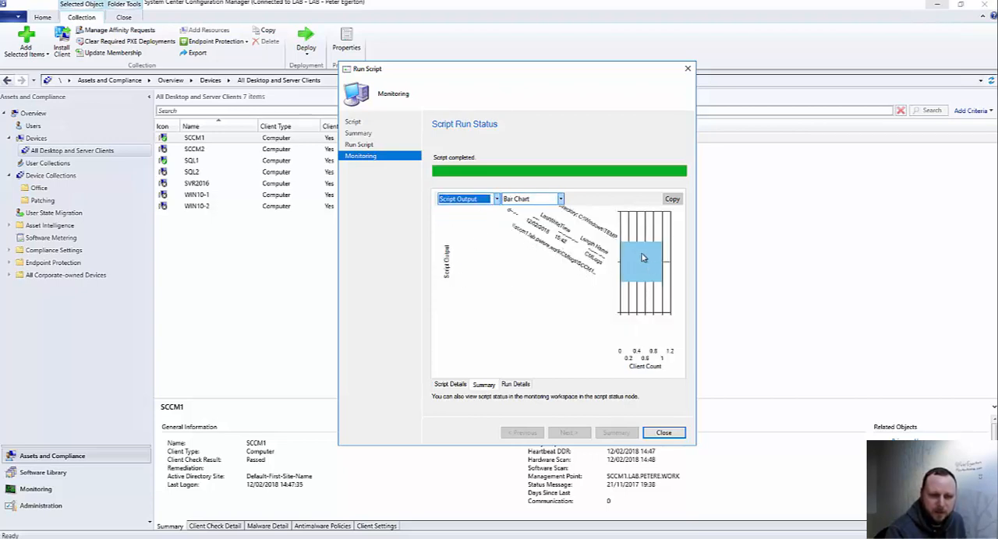
pyautogui.click(529, 199)
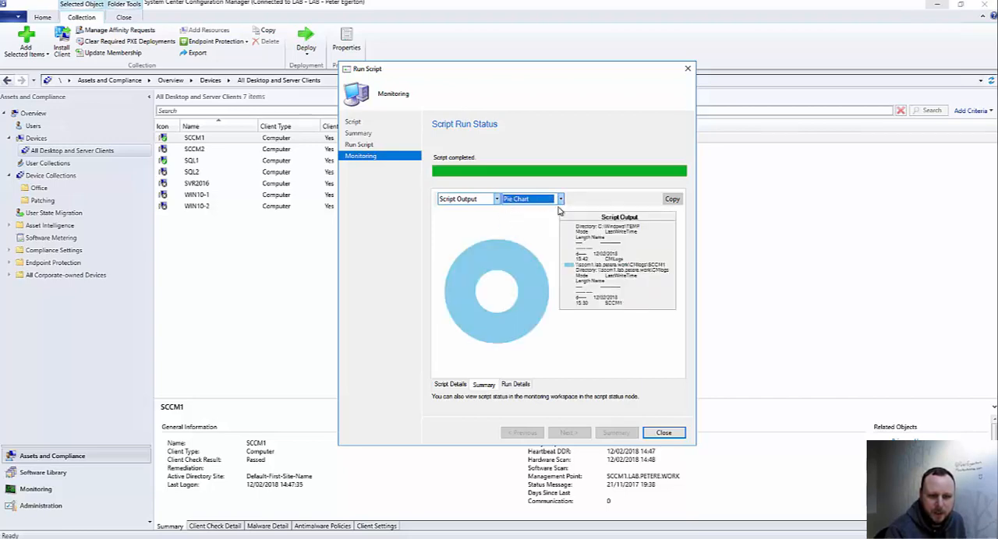
pyautogui.moveTo(561, 199)
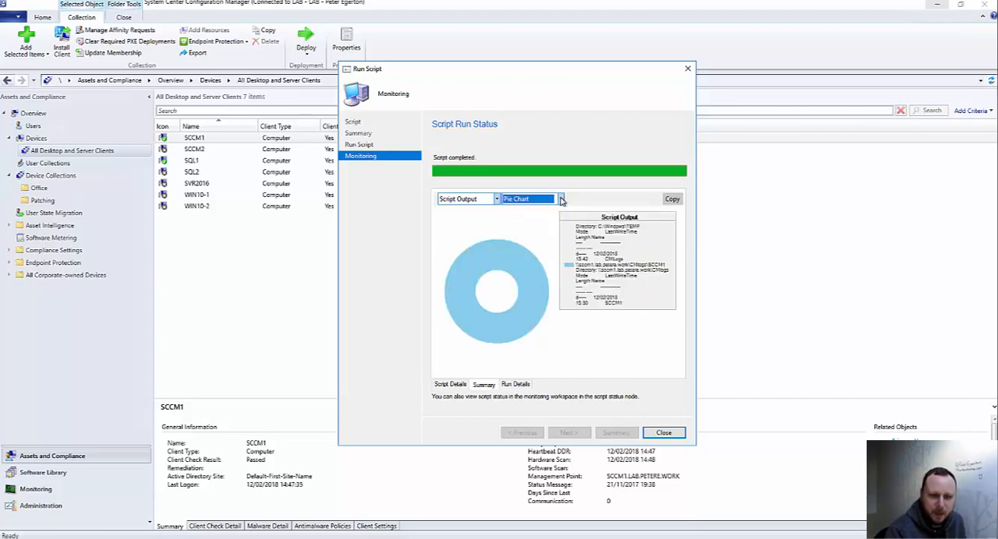
pyautogui.click(559, 199)
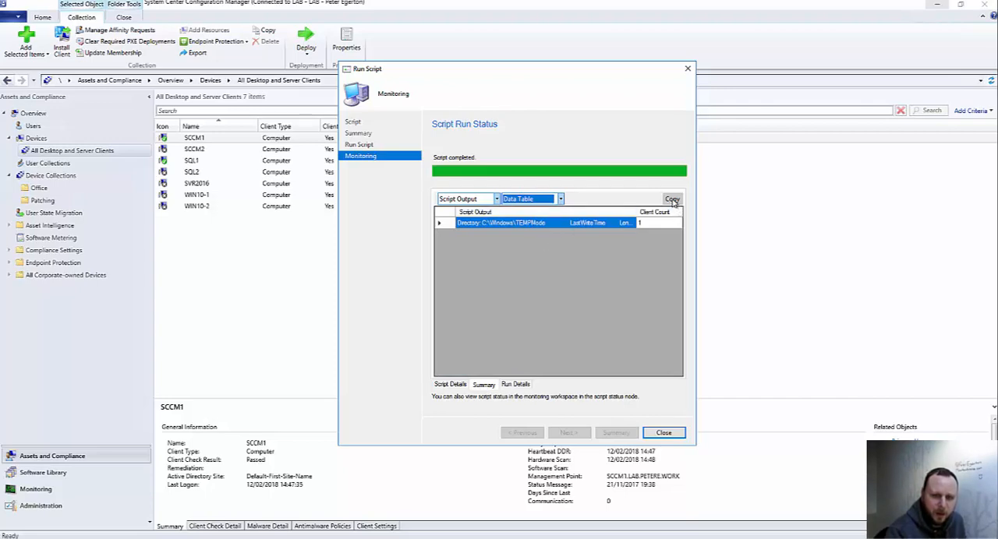
# Copy the script output, review the script details, and close the run window.
pyautogui.click(559, 198)
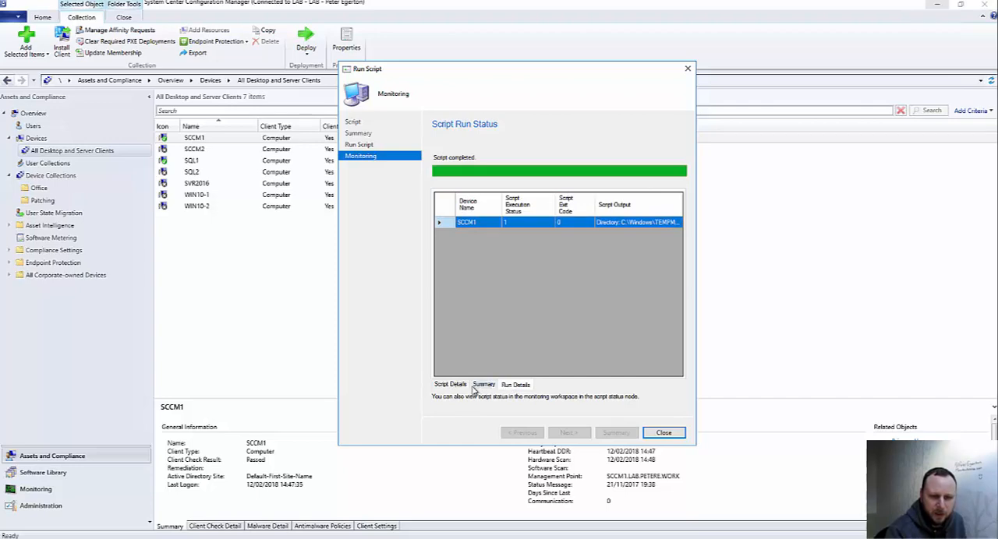
pyautogui.click(449, 384)
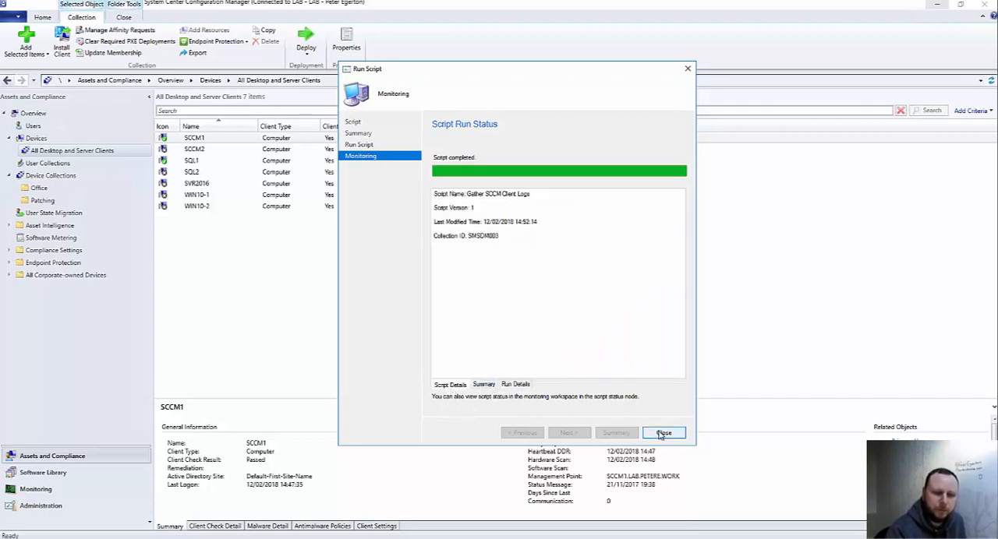
pyautogui.click(663, 433)
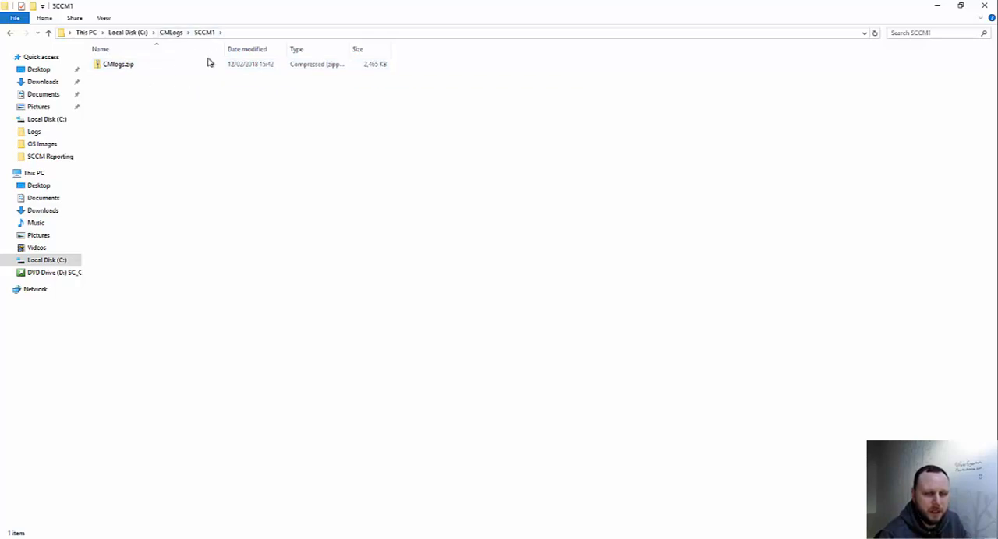
# Open CMlogs.zip in C:\CMLogs\SCCM1 and scroll through its 127 log files.
pyautogui.click(118, 64)
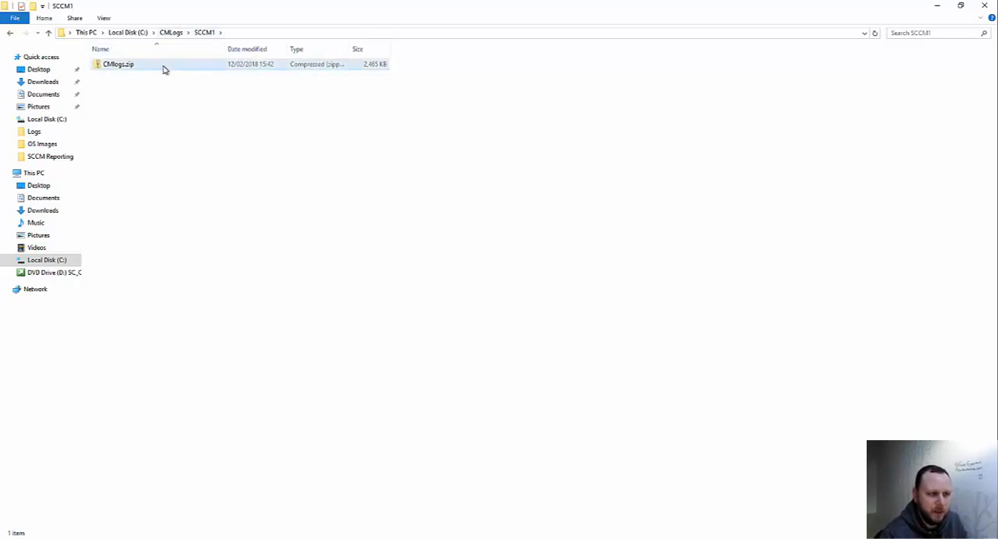
pyautogui.click(119, 64)
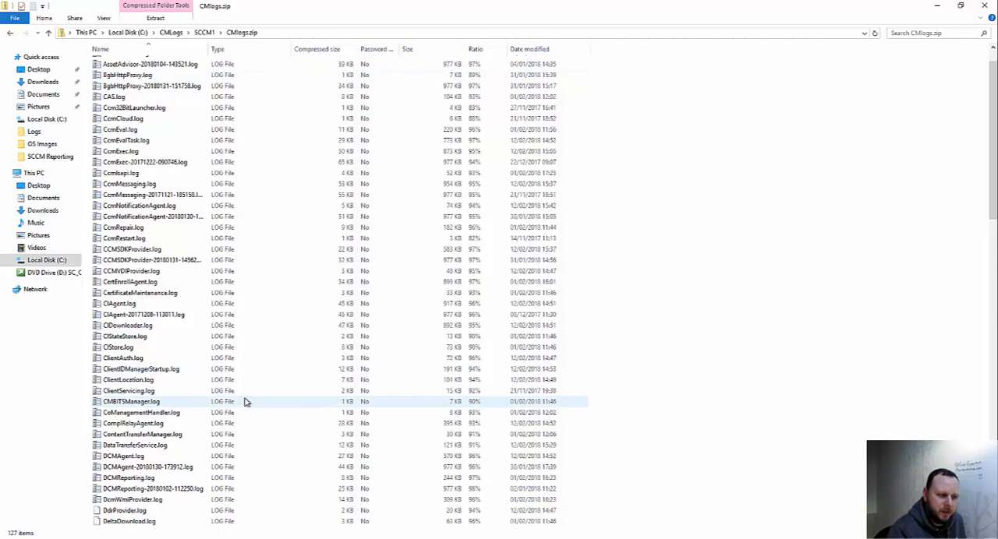
pyautogui.scroll(-3)
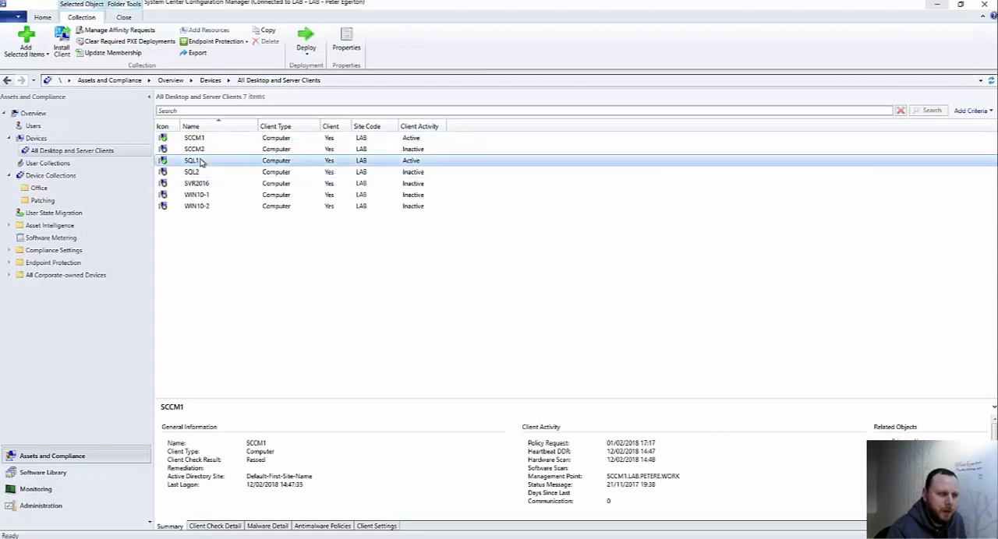
# Choose 'Gather SCCM Client Logs with parameter' for SCCM1 with Logshare \\sccm1\cmlogs.
pyautogui.click(192, 160)
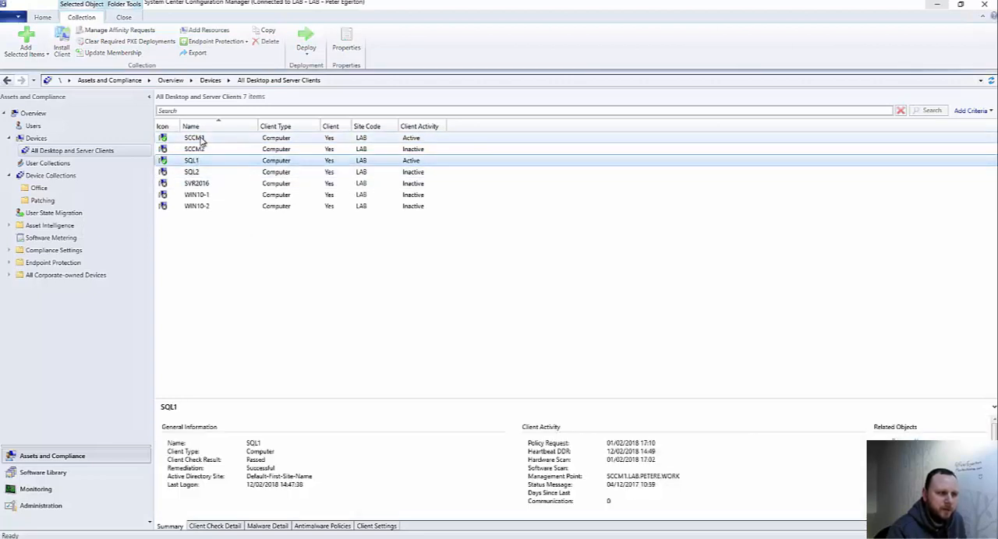
pyautogui.click(195, 138)
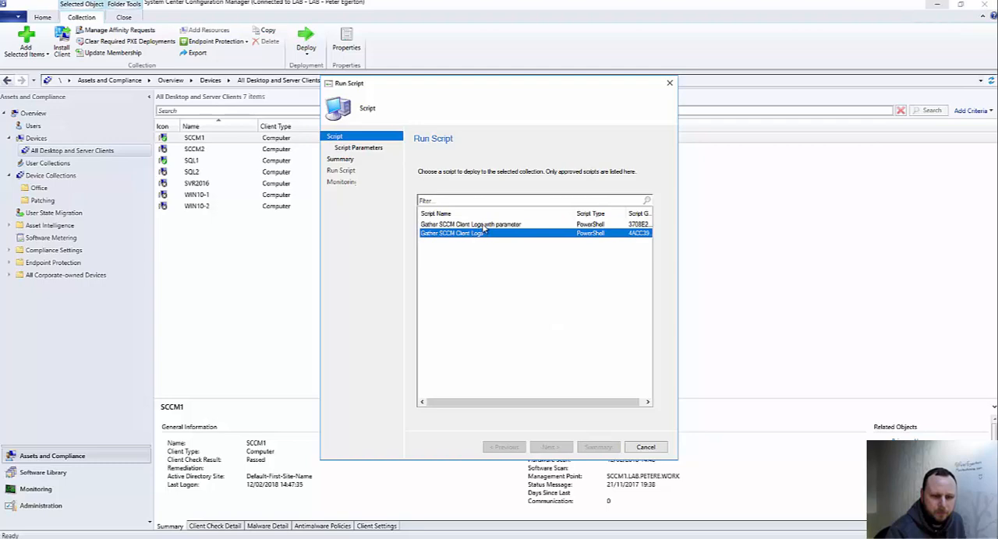
pyautogui.click(470, 224)
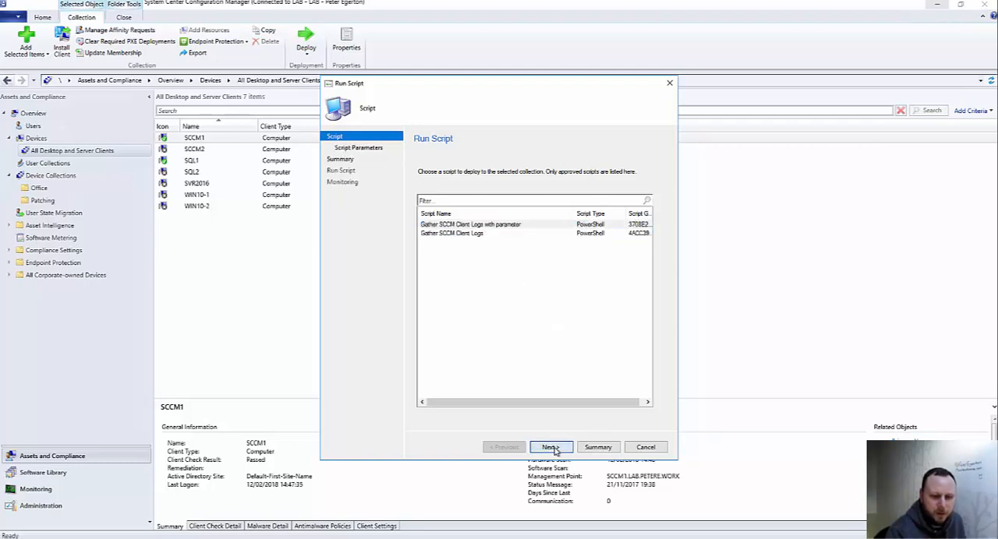
pyautogui.click(551, 447)
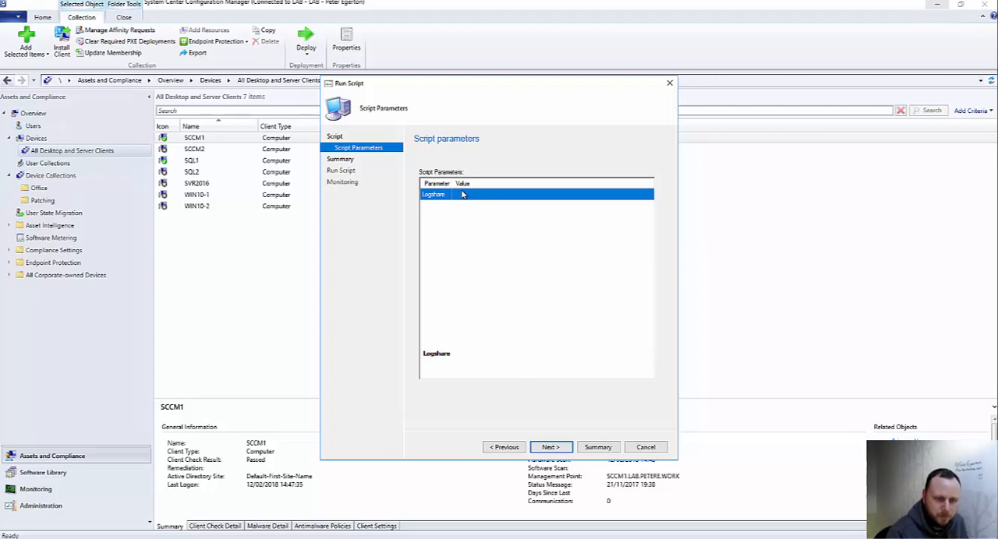
pyautogui.click(546, 194)
pyautogui.write('\\\\sccm1\\cmlogs')
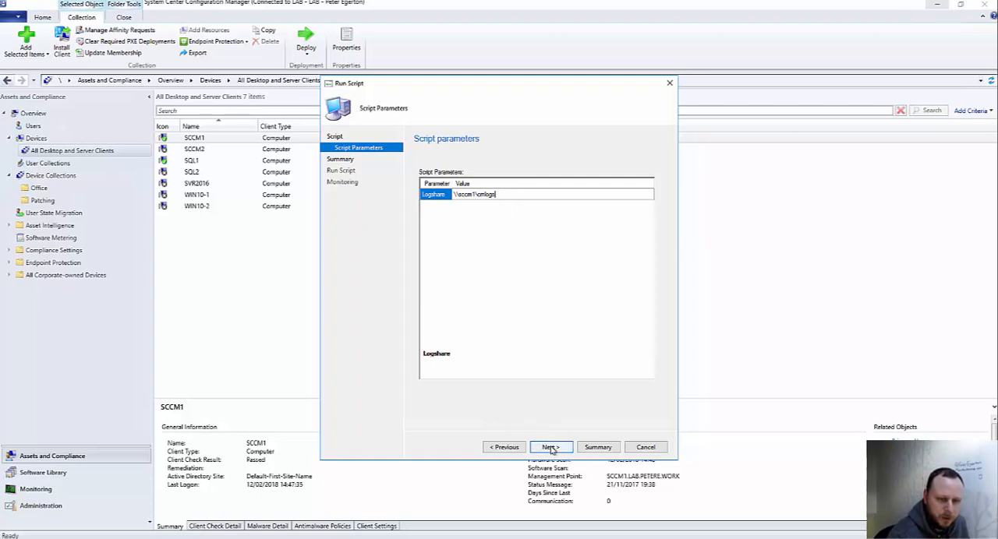
pyautogui.click(550, 446)
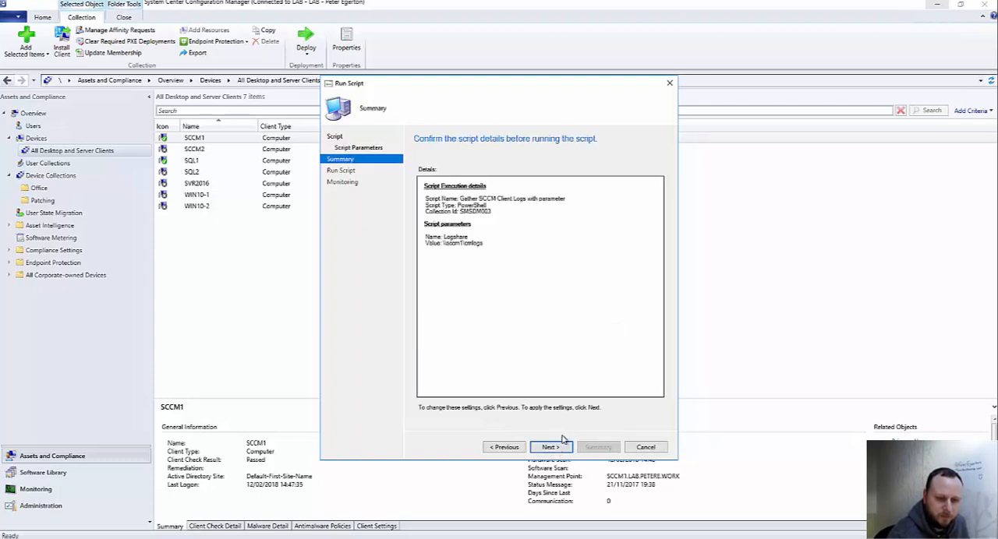
# Start the parameterised script run on SCCM1 and move the status window aside.
pyautogui.click(551, 447)
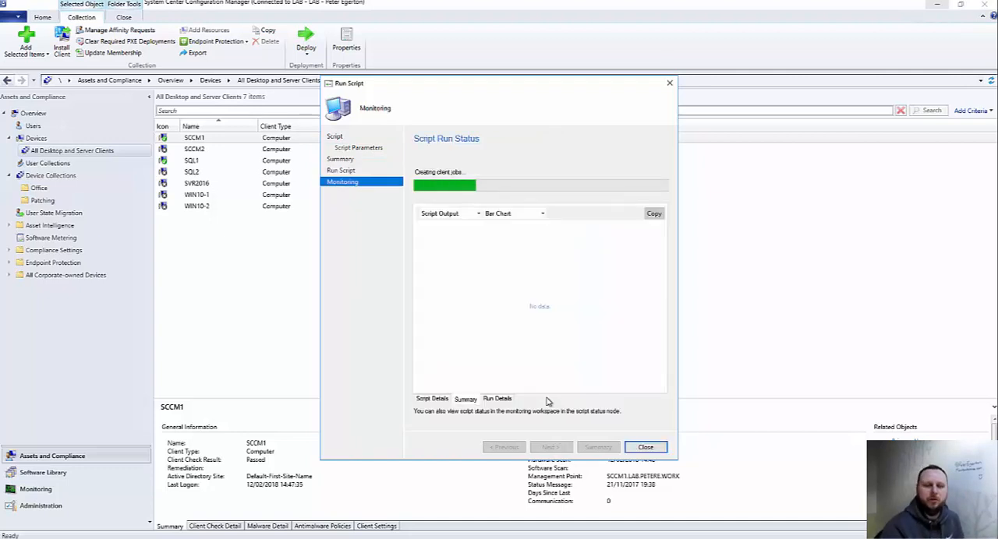
pyautogui.moveTo(592, 162)
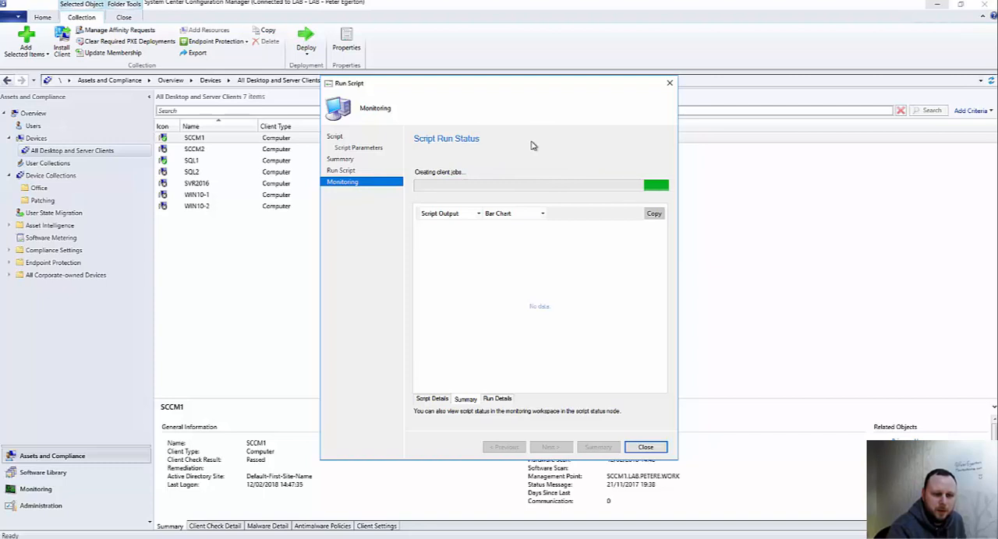
pyautogui.moveTo(514, 84); pyautogui.dragTo(620, 86)
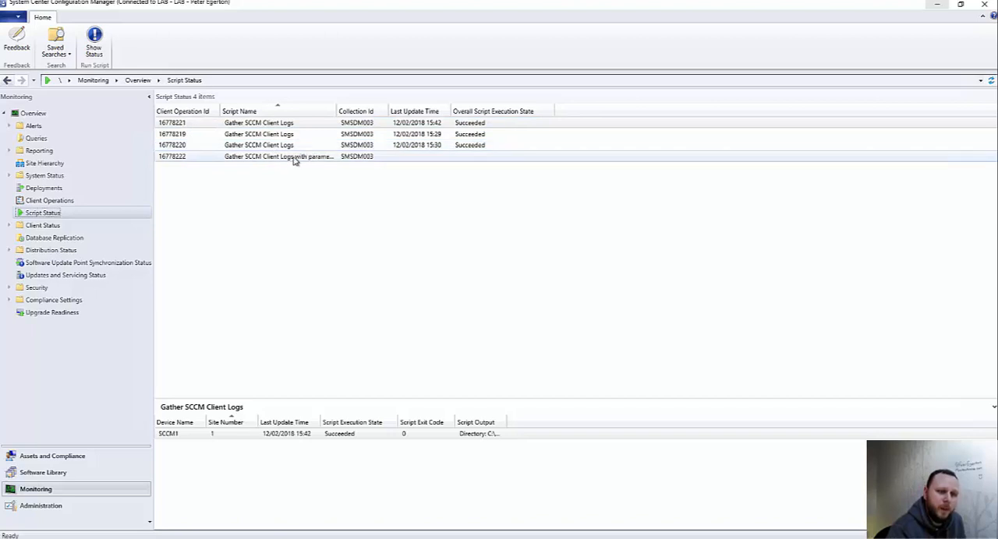
# Review the succeeded 'with parameter' entry in Script Status and the completed Run Script window.
pyautogui.click(278, 155)
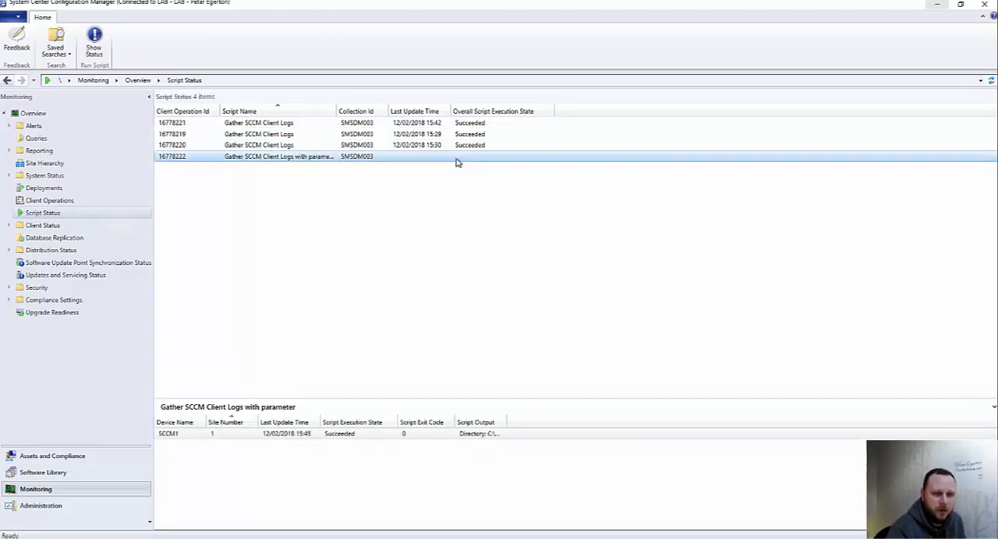
pyautogui.moveTo(484, 164)
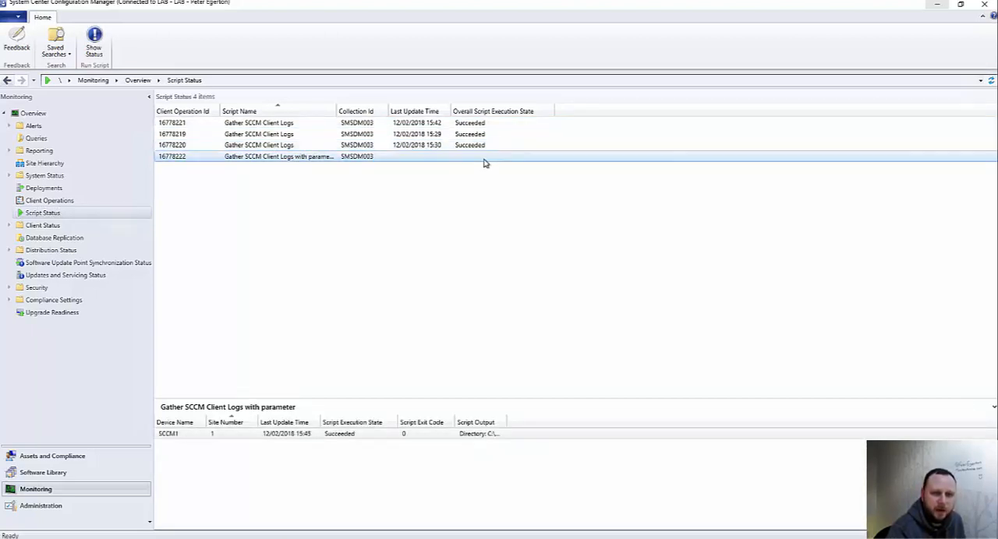
pyautogui.click(312, 145)
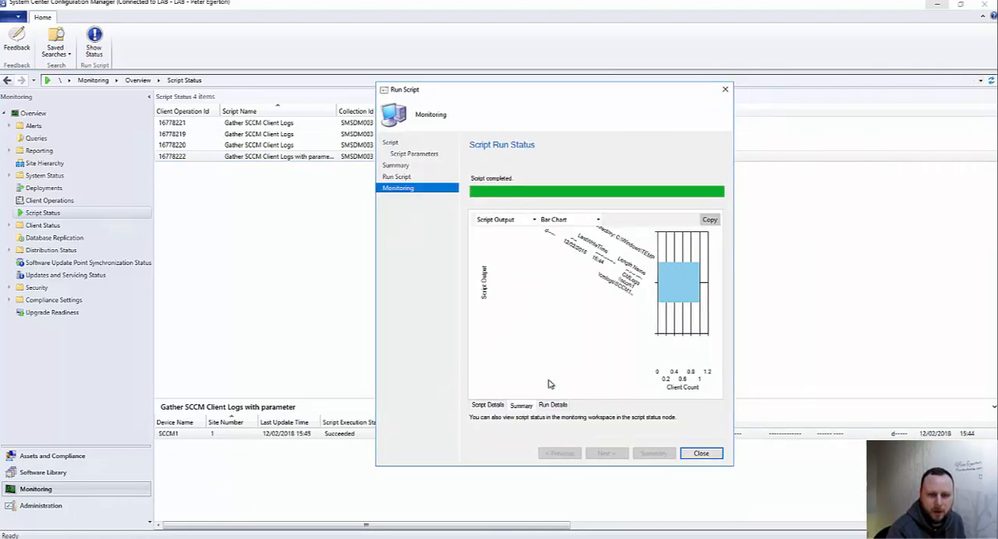
pyautogui.click(700, 452)
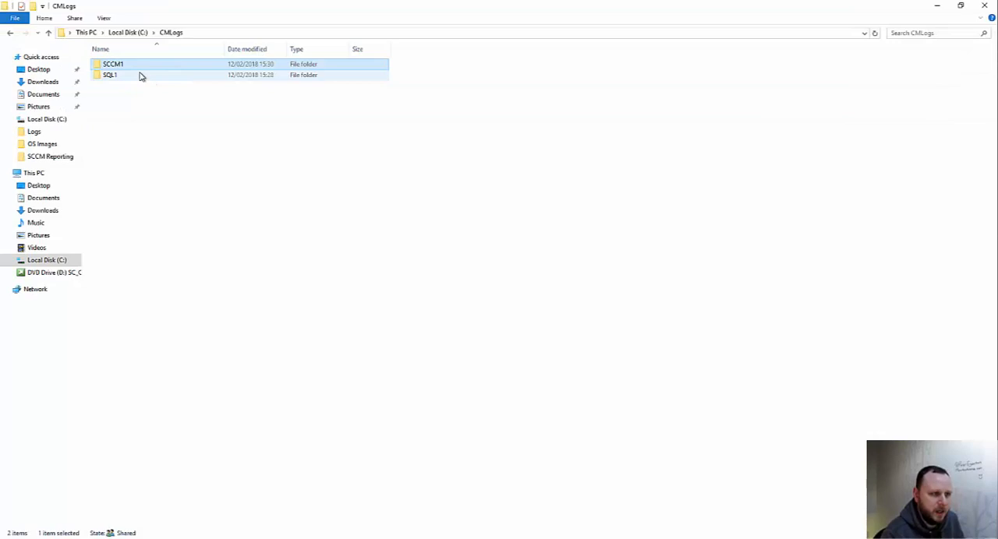
# Open the SCCM1 logs folder and open the refreshed CMlogs.zip archive from 15:45.
pyautogui.doubleClick(113, 64)
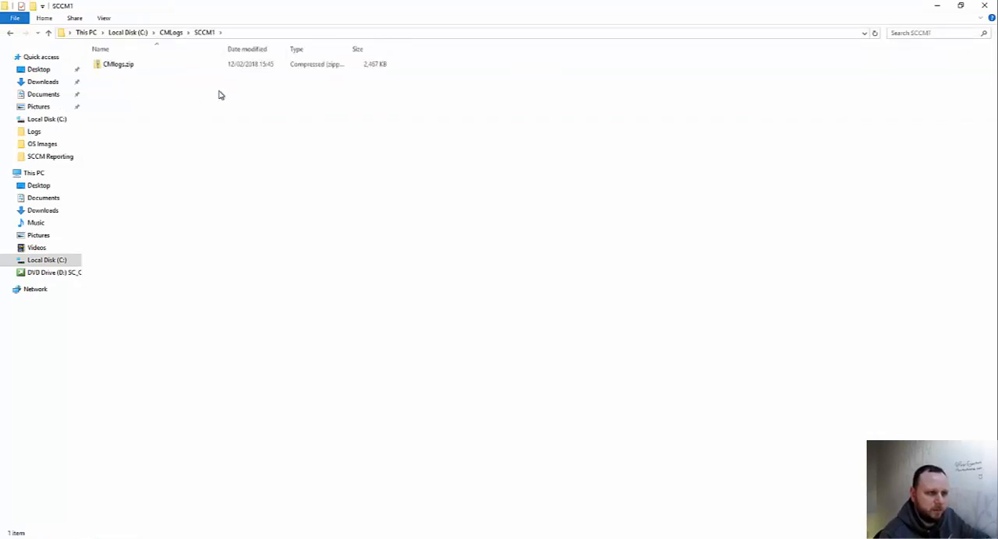
pyautogui.click(118, 63)
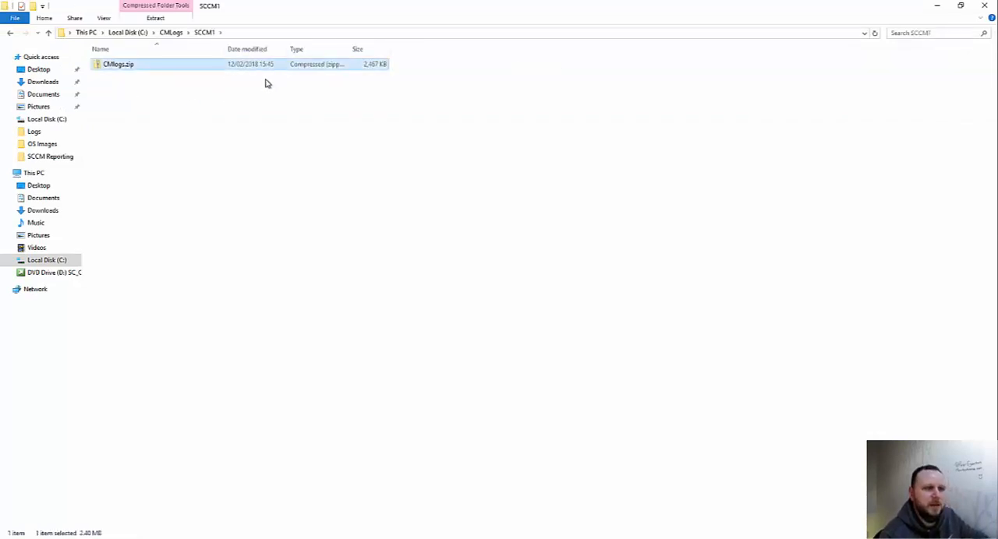
pyautogui.doubleClick(118, 64)
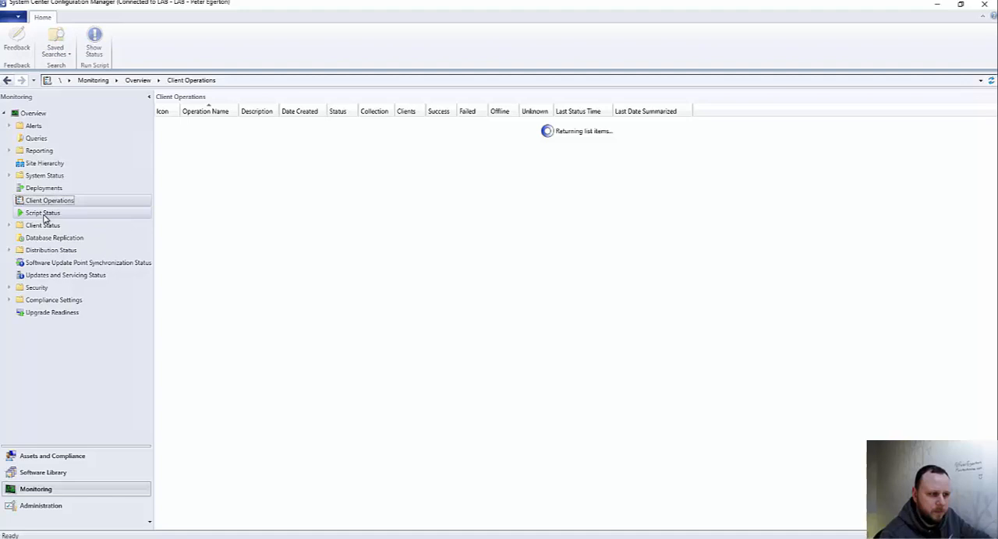
# Show the Script Status list of script runs in the Monitoring workspace.
pyautogui.click(43, 213)
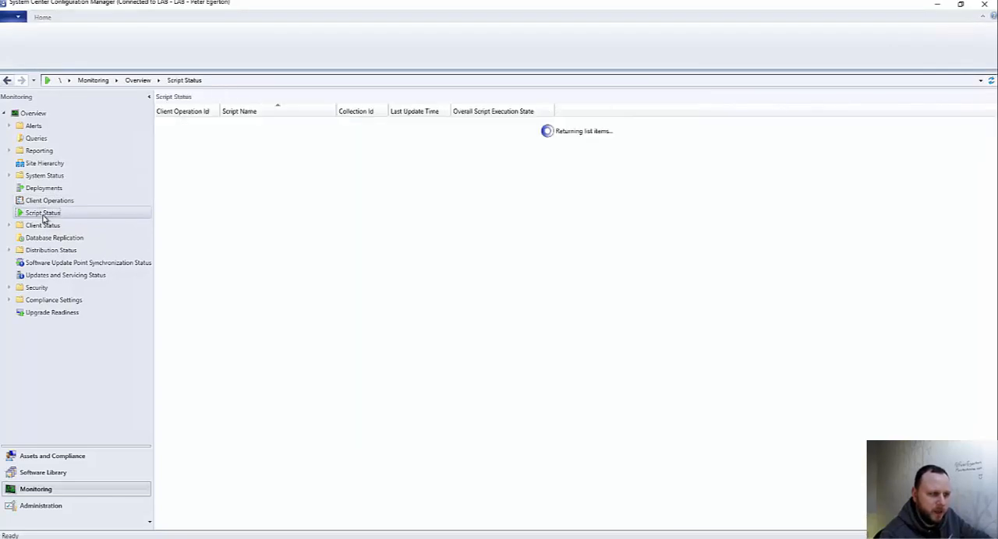